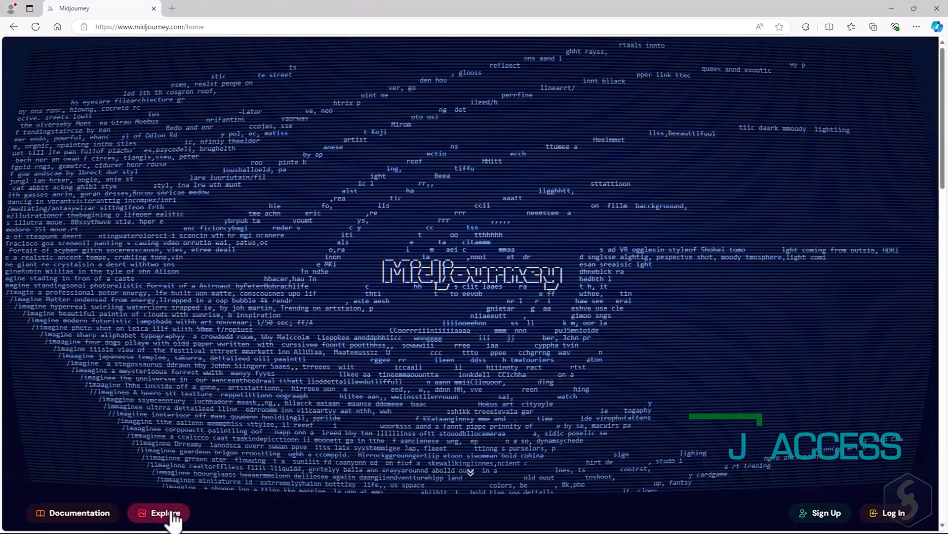
# Browse the Midjourney Explore gallery, return home, and log in with Discord.
pyautogui.click(159, 512)
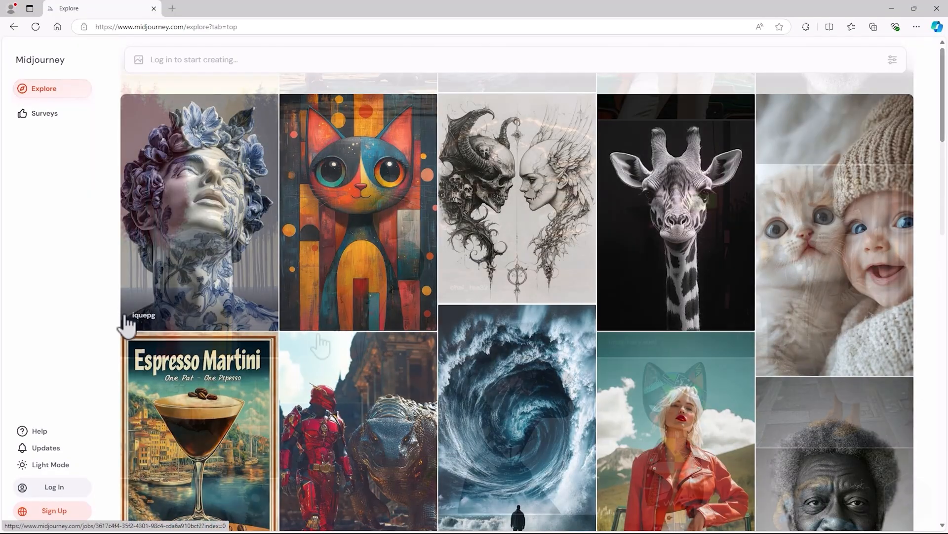
pyautogui.click(54, 486)
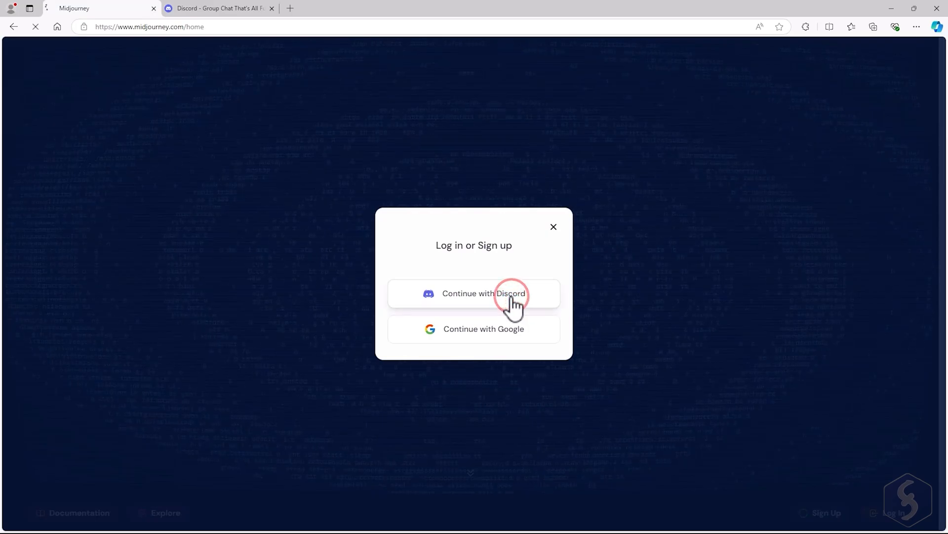
pyautogui.click(484, 294)
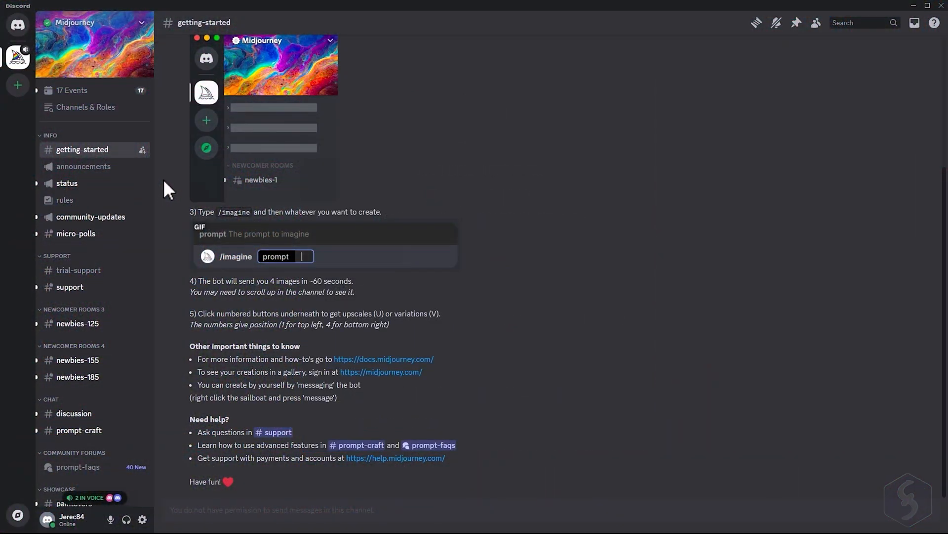
pyautogui.moveTo(142, 325)
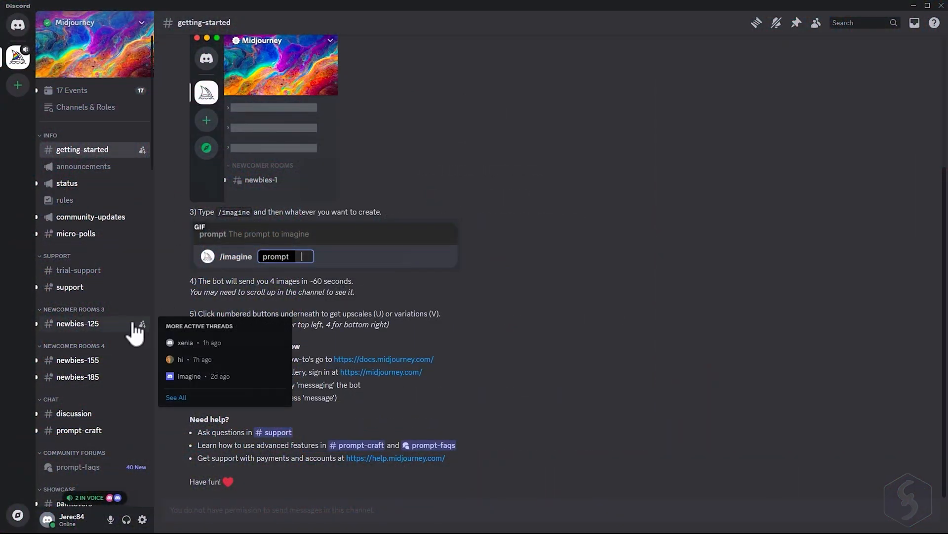
# Visit the newbies-125 and getting-started channels, entering some text.
pyautogui.click(77, 323)
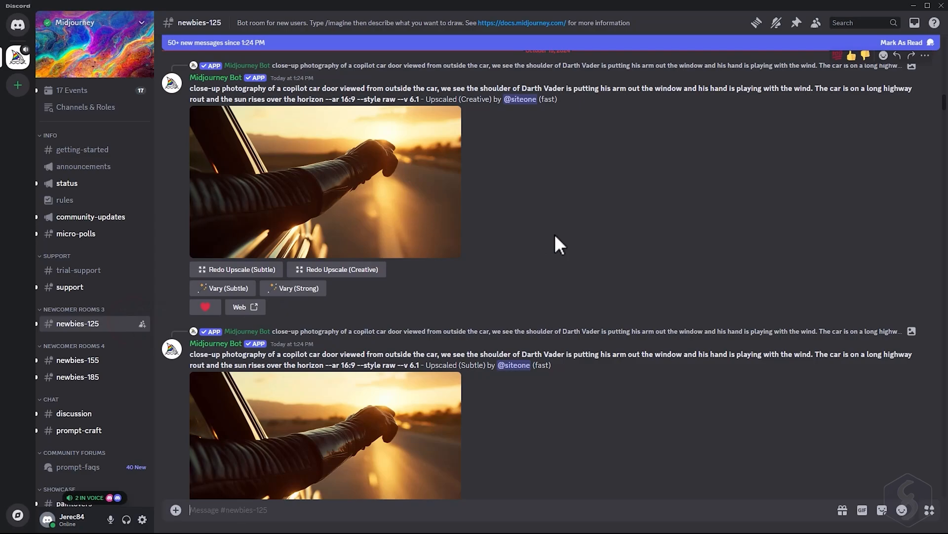
pyautogui.click(83, 149)
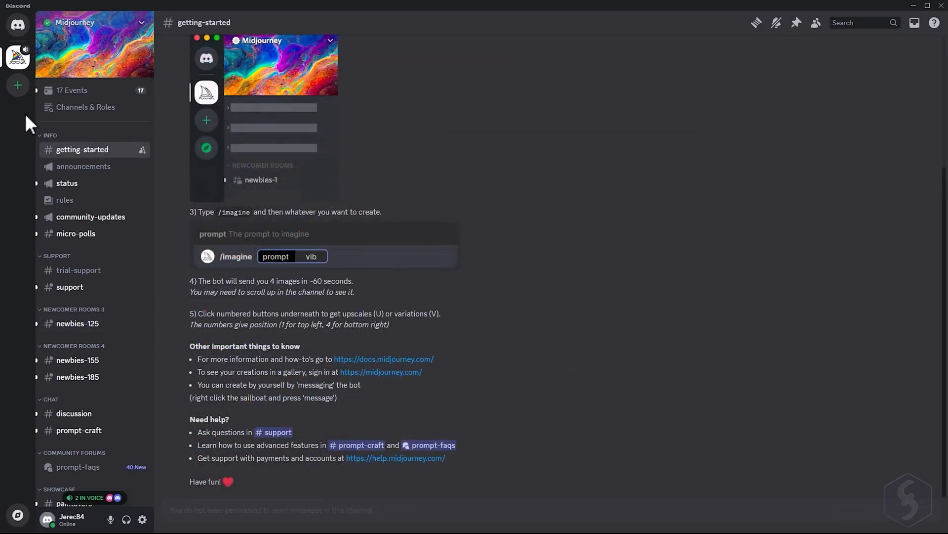
pyautogui.write('rant')
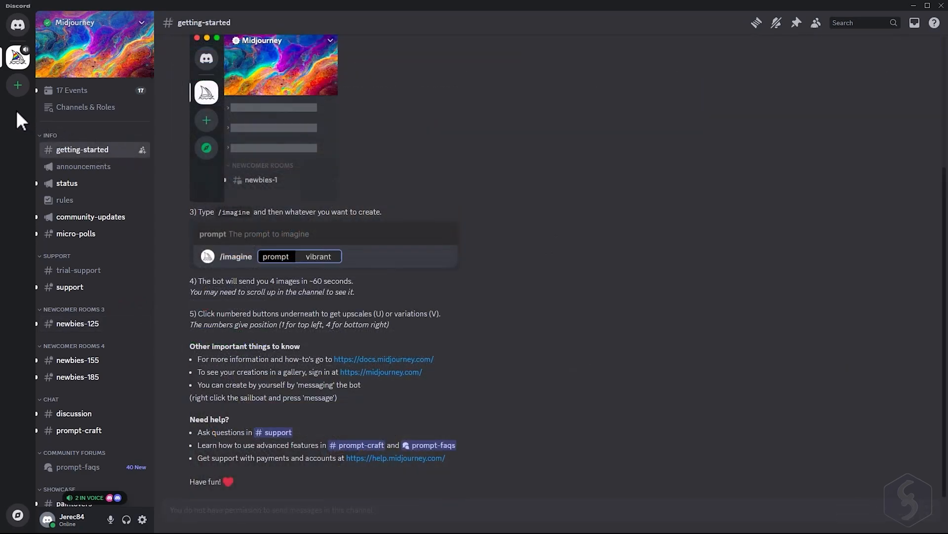
pyautogui.write('Califo')
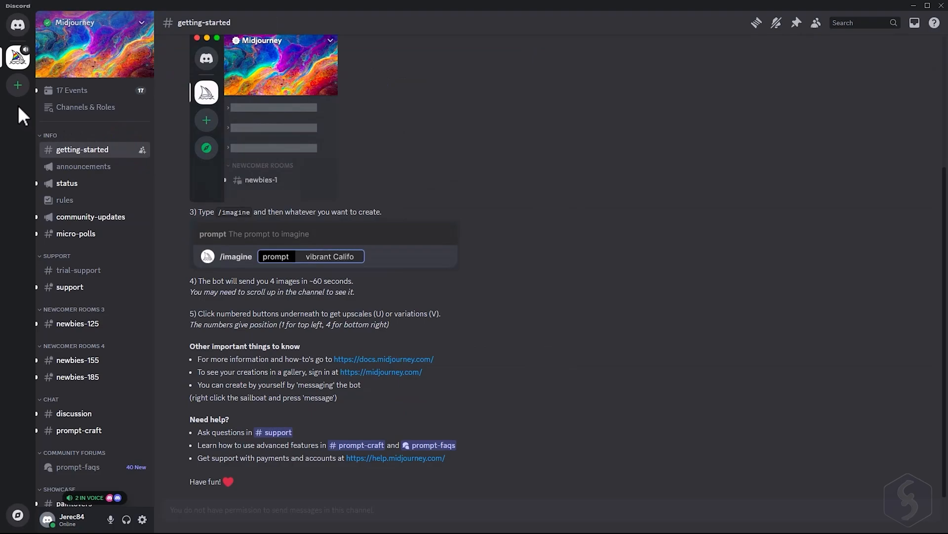
pyautogui.click(18, 85)
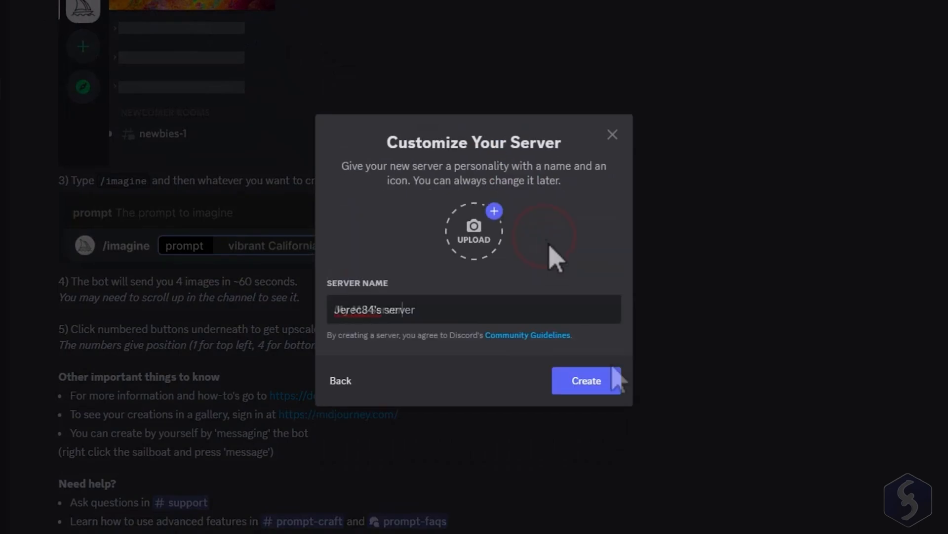
pyautogui.click(585, 379)
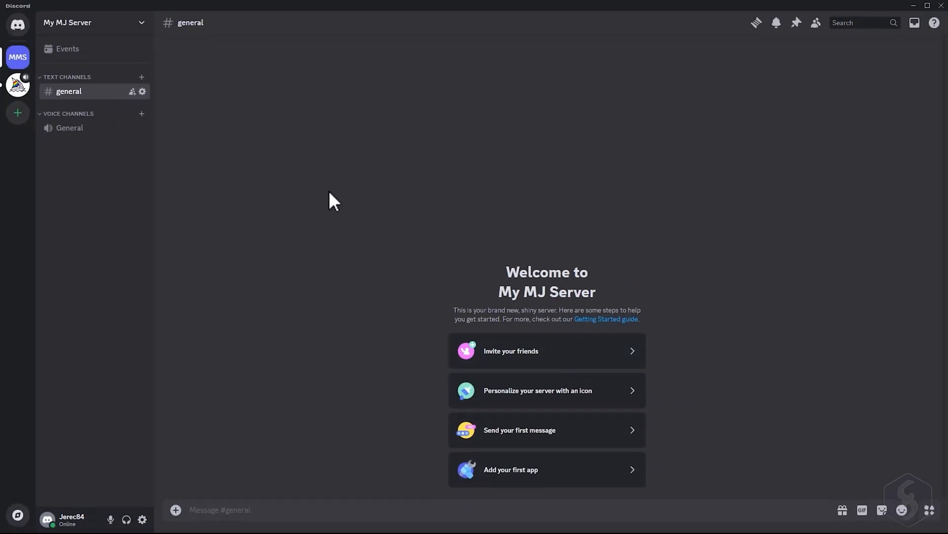
pyautogui.click(18, 85)
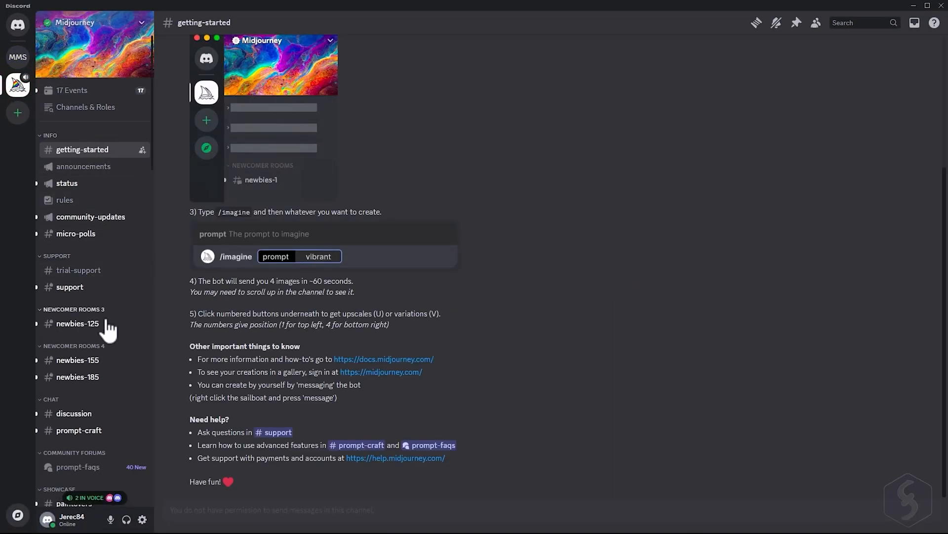
# Add Midjourney Bot from newbies-125 to My MJ Server, authorize it, and open the server.
pyautogui.click(77, 323)
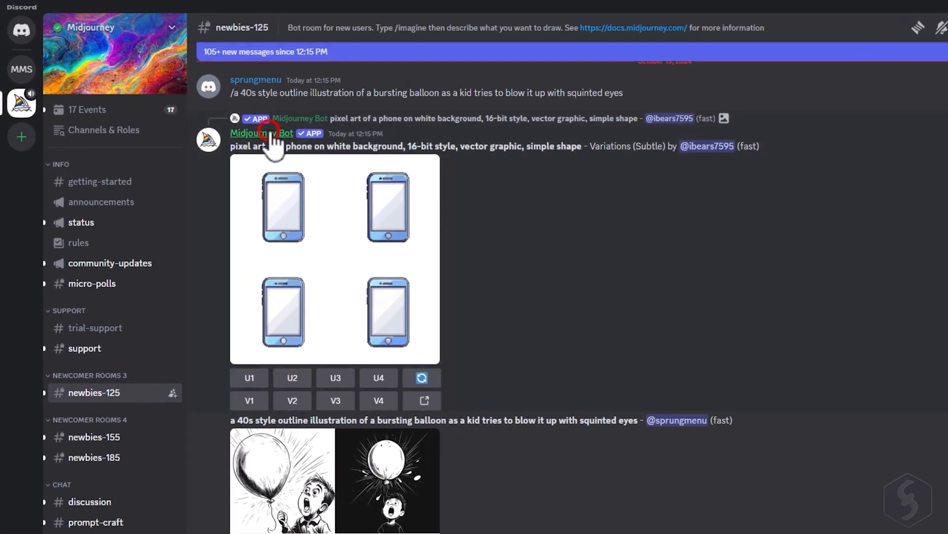
pyautogui.click(261, 133)
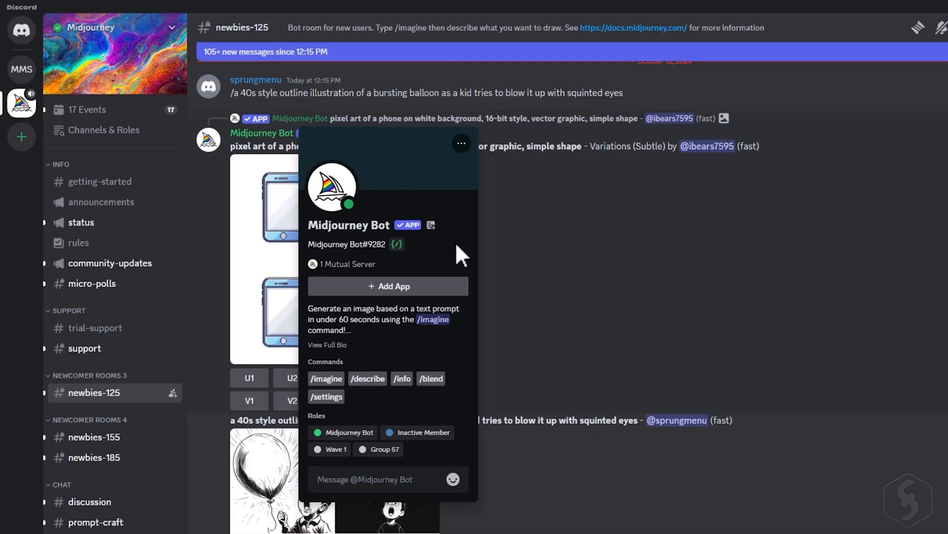
pyautogui.click(388, 285)
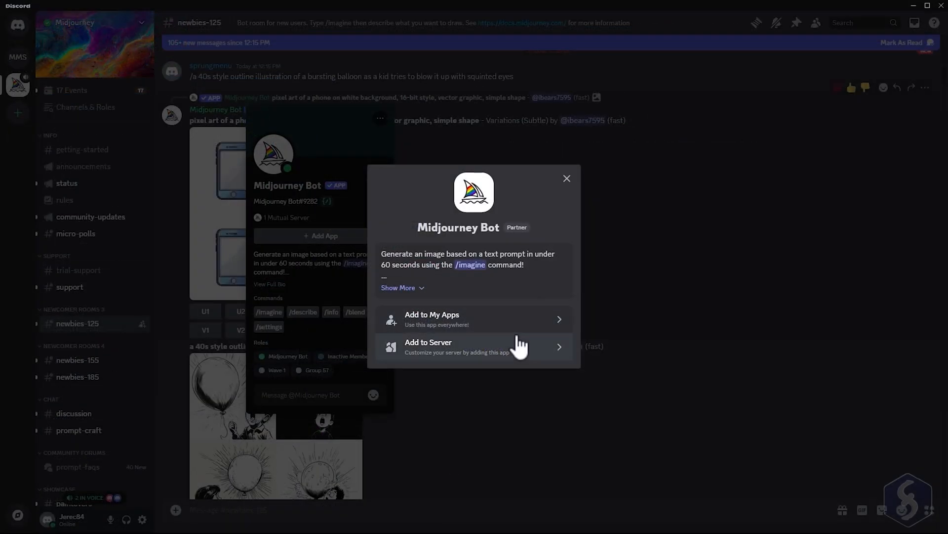
pyautogui.click(428, 346)
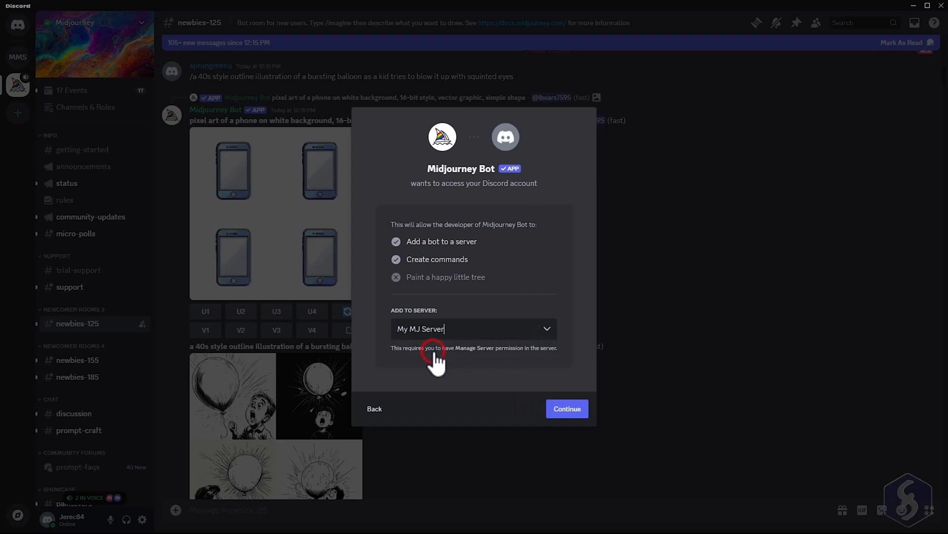
pyautogui.click(566, 408)
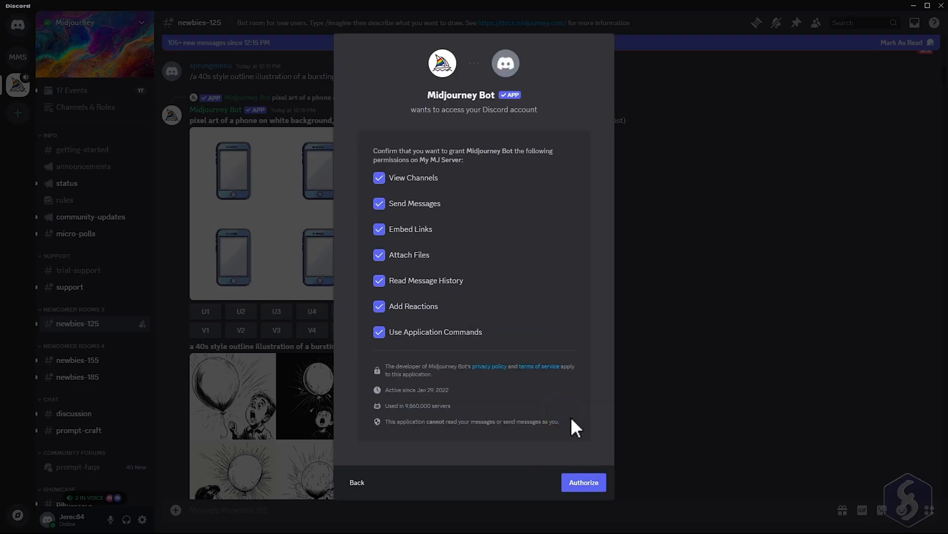
pyautogui.click(583, 482)
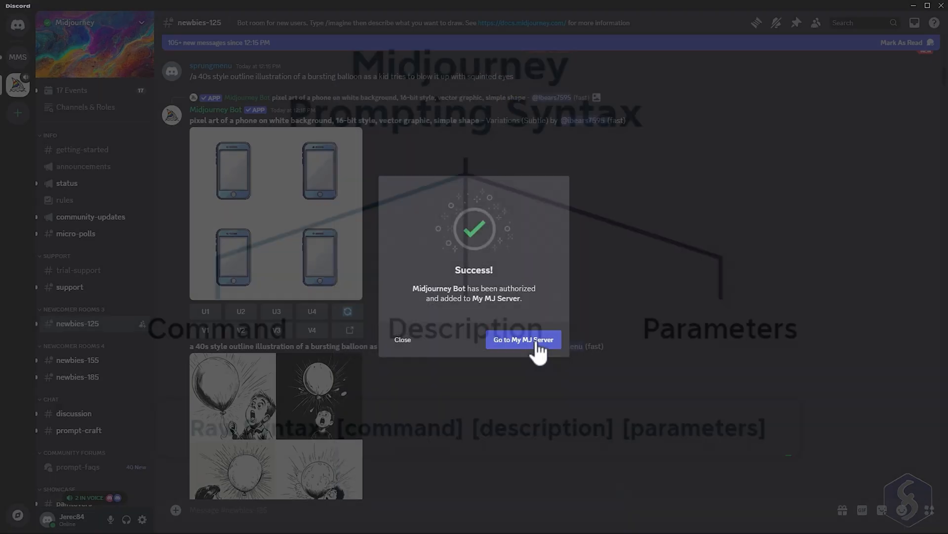
pyautogui.click(522, 339)
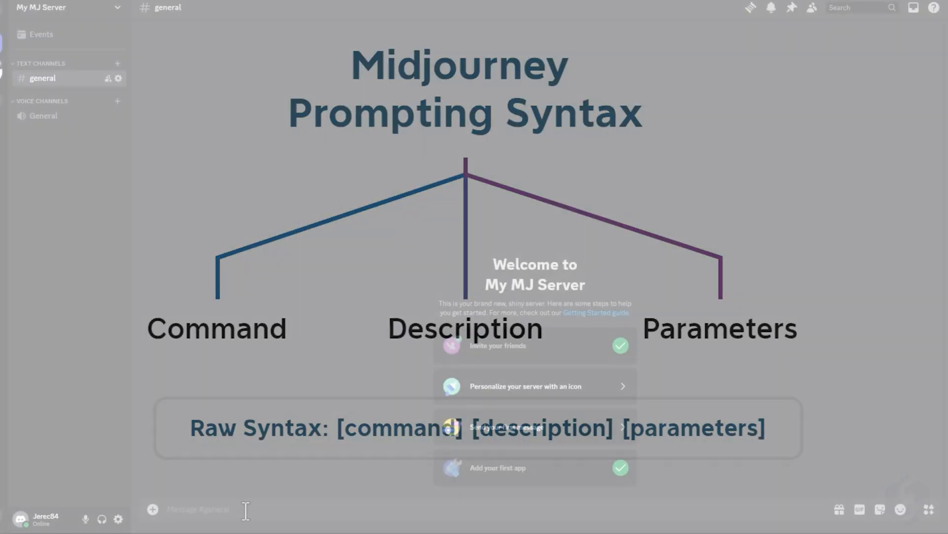
# Run /imagine with the prompt 'a tree --s 750' in #general.
pyautogui.write('/')
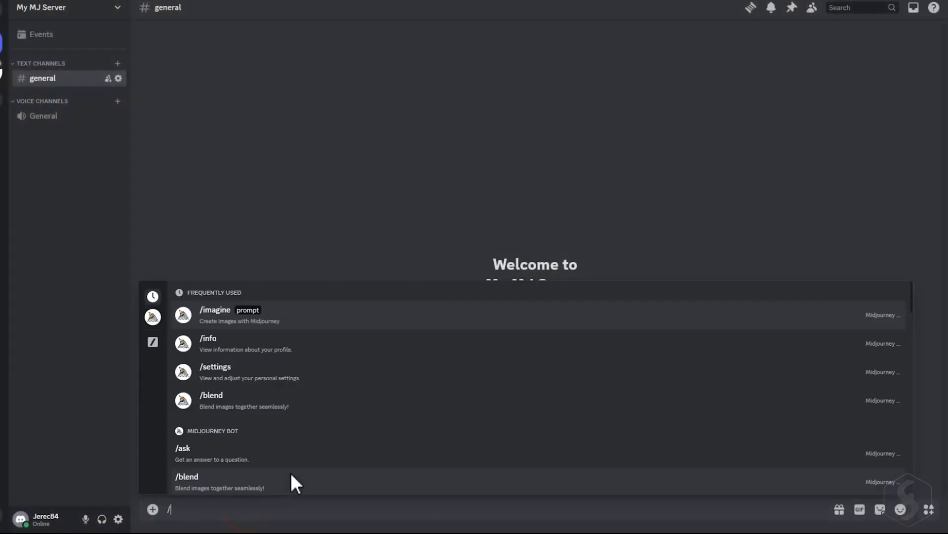
pyautogui.click(215, 309)
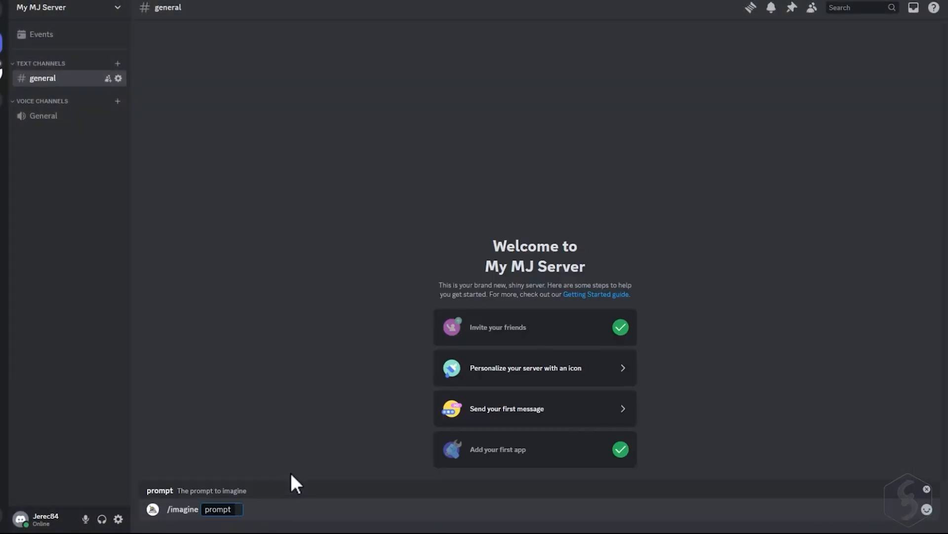
pyautogui.press('Enter')
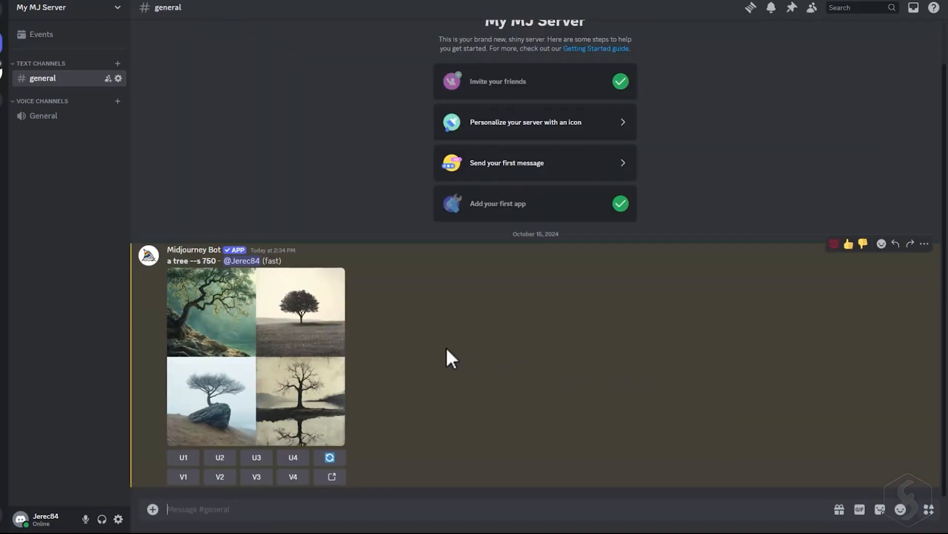
# Upscale tree image 1 with U1, then prompt 'a relaxing landscape --s 750'.
pyautogui.click(255, 356)
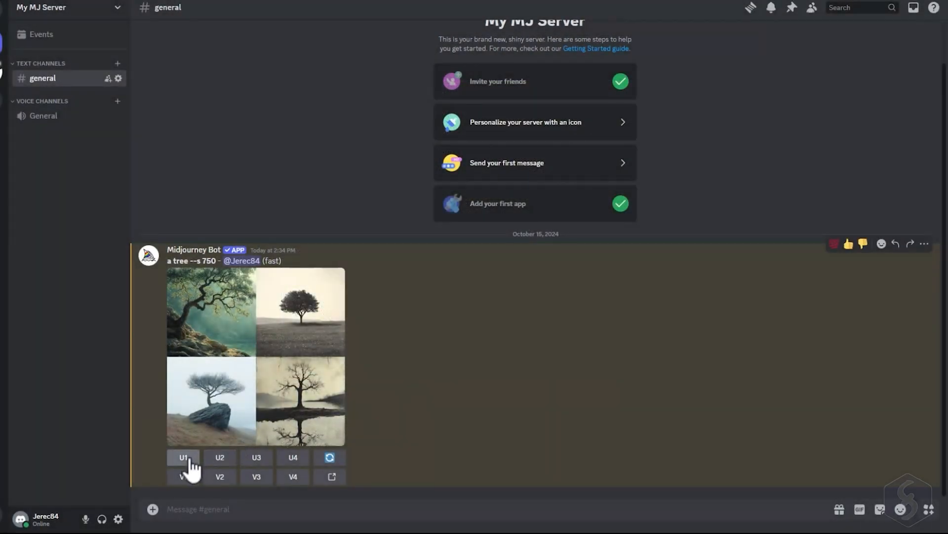
pyautogui.click(183, 456)
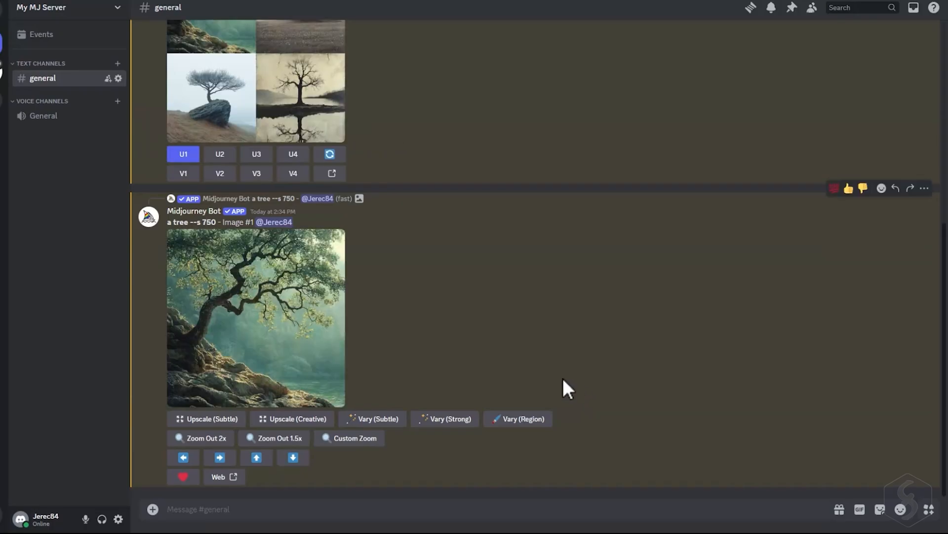
pyautogui.click(256, 318)
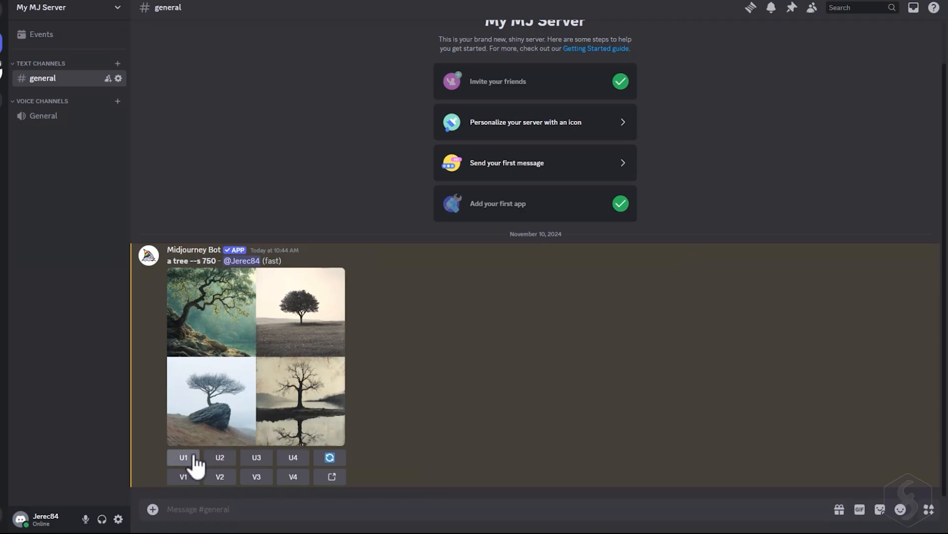
pyautogui.moveTo(256, 456)
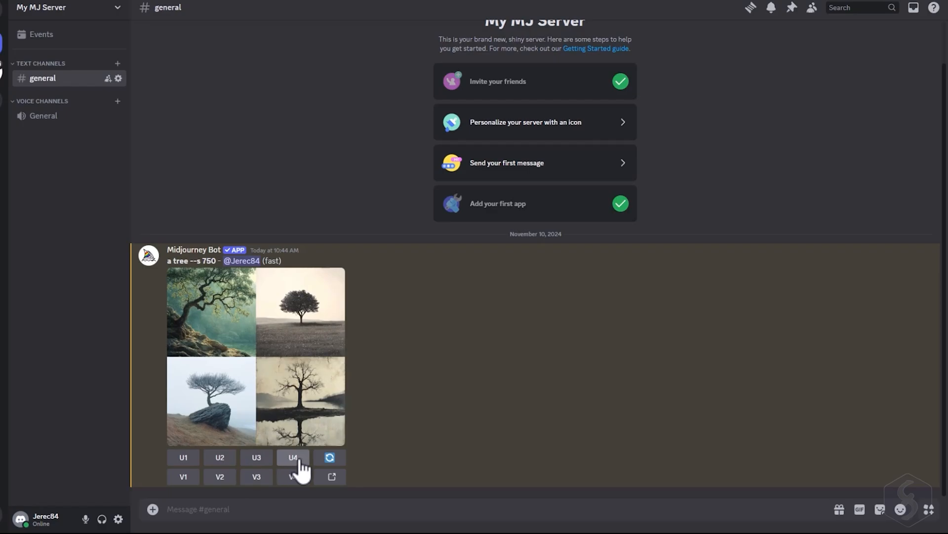
pyautogui.click(255, 355)
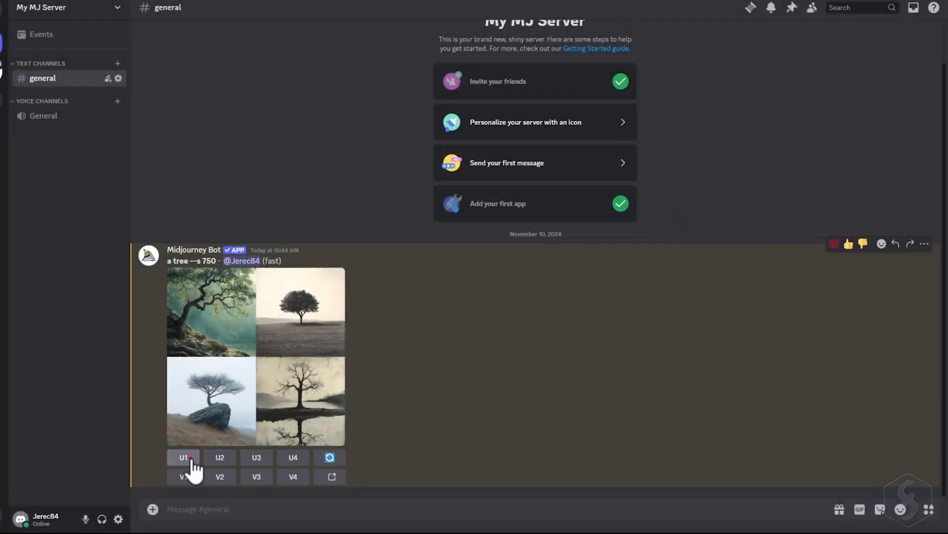
pyautogui.click(183, 457)
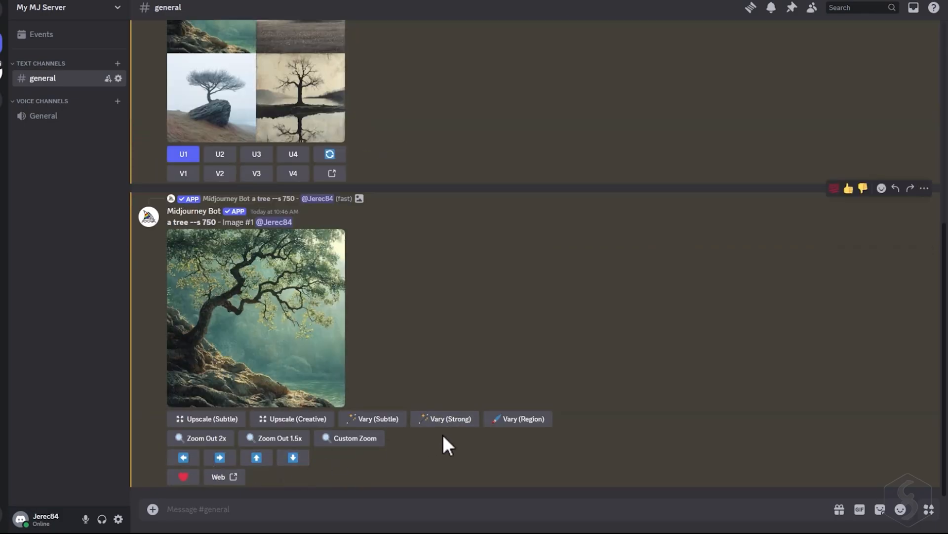
pyautogui.write('a relaxing landsc')
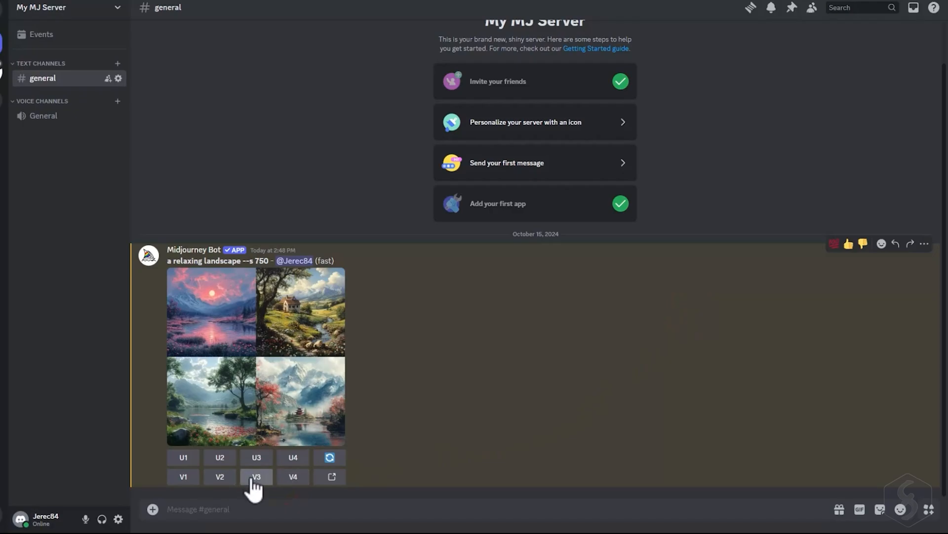
# Remix landscape image 3 adding 'colorful' to the prompt, and toggle Remix mode.
pyautogui.click(256, 477)
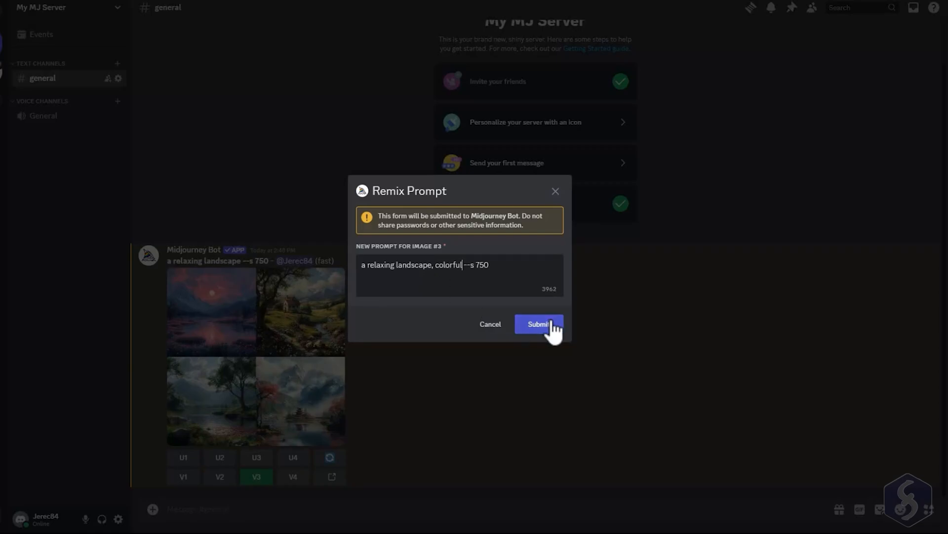
pyautogui.click(538, 324)
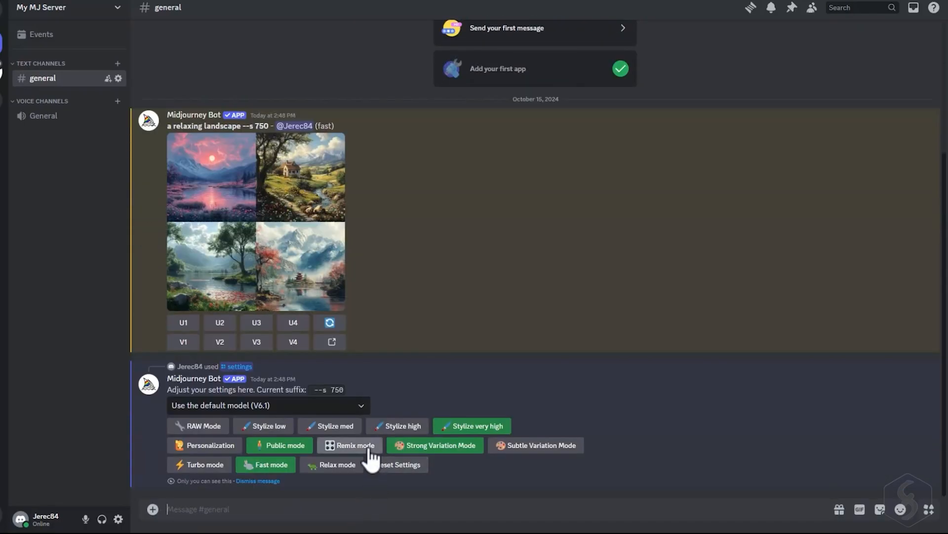
pyautogui.click(350, 445)
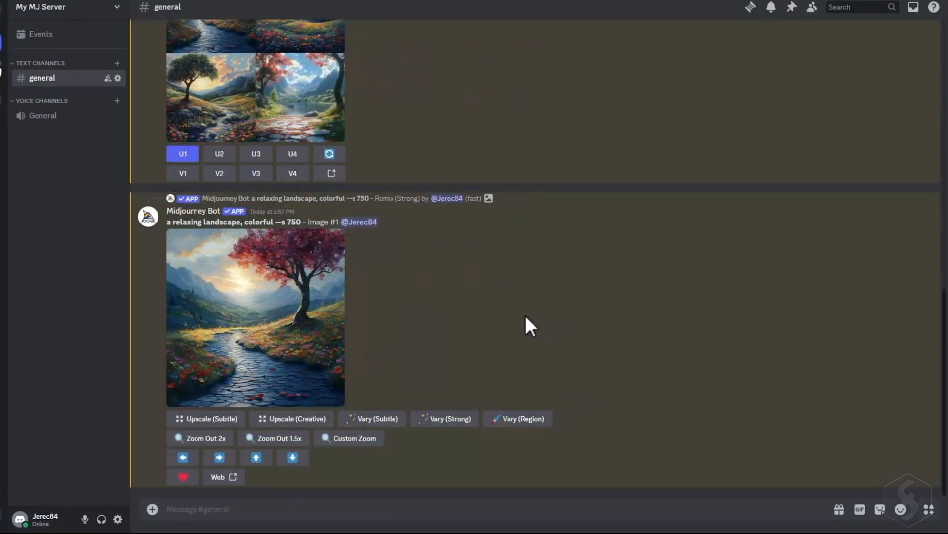
# Enlarge the upscaled colorful red-tree landscape and save the image.
pyautogui.click(254, 318)
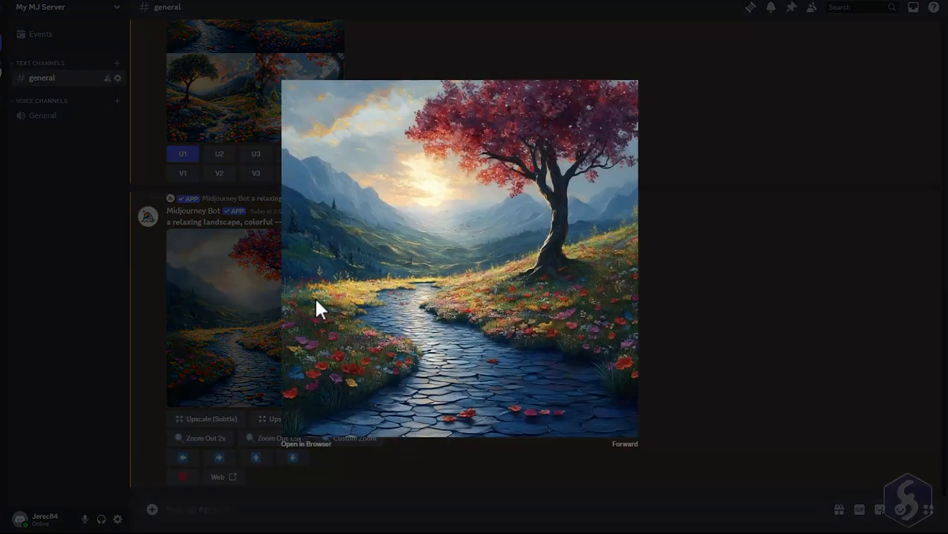
pyautogui.rightClick(584, 250)
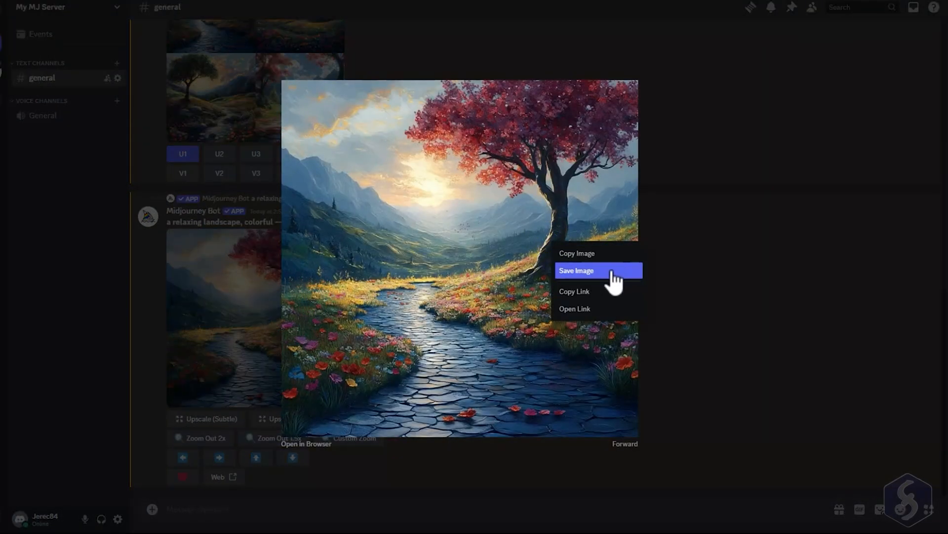
pyautogui.click(598, 270)
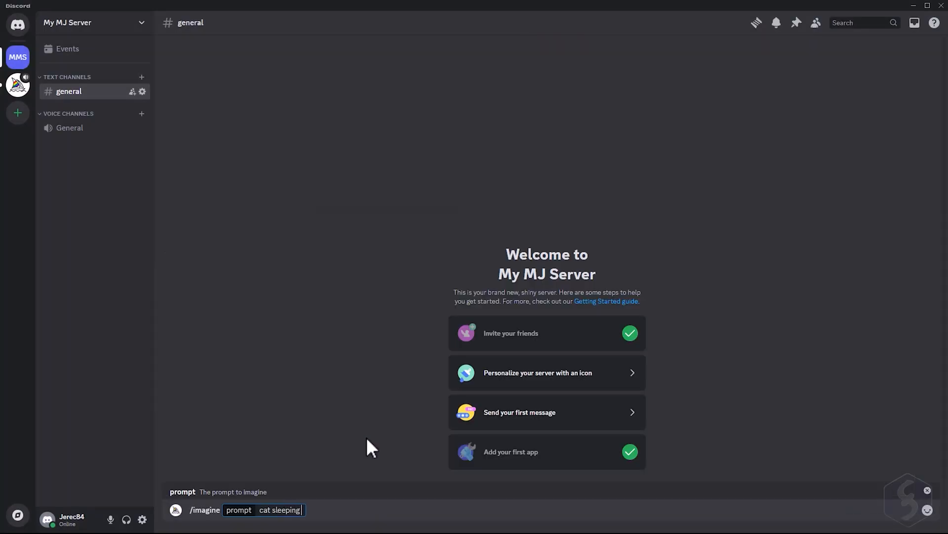
# Generate grids for a calm cat sleeping on a fancy bed and a DANA startup logo.
pyautogui.write('on a fancy bed,')
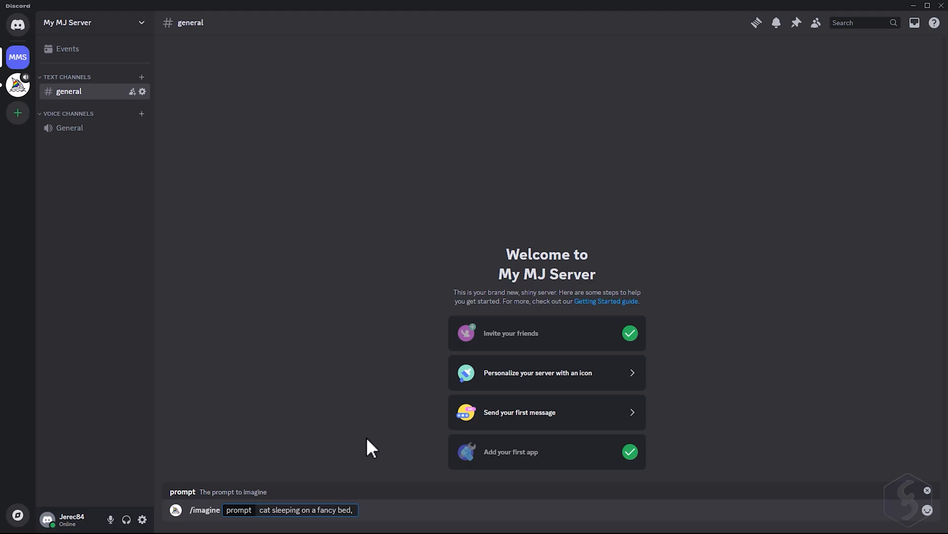
pyautogui.write('calm')
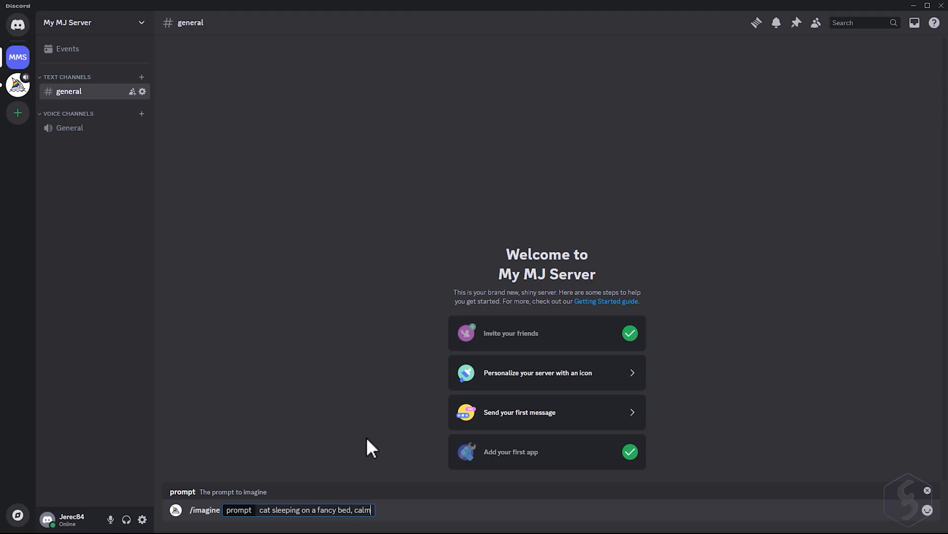
pyautogui.write(', colo')
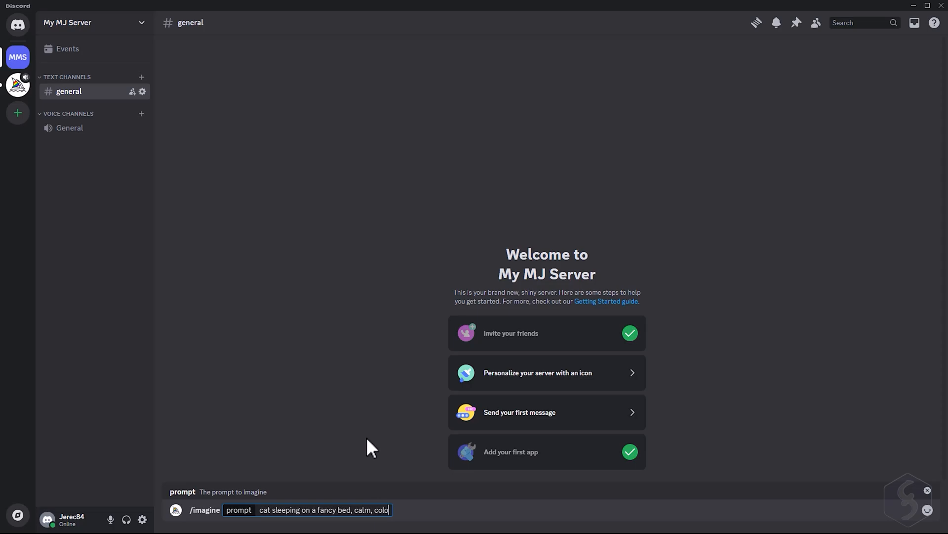
pyautogui.press('Enter')
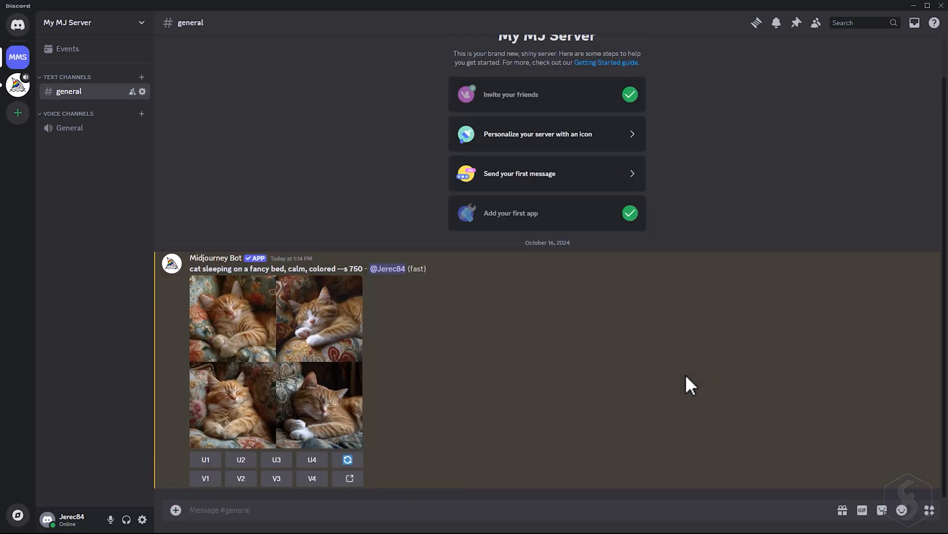
pyautogui.write('business logo for a sa')
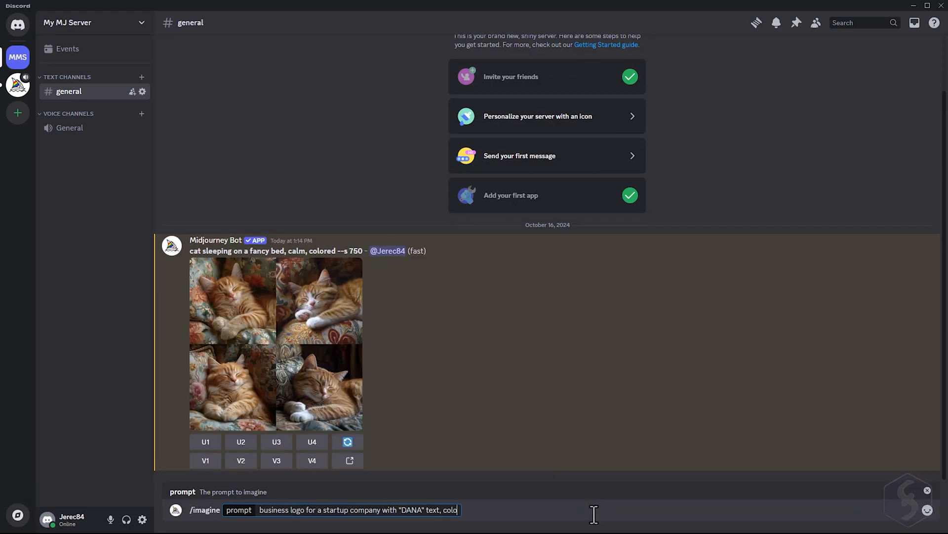
pyautogui.press('enter')
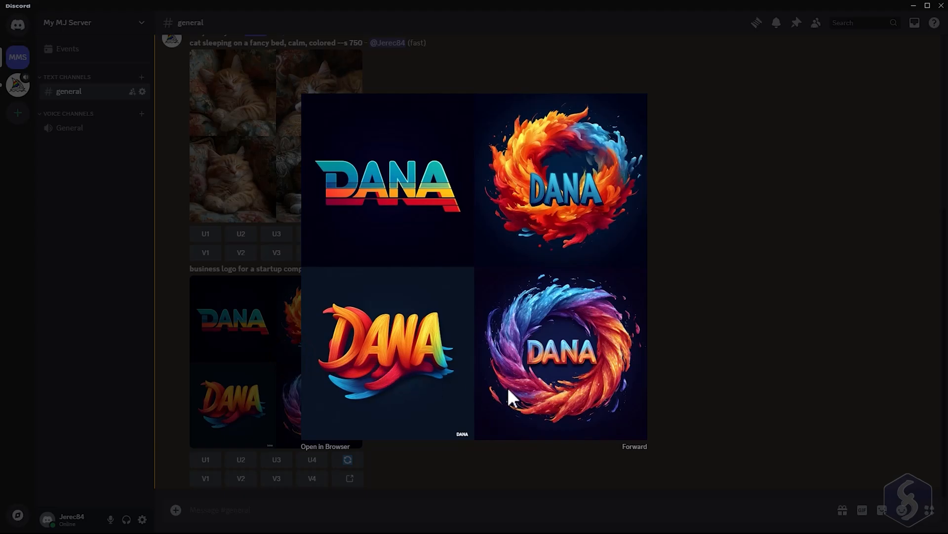
pyautogui.moveTo(485, 226)
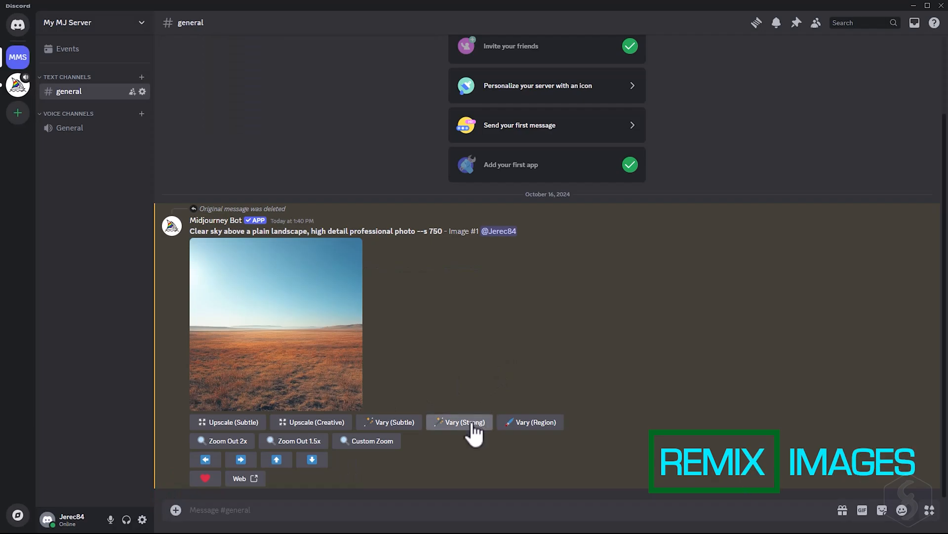
# Submit a Vary (Strong) remix of the plain landscape with 'clouds' added.
pyautogui.click(459, 421)
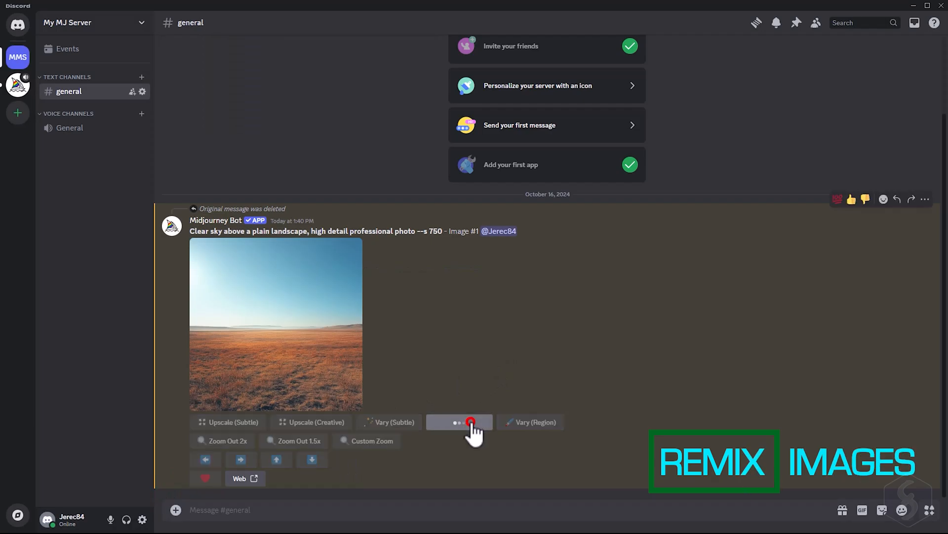
pyautogui.click(459, 422)
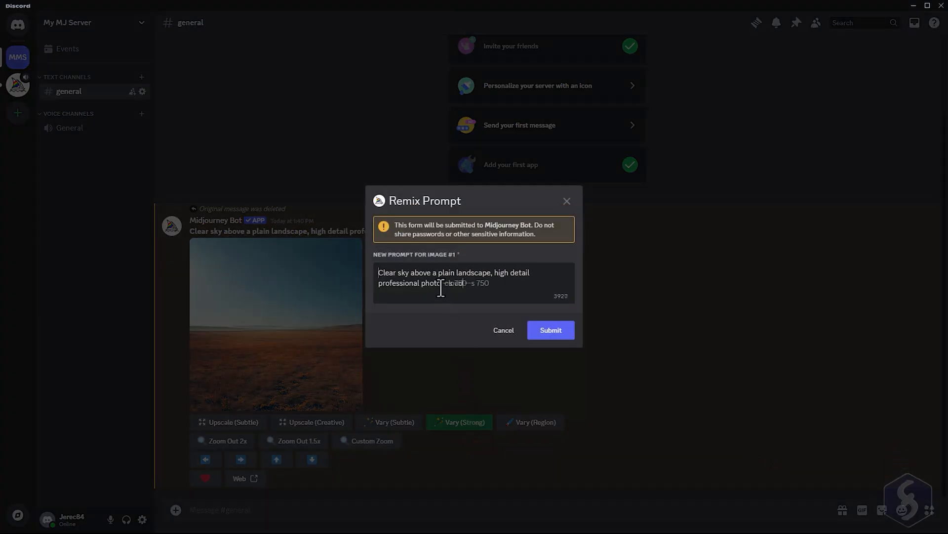
pyautogui.click(550, 330)
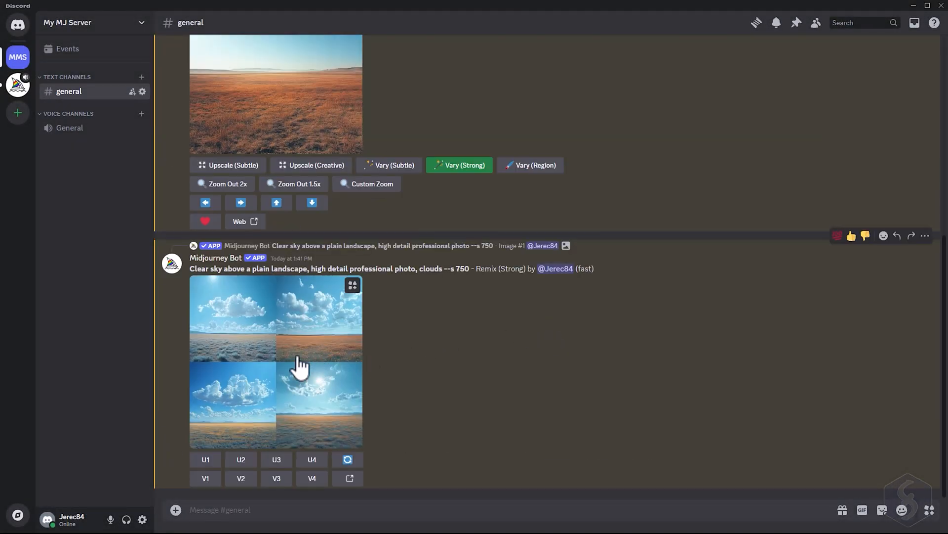
# Preview the clouds grid, then submit a Vary (Subtle) remix with 'Cloudy sky'.
pyautogui.click(276, 360)
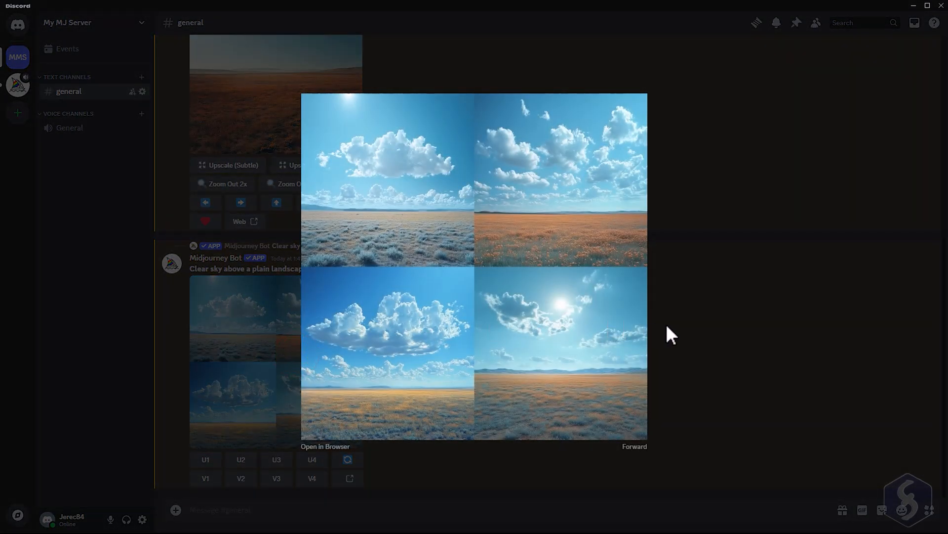
pyautogui.click(673, 335)
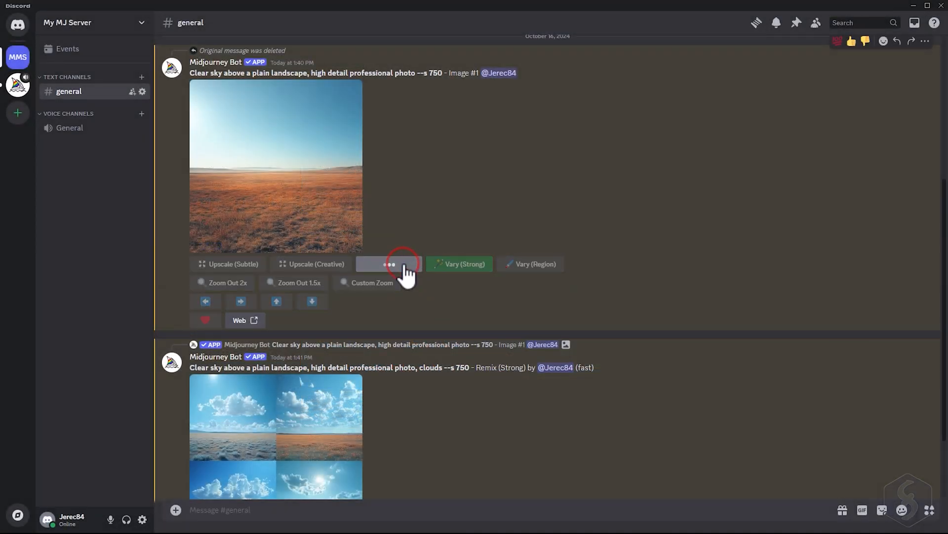
pyautogui.click(388, 264)
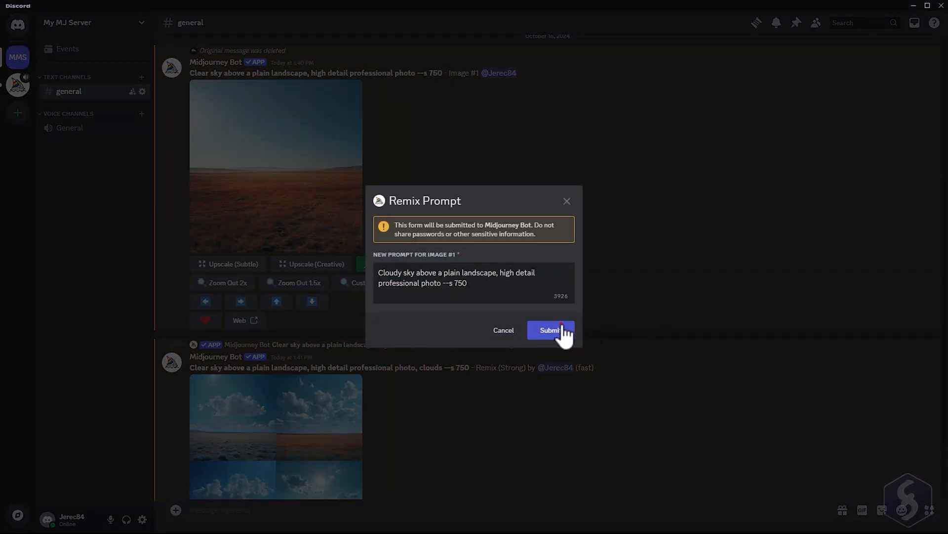
pyautogui.click(549, 330)
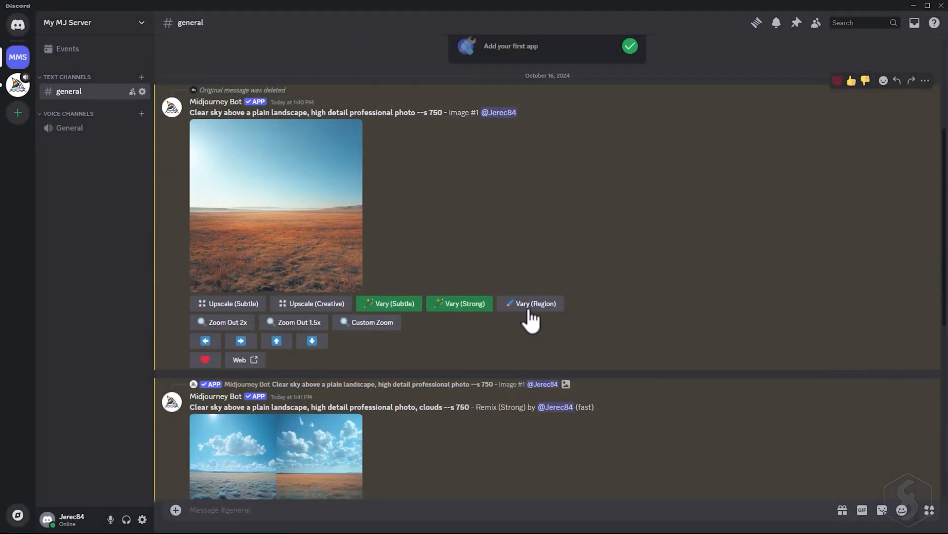
# Mark a sky patch with Vary (Region) and submit 'Plane in the sky --s 750'.
pyautogui.click(534, 303)
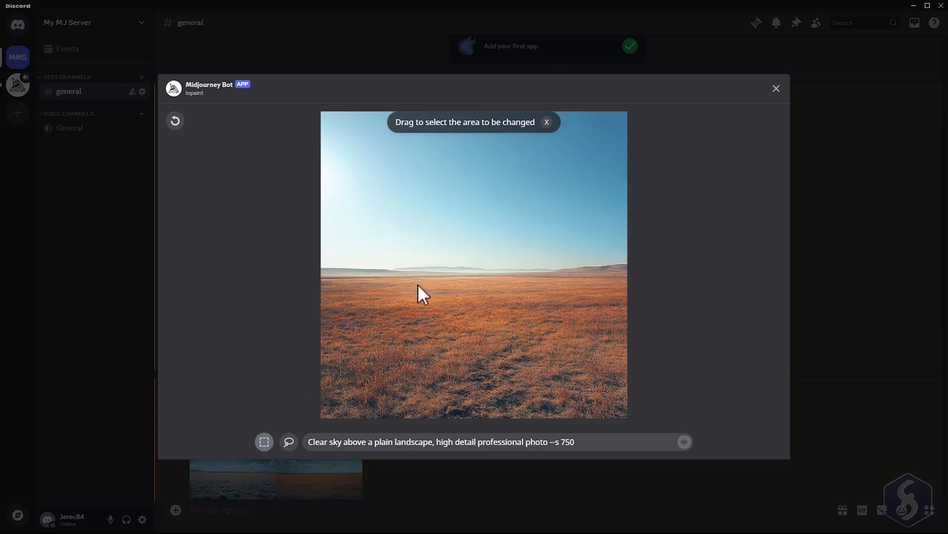
pyautogui.moveTo(429, 181); pyautogui.dragTo(510, 215)
pyautogui.write('Plane in the sky')
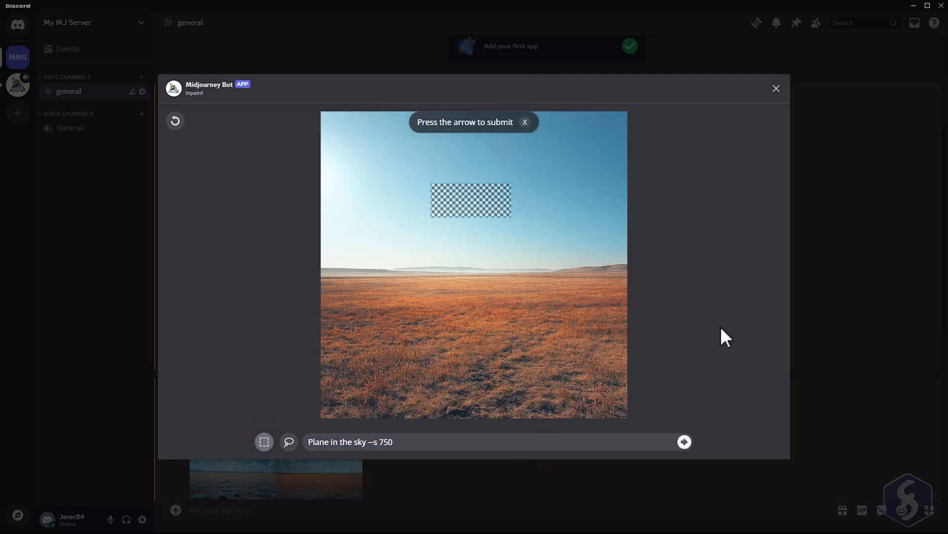
pyautogui.click(683, 441)
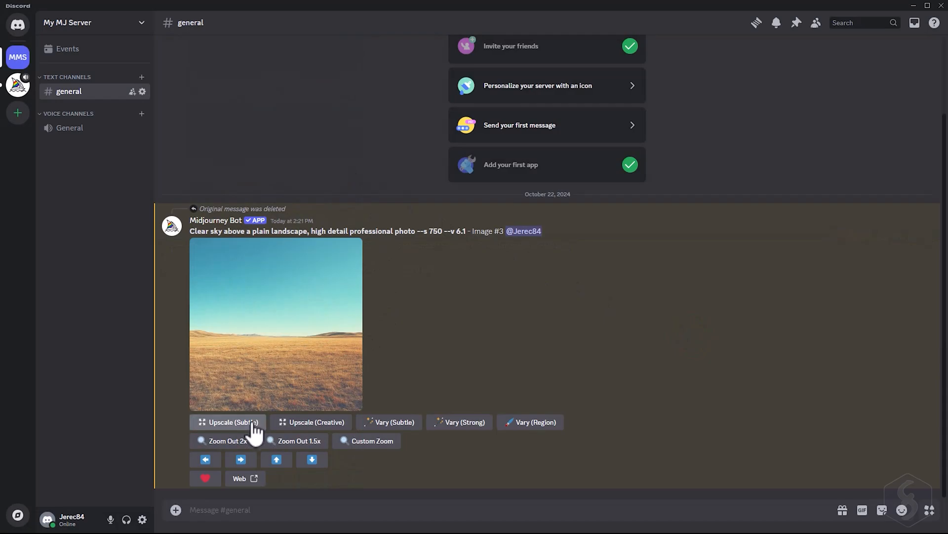
# Request subtle and creative upscales and a 2x zoom-out of the landscape image.
pyautogui.click(229, 421)
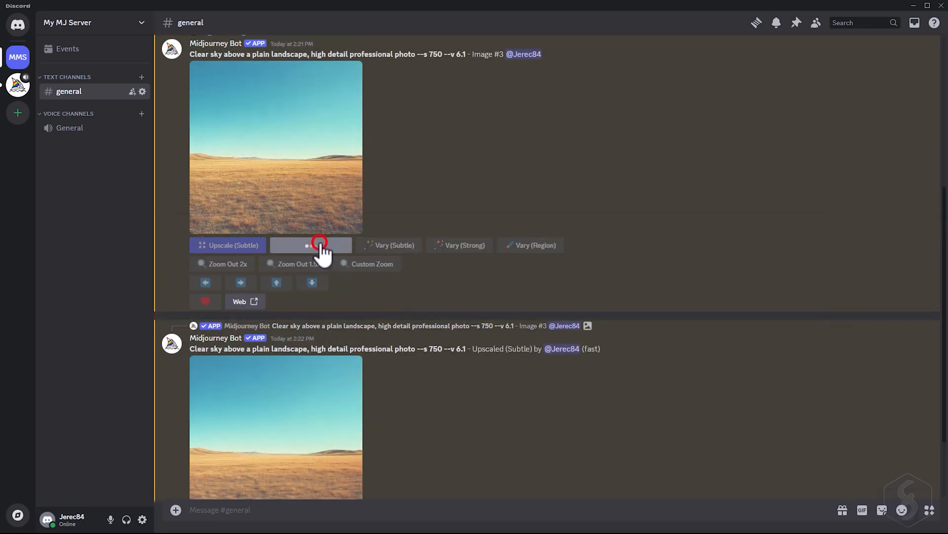
pyautogui.click(310, 245)
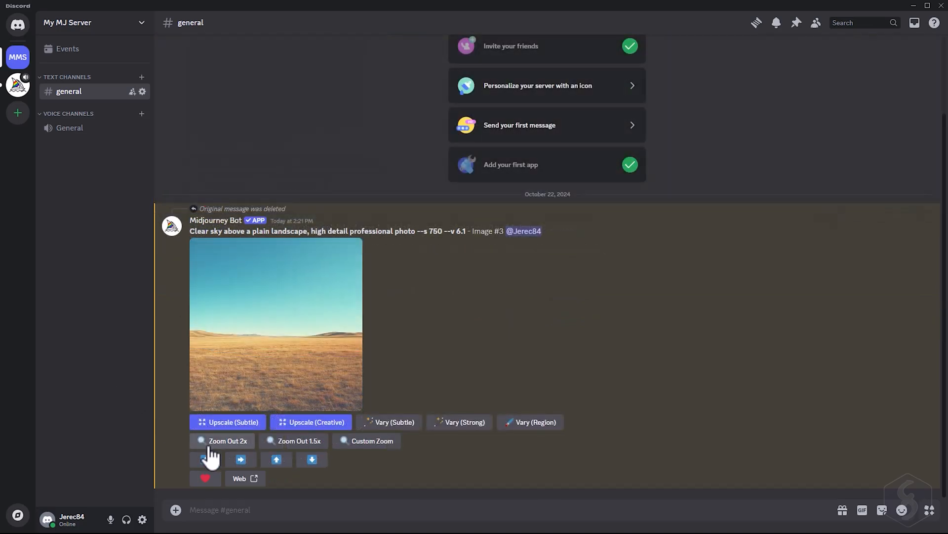
pyautogui.click(228, 440)
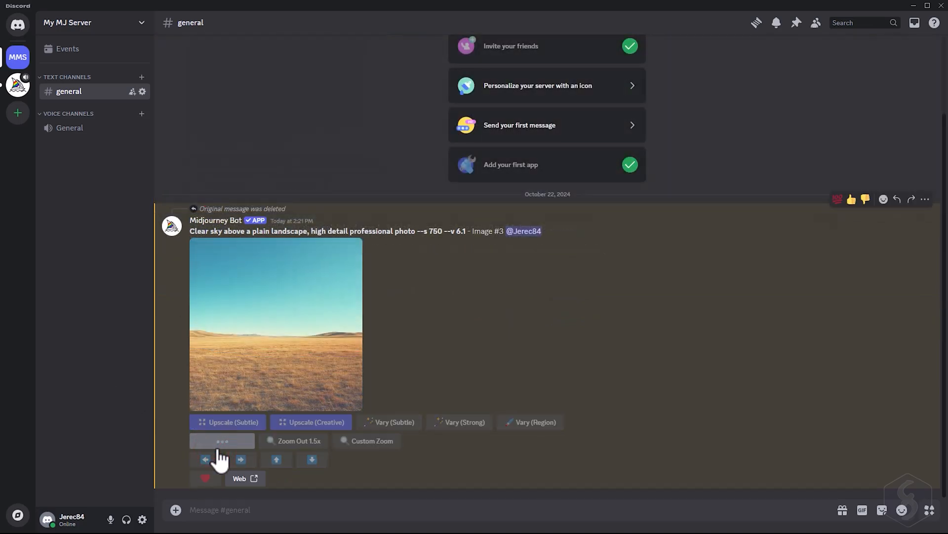
# Submit a Pan Right extension of the landscape image with the prompt unchanged.
pyautogui.click(222, 440)
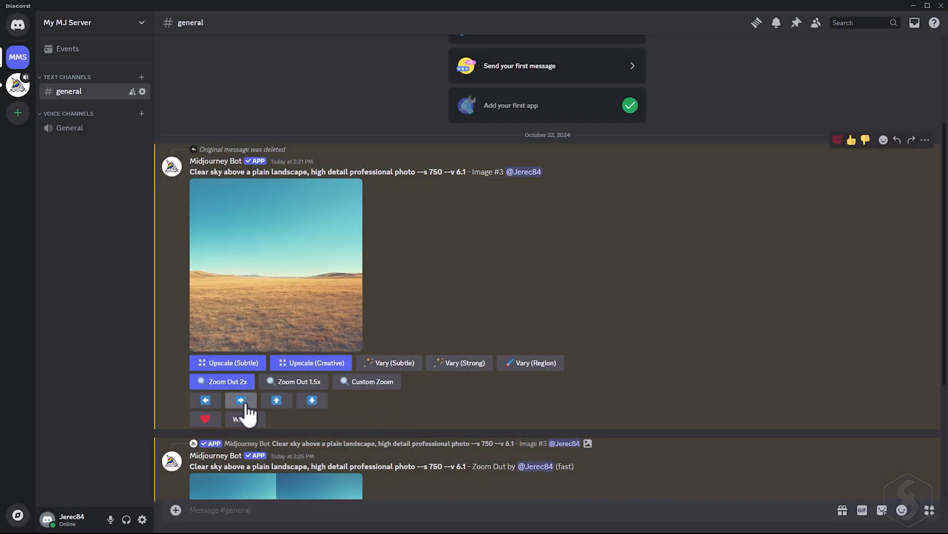
pyautogui.click(240, 399)
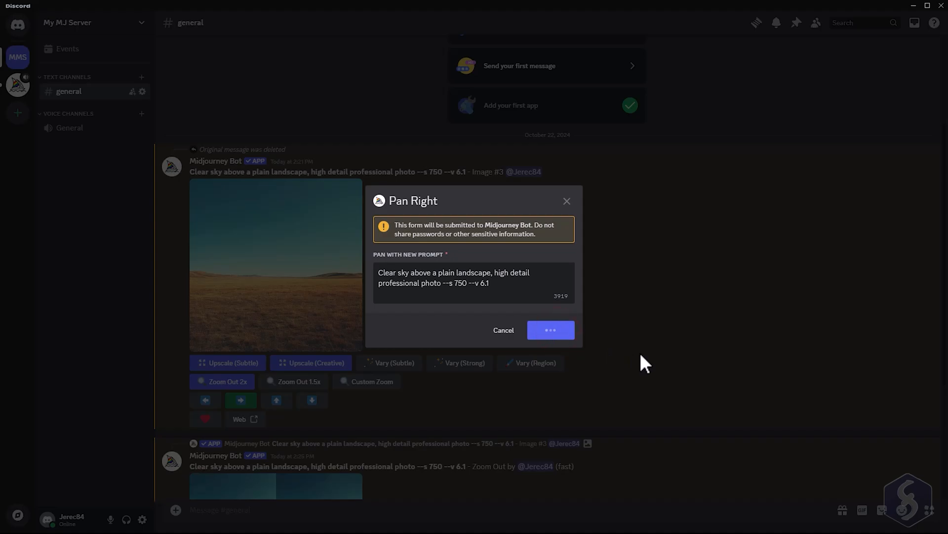
pyautogui.click(550, 329)
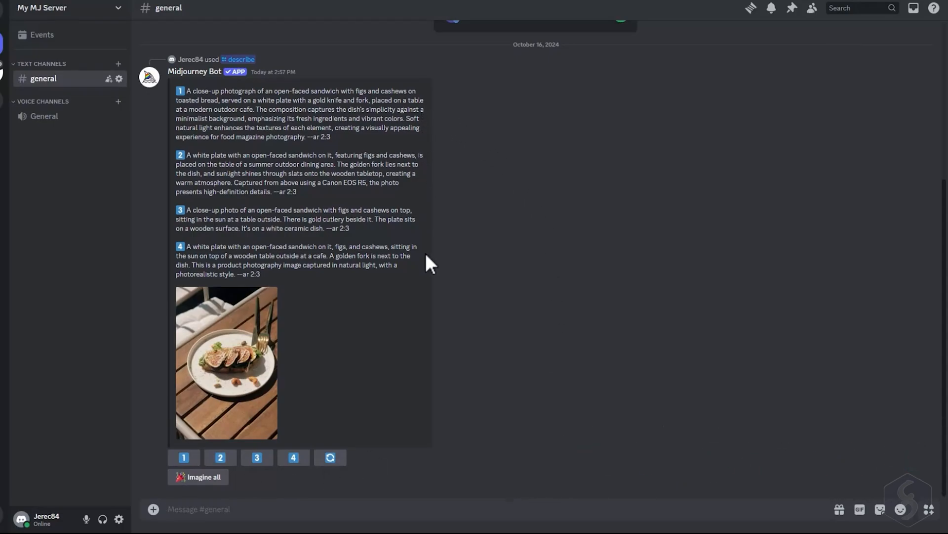
# Run /describe on the uploaded fig-and-cashew sandwich photo.
pyautogui.write('/')
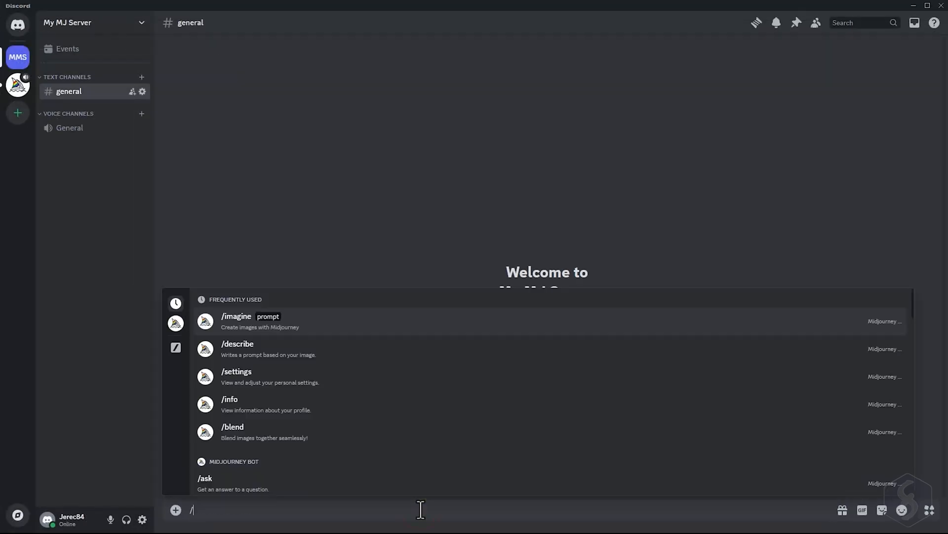
pyautogui.click(238, 347)
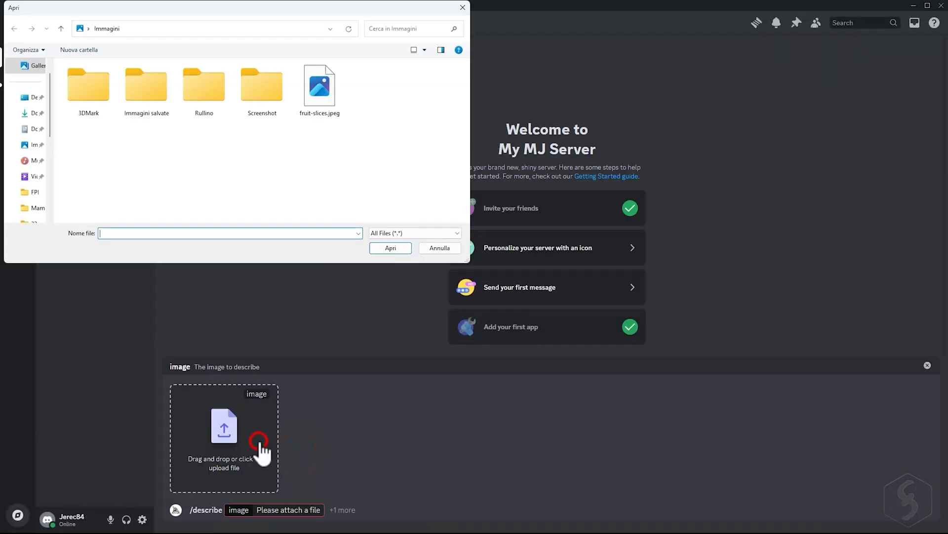
pyautogui.click(390, 248)
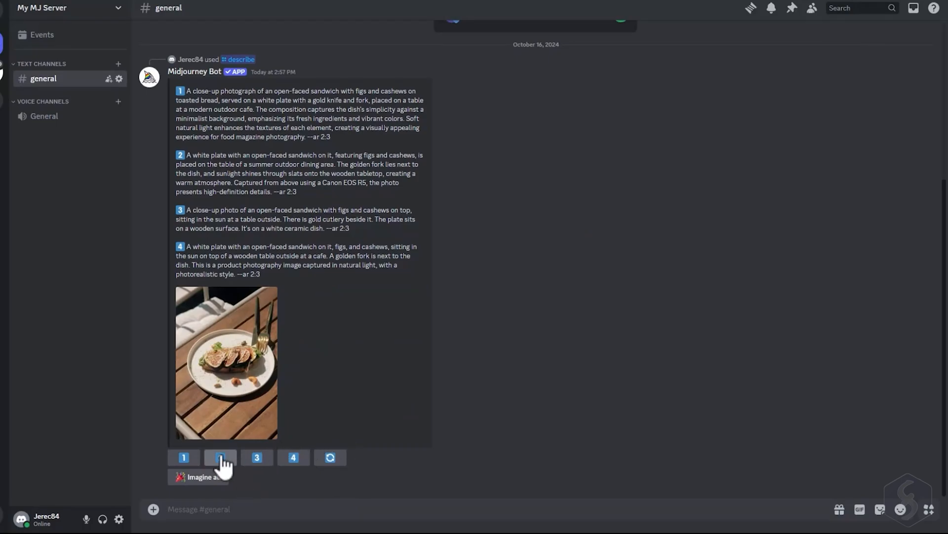
# Imagine the second suggested prompt with --s 750, then Imagine all four descriptions.
pyautogui.click(220, 456)
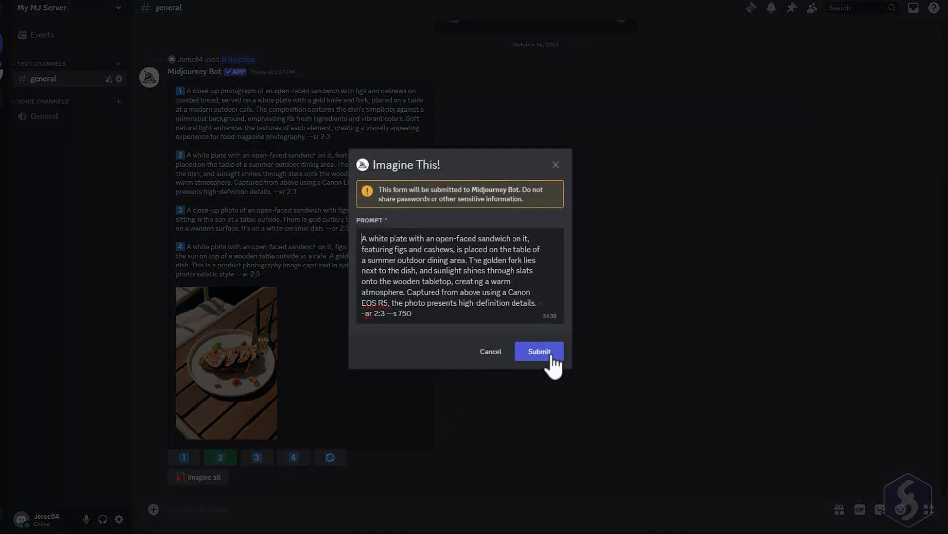
pyautogui.click(538, 351)
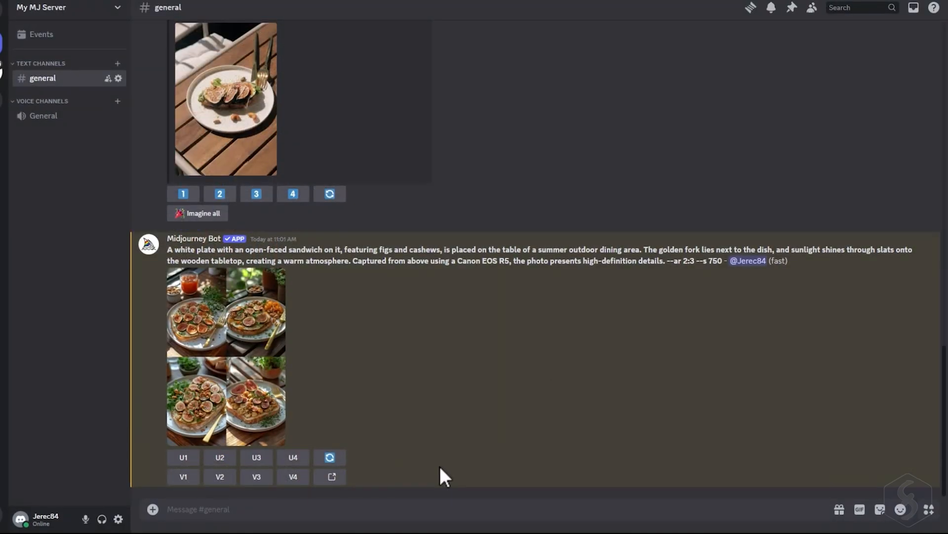
pyautogui.moveTo(234, 227)
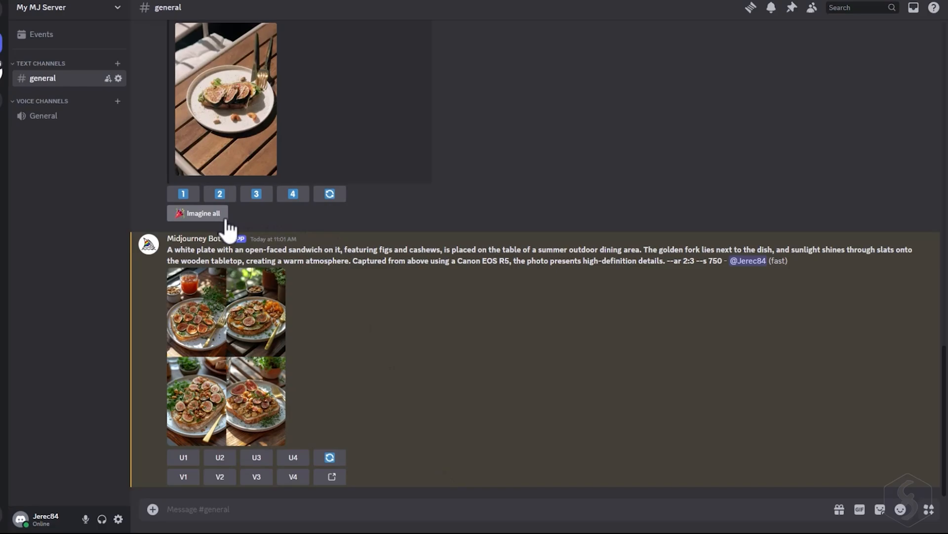
pyautogui.click(219, 193)
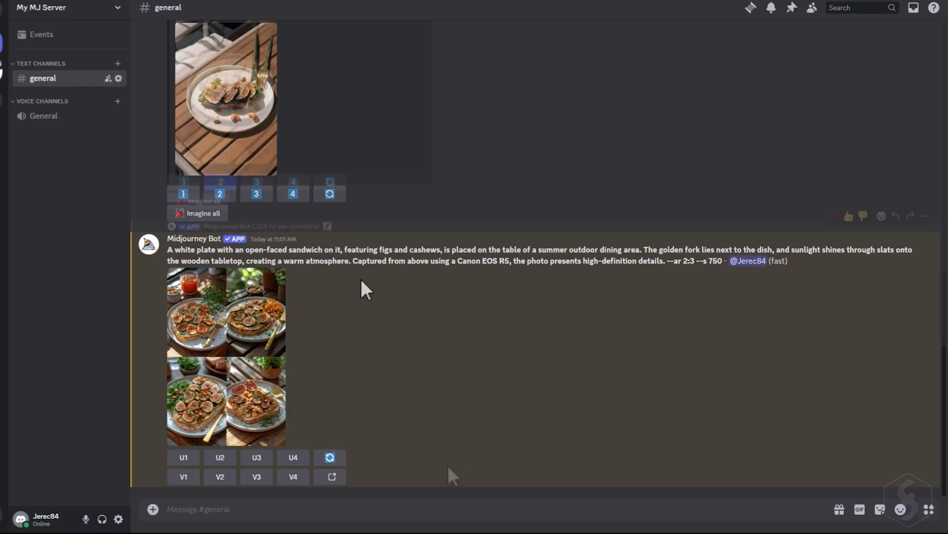
# Run /shorten on the first fig-and-cashew sandwich description prompt.
pyautogui.write('/sh')
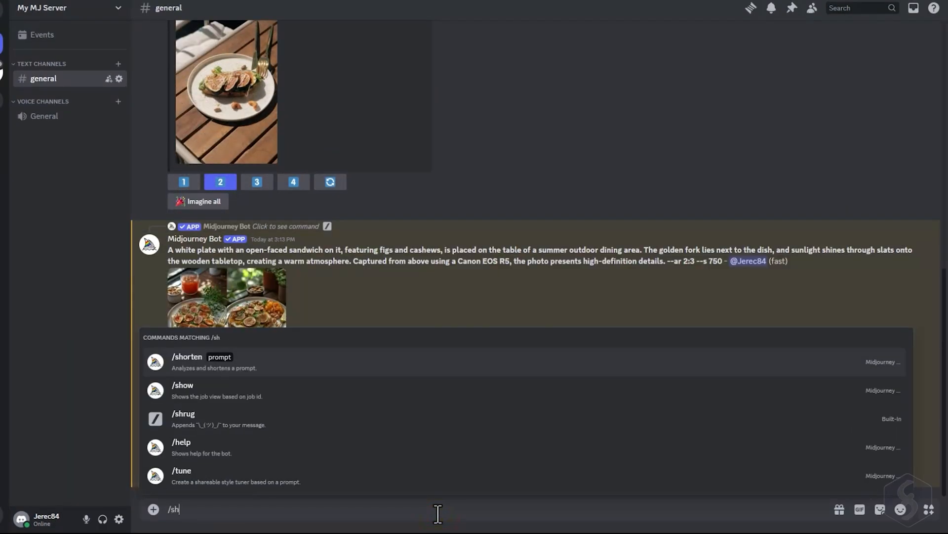
pyautogui.click(186, 362)
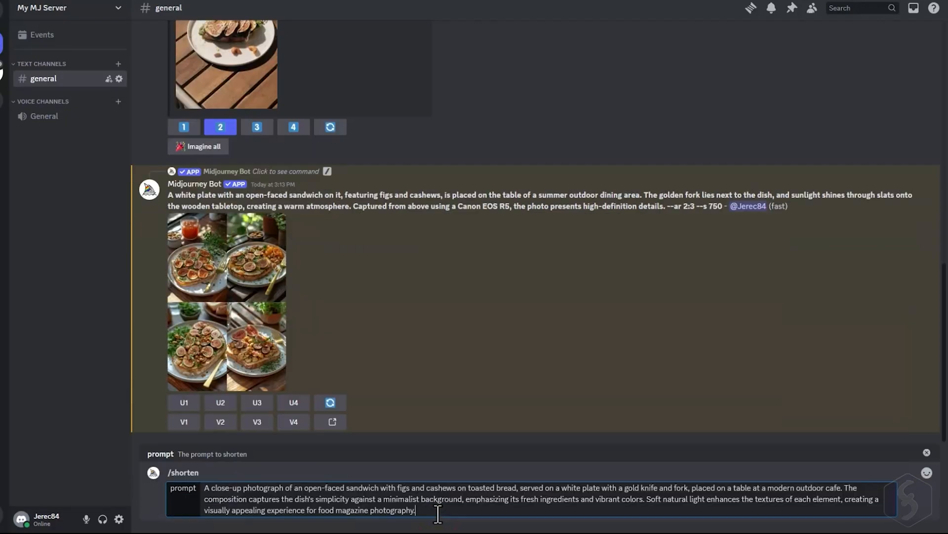
pyautogui.press('enter')
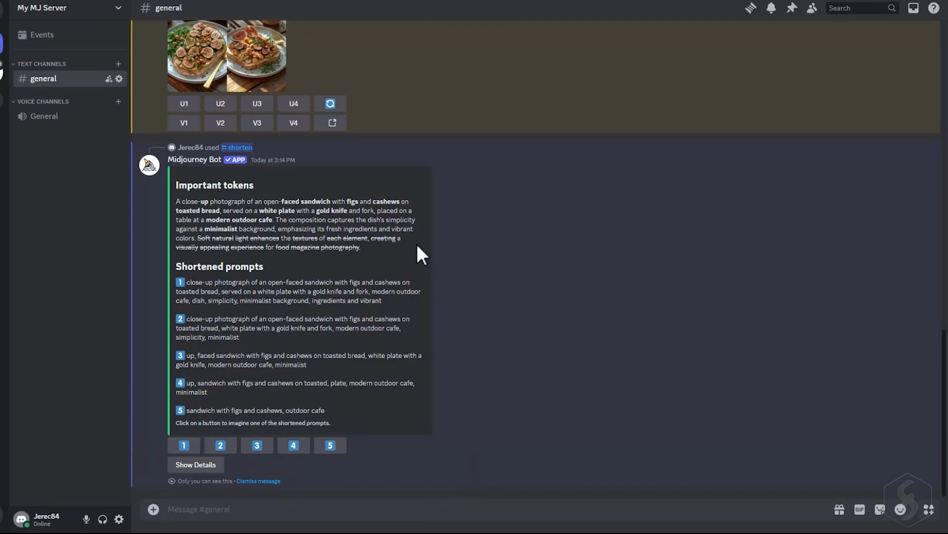
pyautogui.moveTo(396, 433)
pyautogui.write('/')
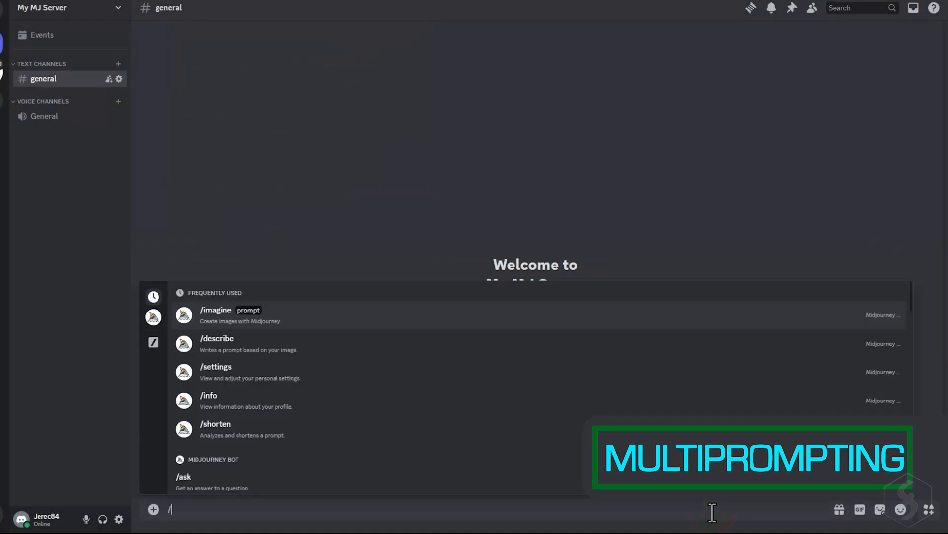
# Start the /imagine command for the 'cupcakes' versus 'cup:: cakes' comparison.
pyautogui.write('imagi')
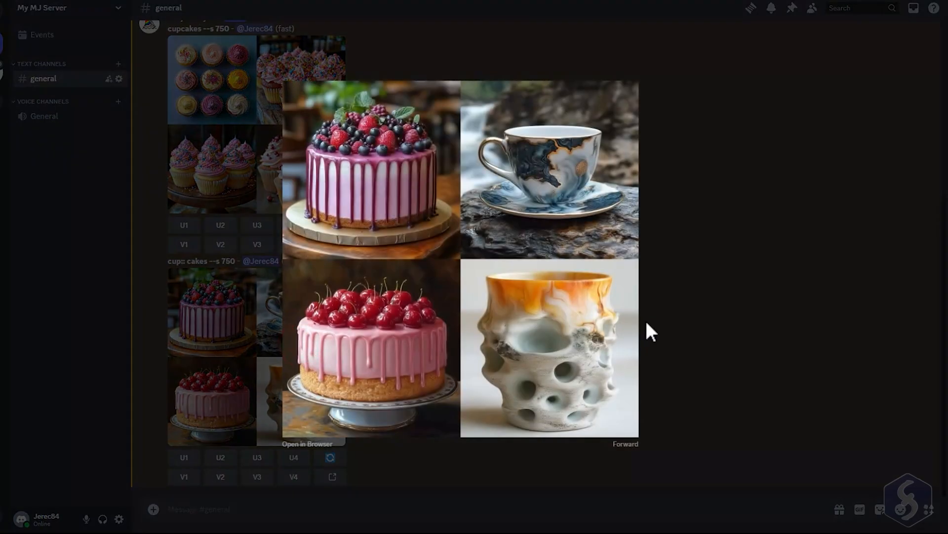
pyautogui.moveTo(725, 338)
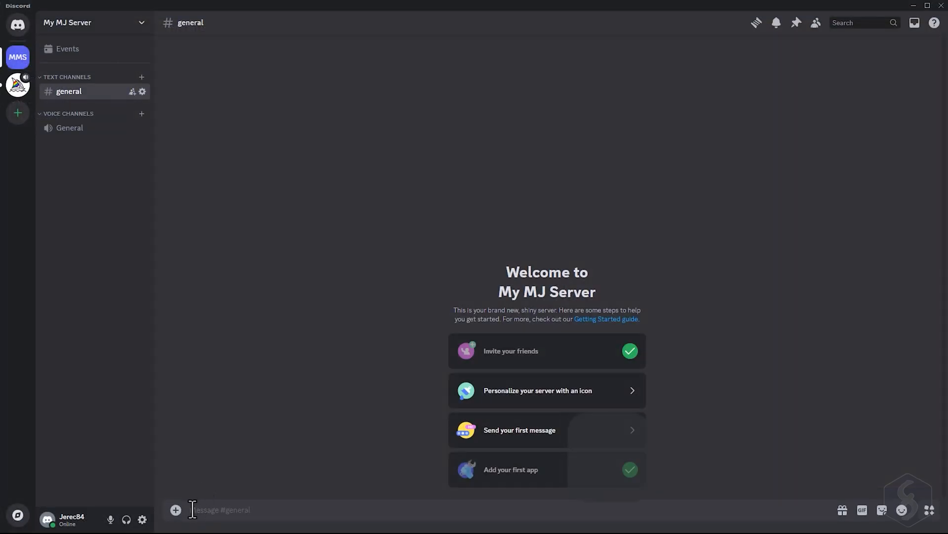
# Imagine 'a {girl, man, alien} sitting on a chair --s 750' and confirm all three prompts.
pyautogui.write('/ima')
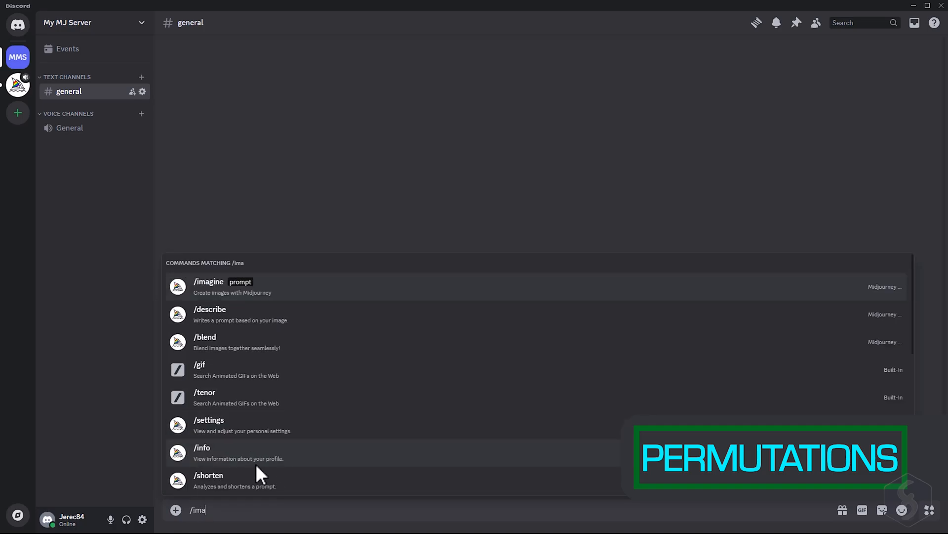
pyautogui.click(209, 286)
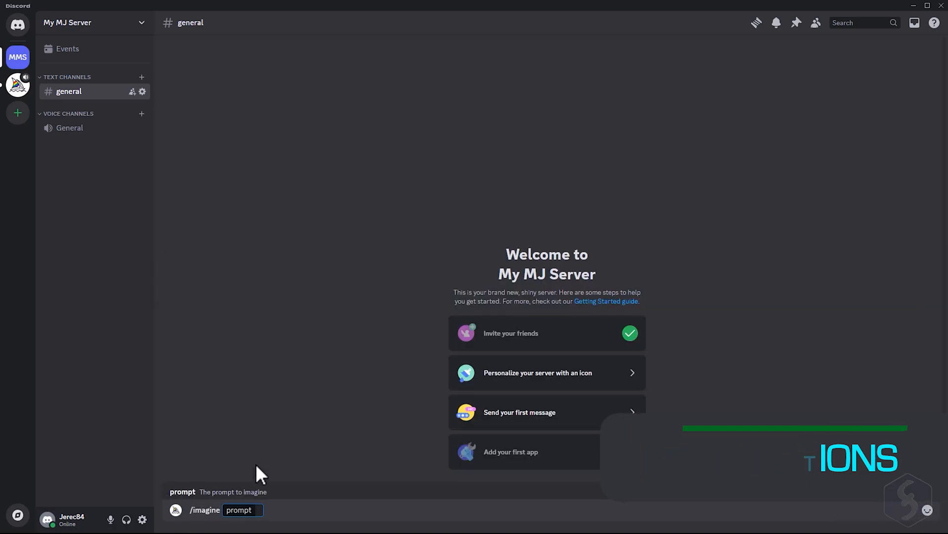
pyautogui.write('a')
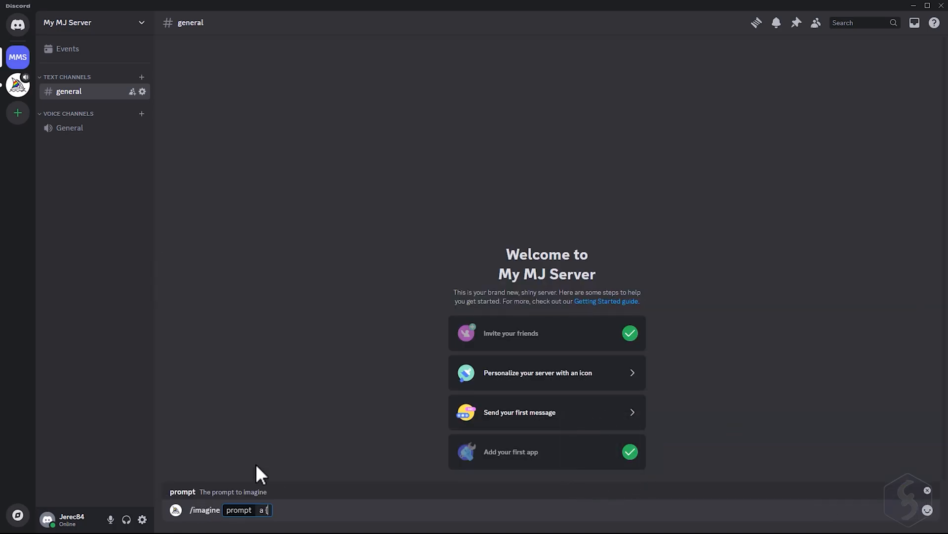
pyautogui.write('{girl')
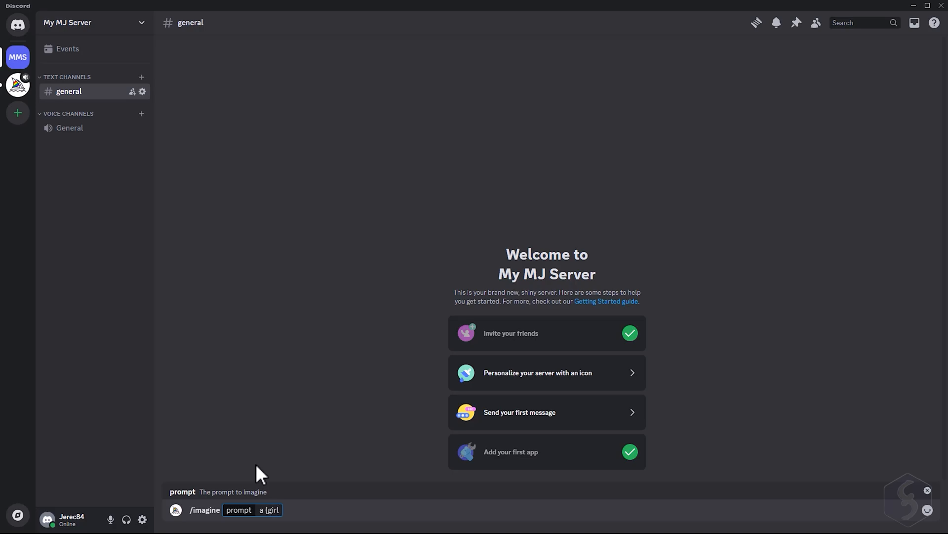
pyautogui.write(', man')
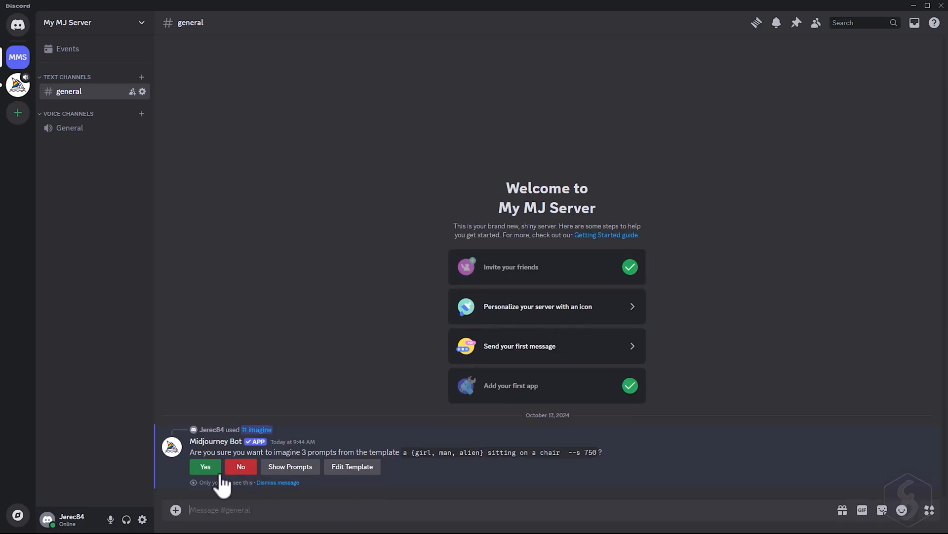
pyautogui.click(205, 466)
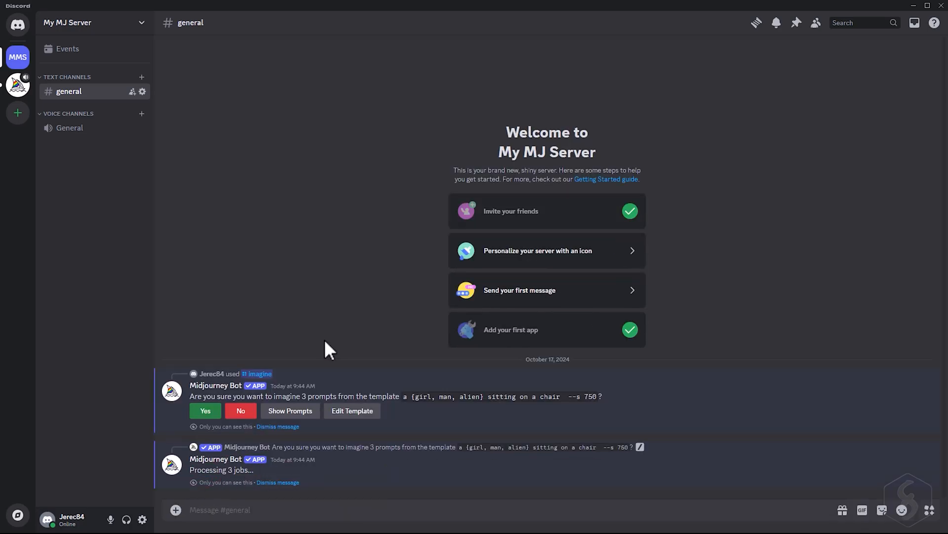
pyautogui.click(205, 410)
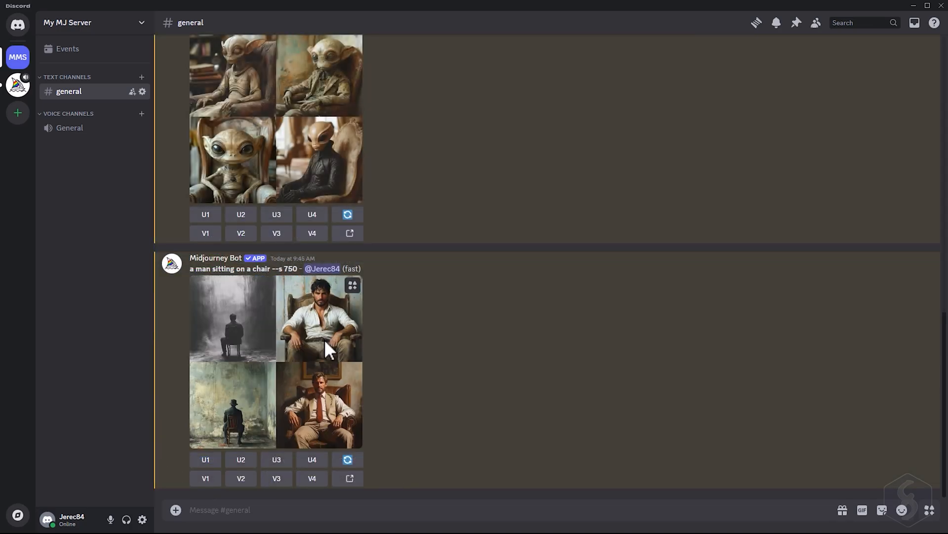
pyautogui.moveTo(445, 351)
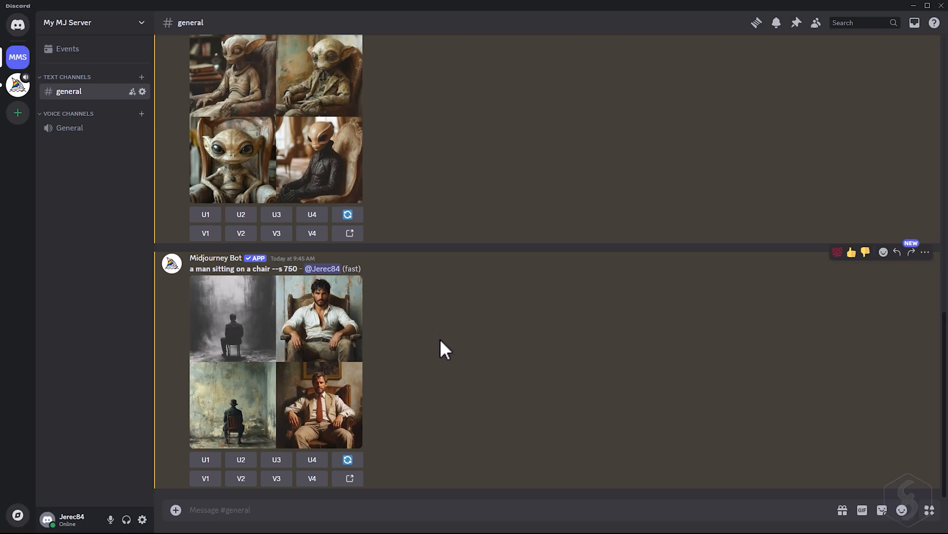
pyautogui.write('/s')
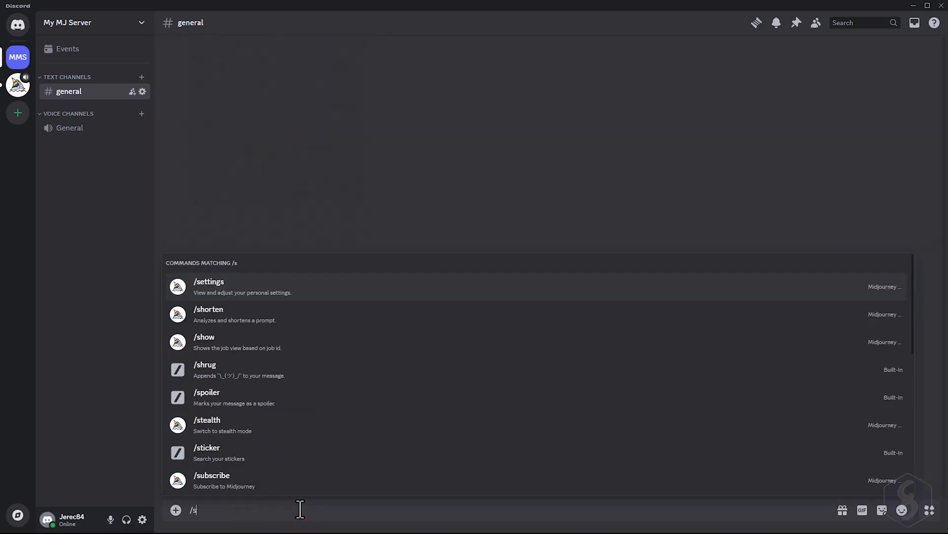
# Imagine the woman-with-umbrella image URL followed by 'in the countryside'.
pyautogui.click(209, 286)
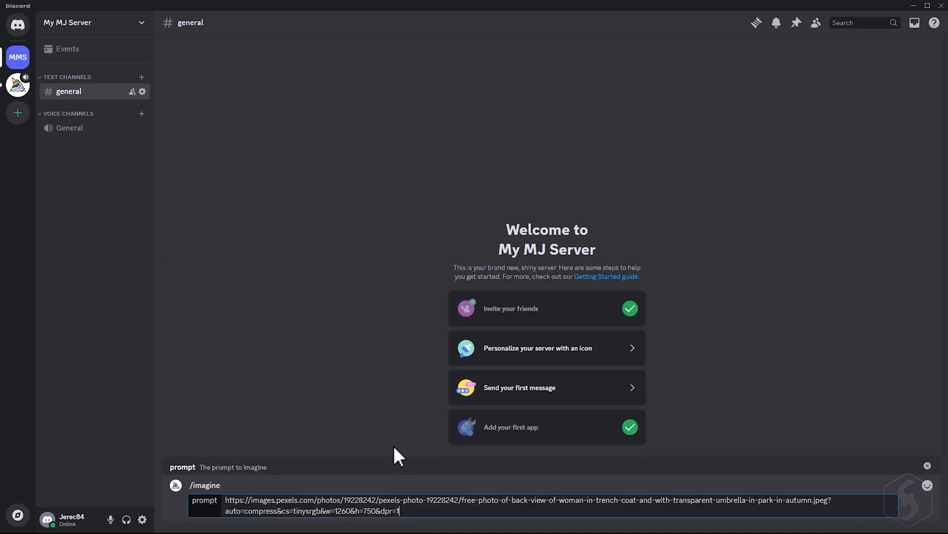
pyautogui.write('in the country')
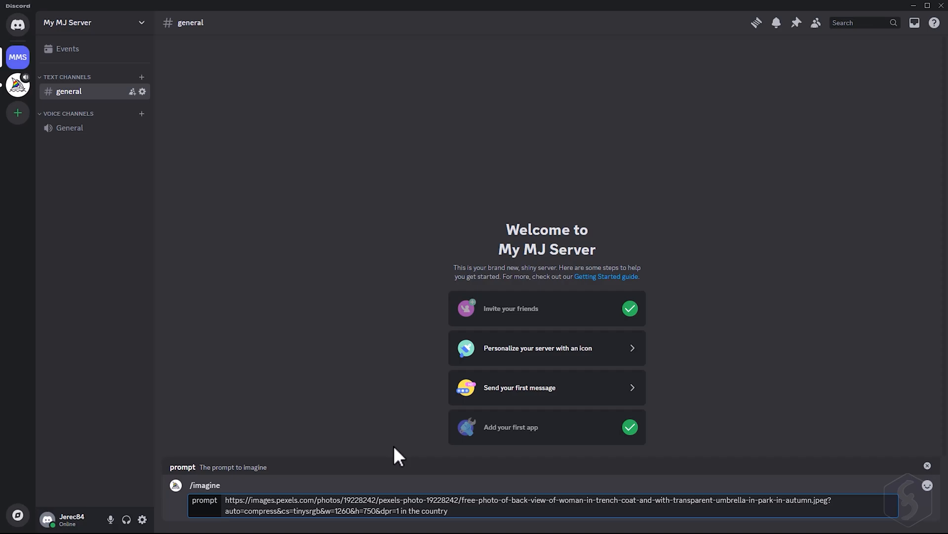
pyautogui.write('side')
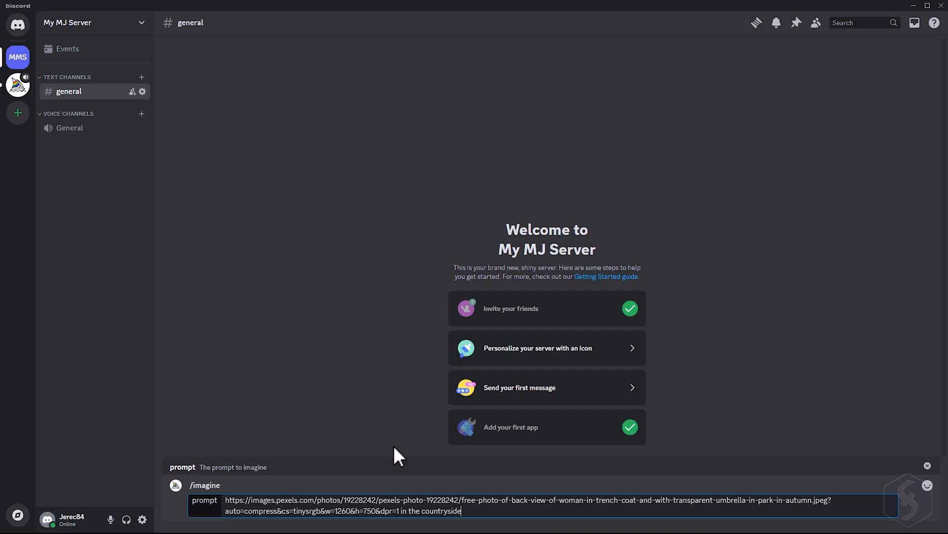
pyautogui.press('enter')
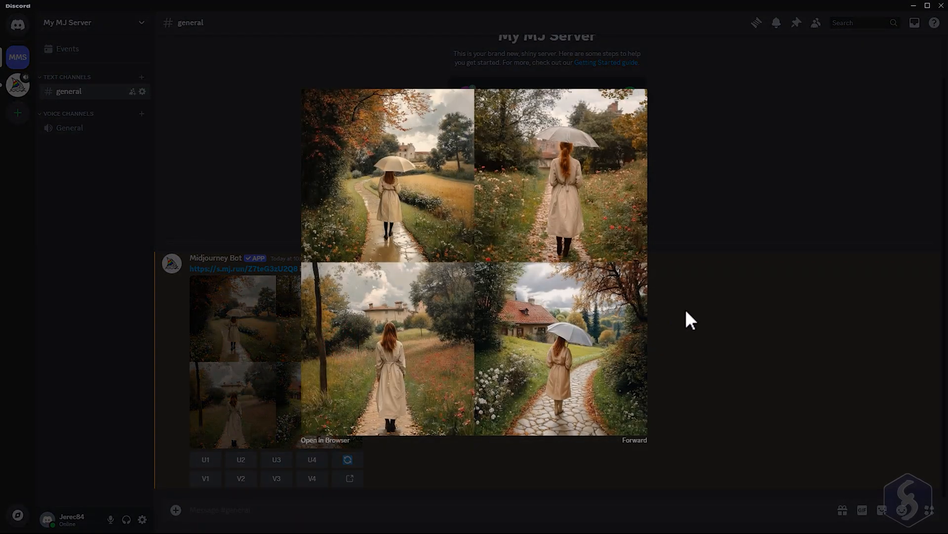
# Upload circlesun.jpg to the channel.
pyautogui.click(176, 509)
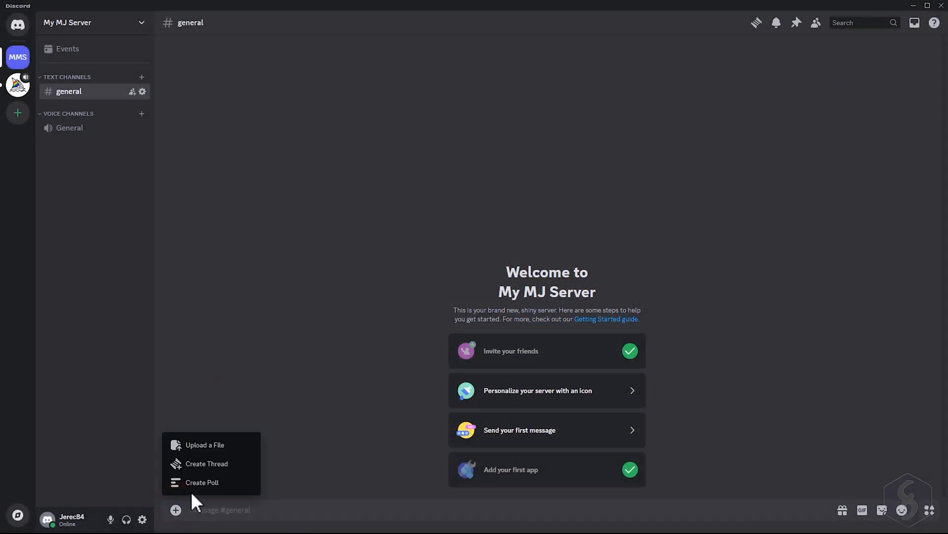
pyautogui.click(205, 445)
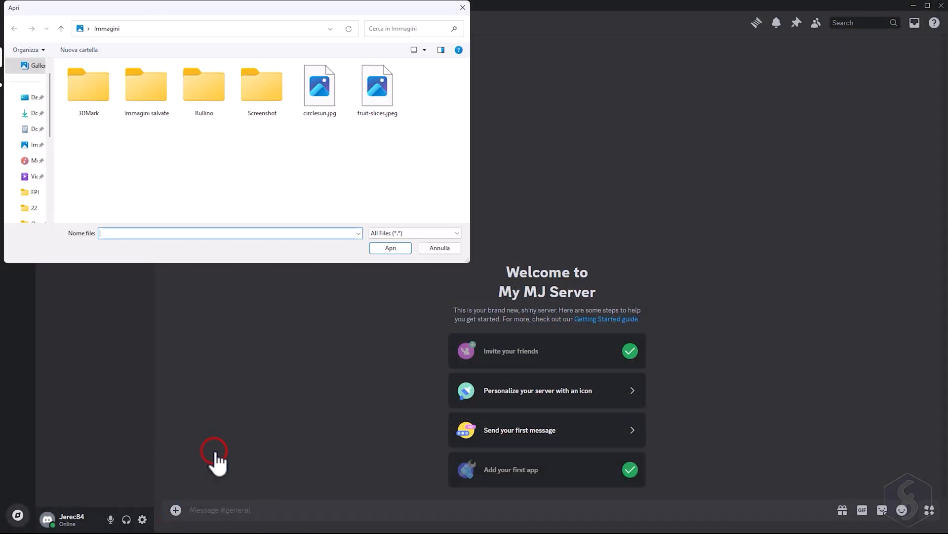
pyautogui.click(320, 84)
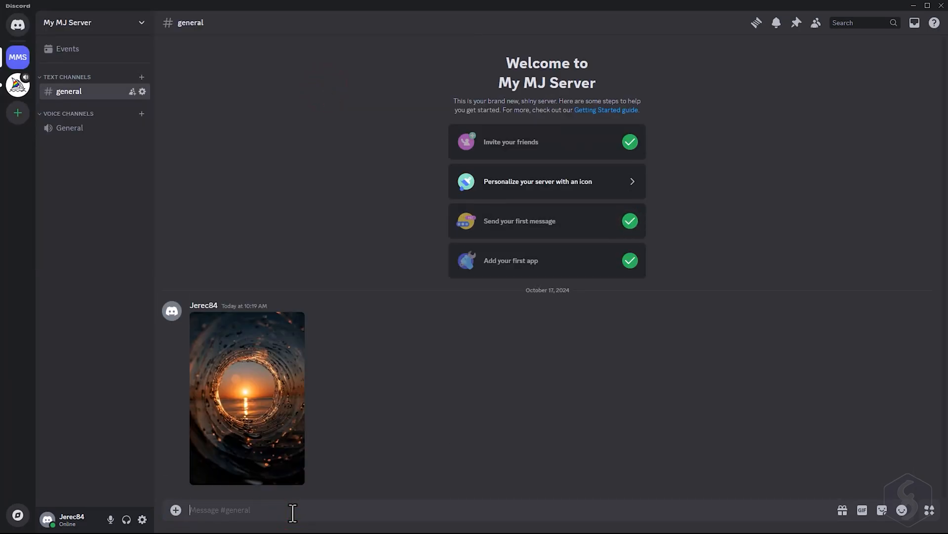
# Imagine the uploaded image's link plus 'moon in the background'.
pyautogui.rightClick(247, 398)
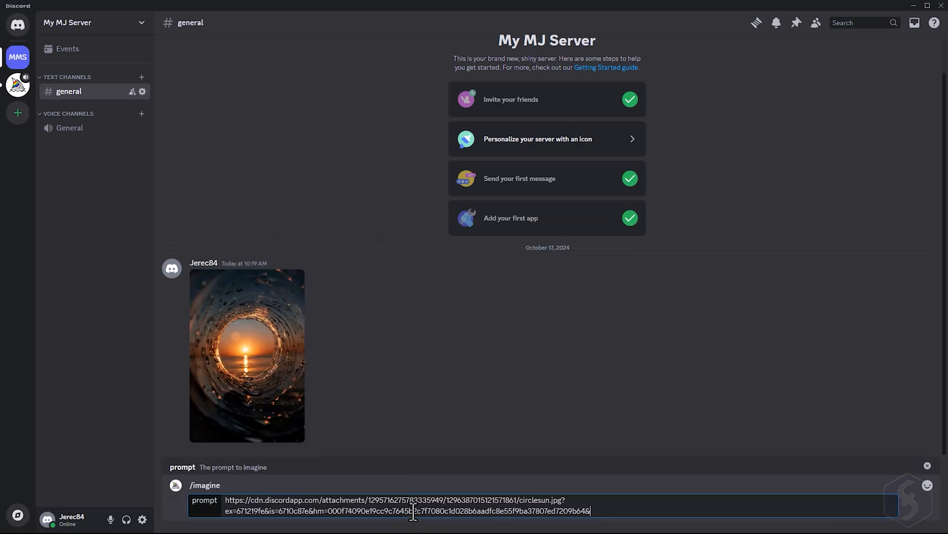
pyautogui.write('moon in')
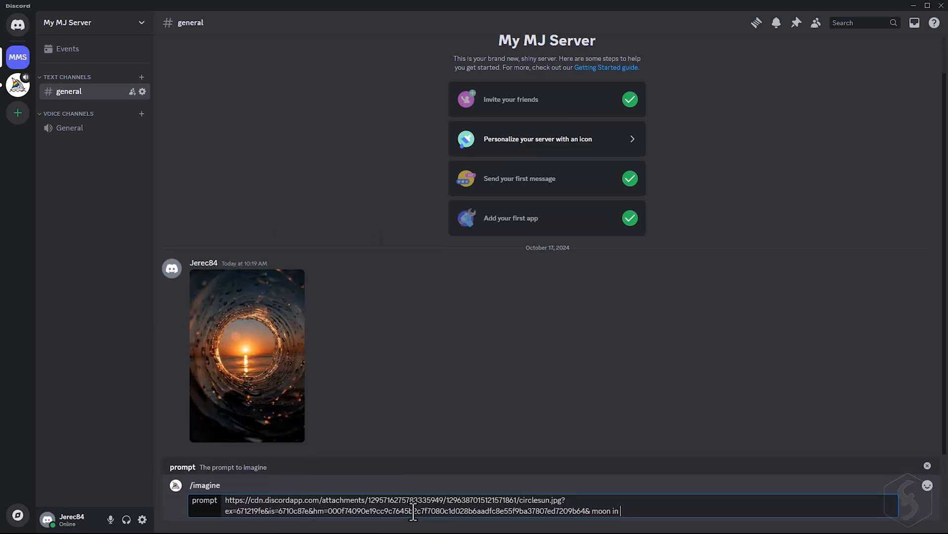
pyautogui.press('enter')
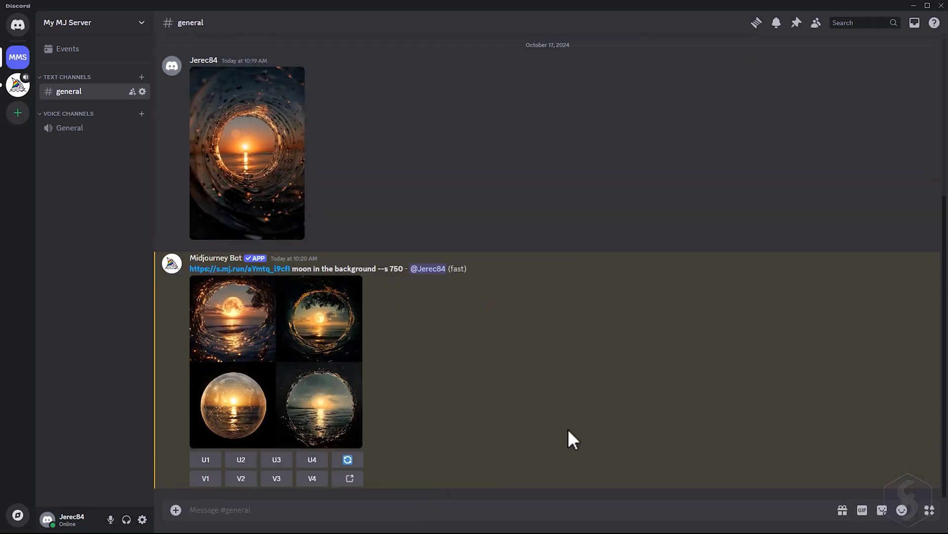
pyautogui.write('/blend')
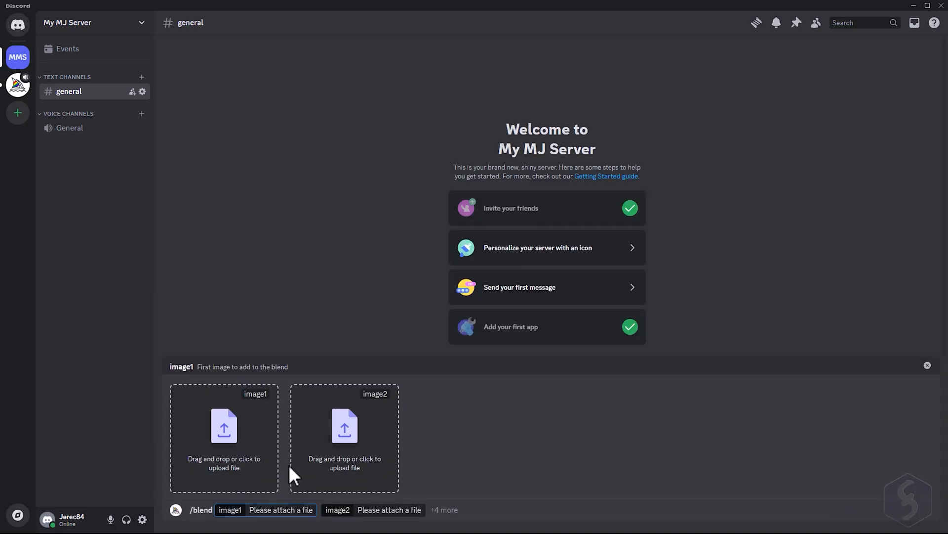
# Attach the first image to the /blend command's image1 box.
pyautogui.click(223, 436)
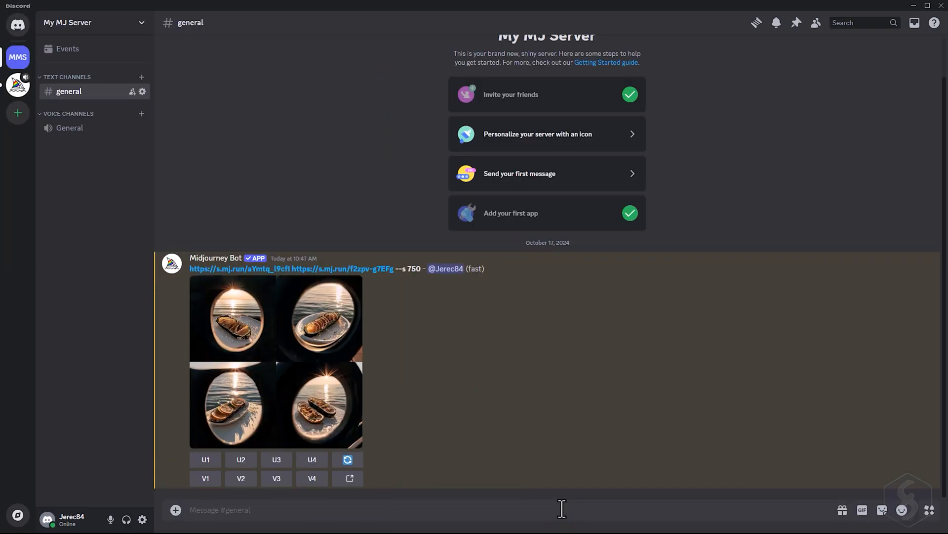
pyautogui.moveTo(336, 360)
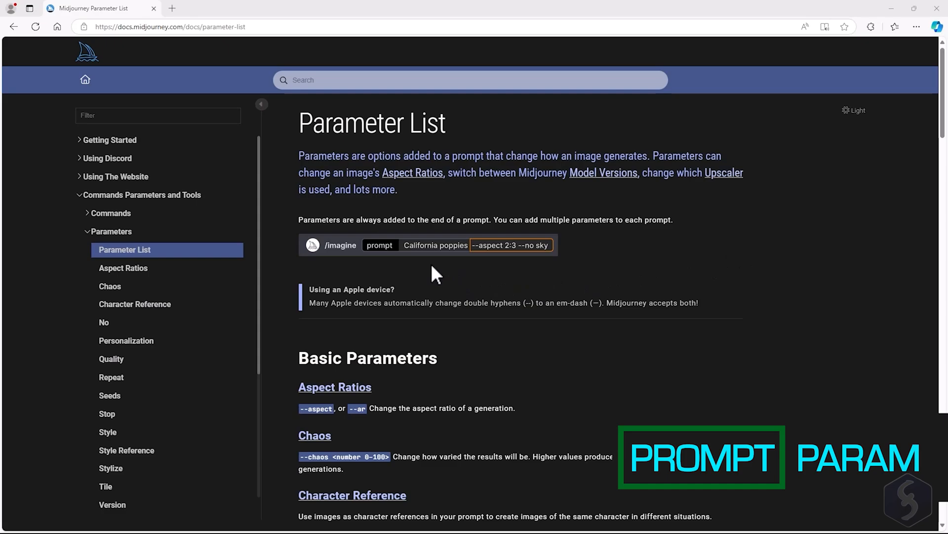
pyautogui.moveTo(590, 387)
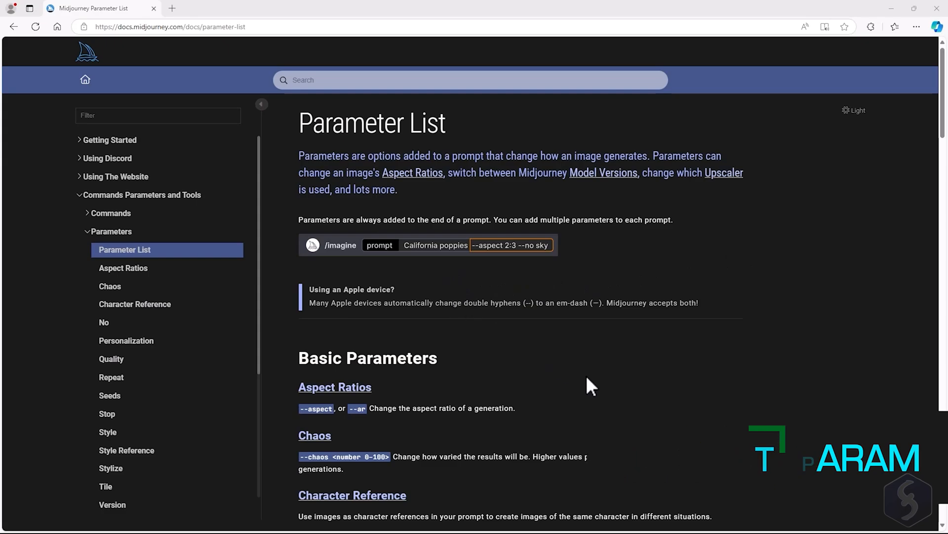
# Scroll down through the basic parameters on the Midjourney Docs Parameter List.
pyautogui.scroll(-3)
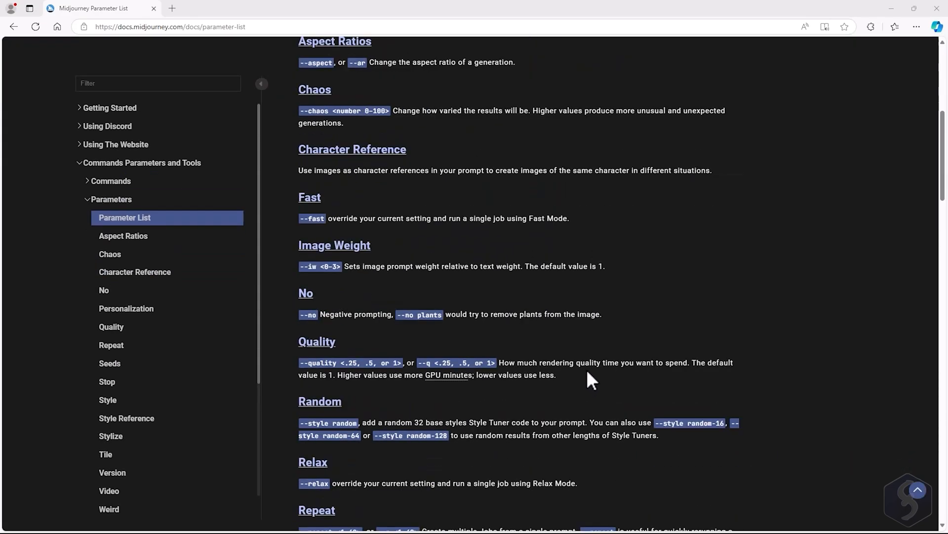
pyautogui.scroll(-3)
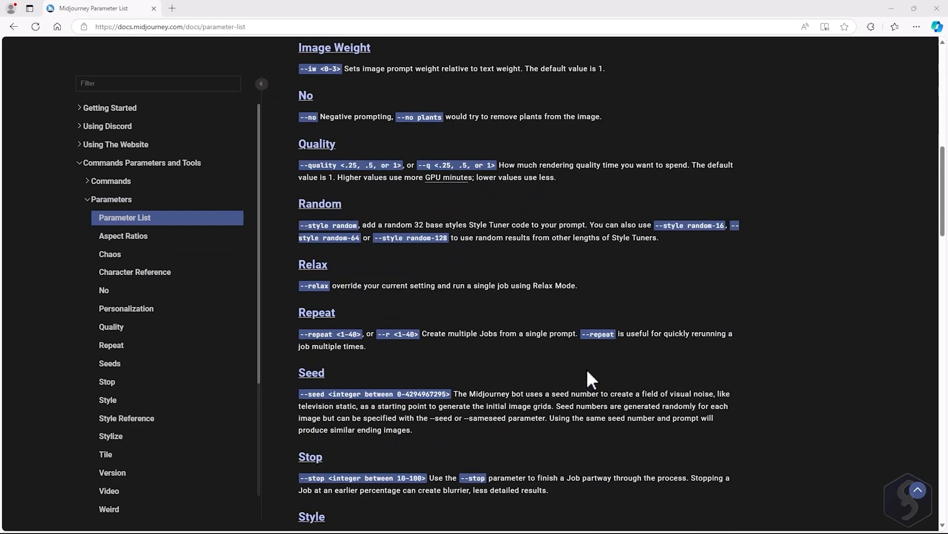
pyautogui.scroll(-3)
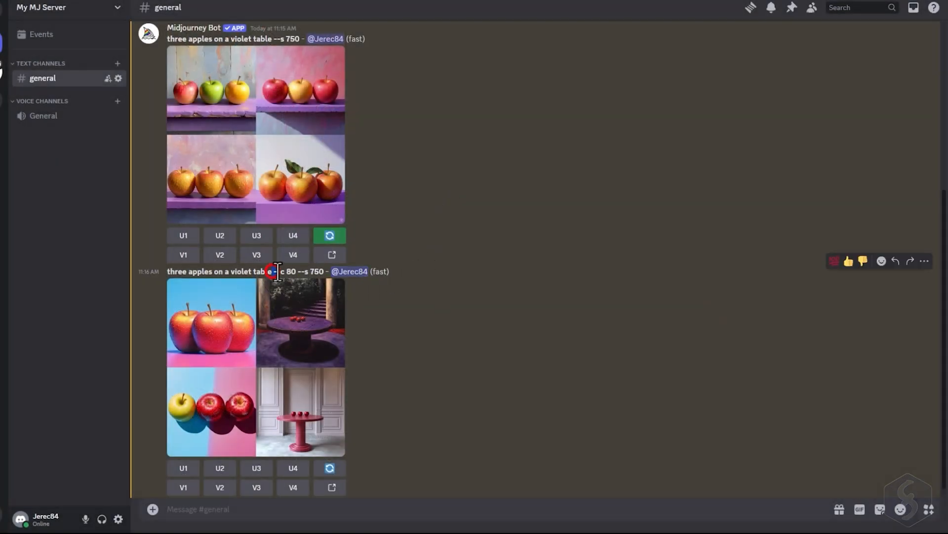
# Select the --c chaos value in the three-apples prompt to change it.
pyautogui.doubleClick(284, 271)
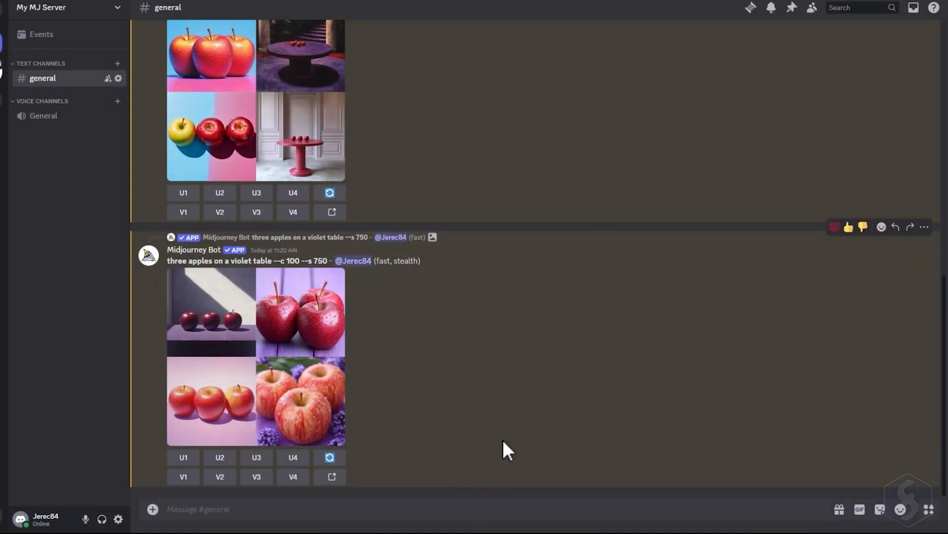
pyautogui.moveTo(336, 396)
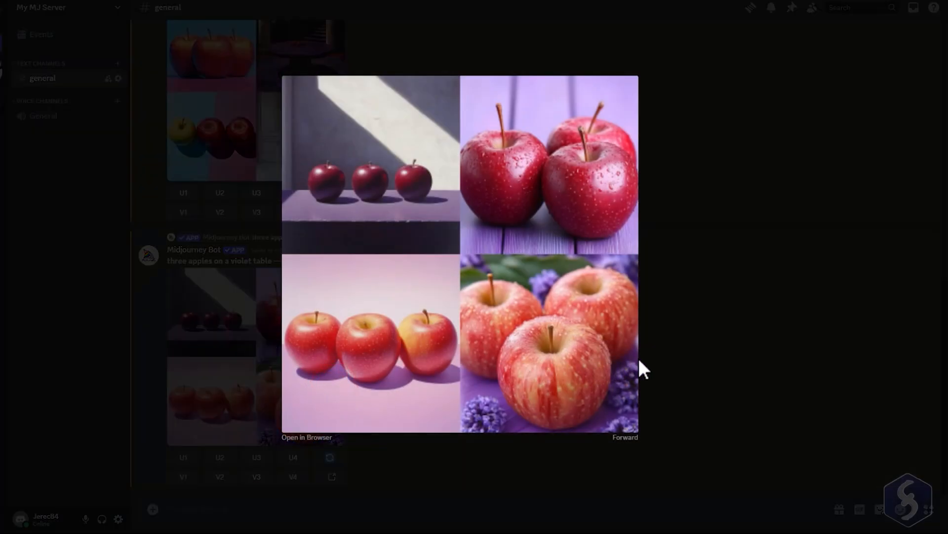
pyautogui.moveTo(670, 371)
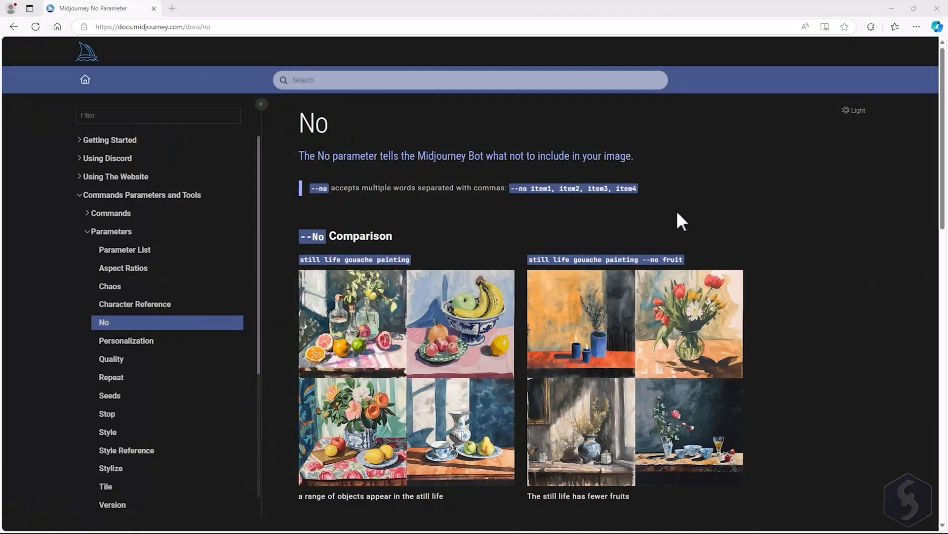
pyautogui.moveTo(774, 248)
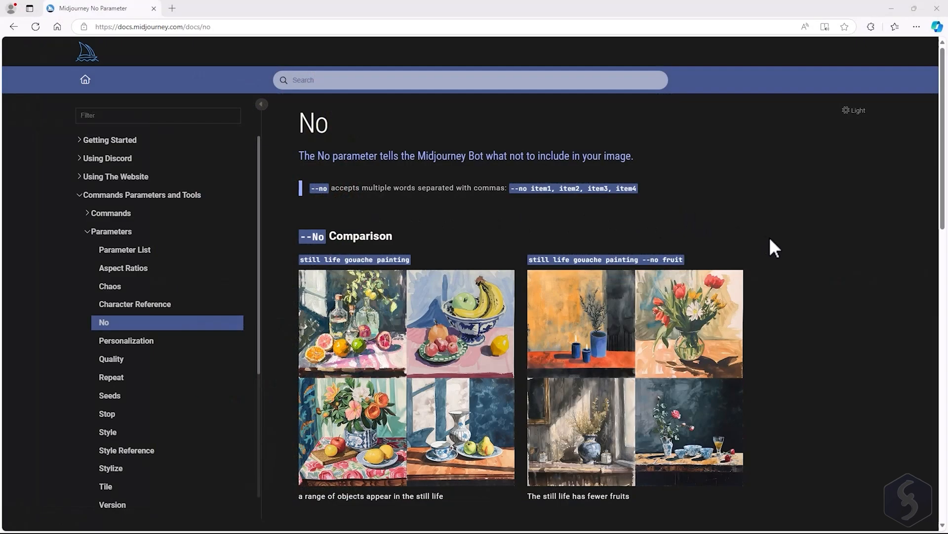
# Scroll down the No parameter page to its still-life comparison with and without fruit.
pyautogui.scroll(-3)
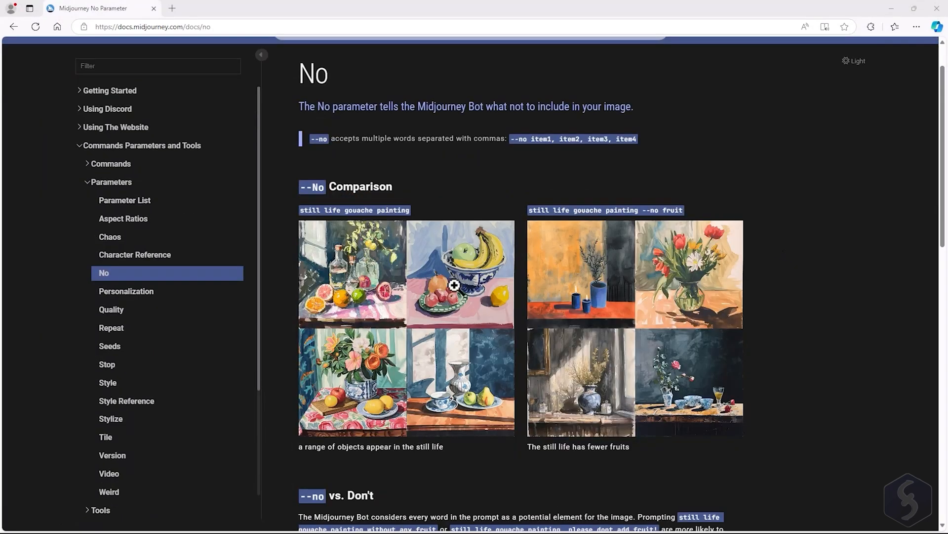
pyautogui.moveTo(777, 326)
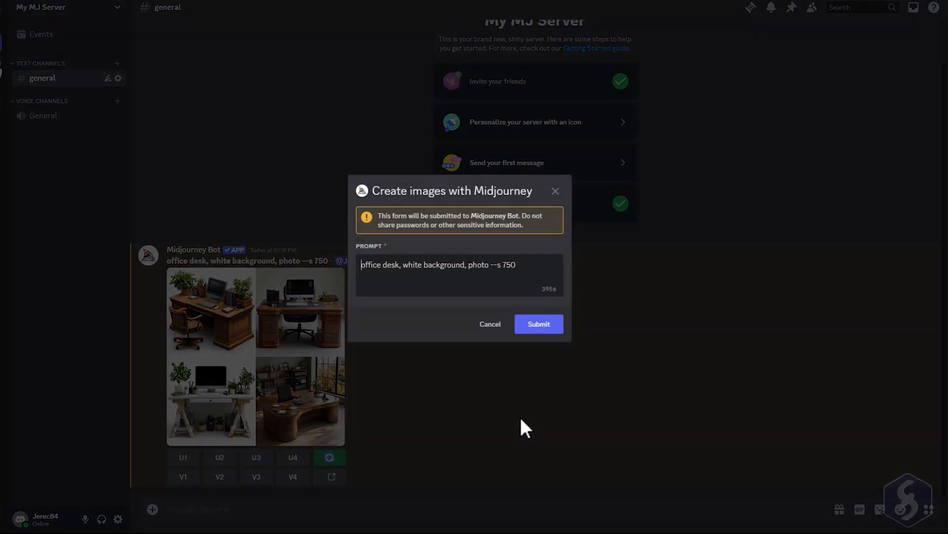
# Rerun the office desk prompt with --no plants, then review the tile, weird and 2:3 grids.
pyautogui.write('--no plants --')
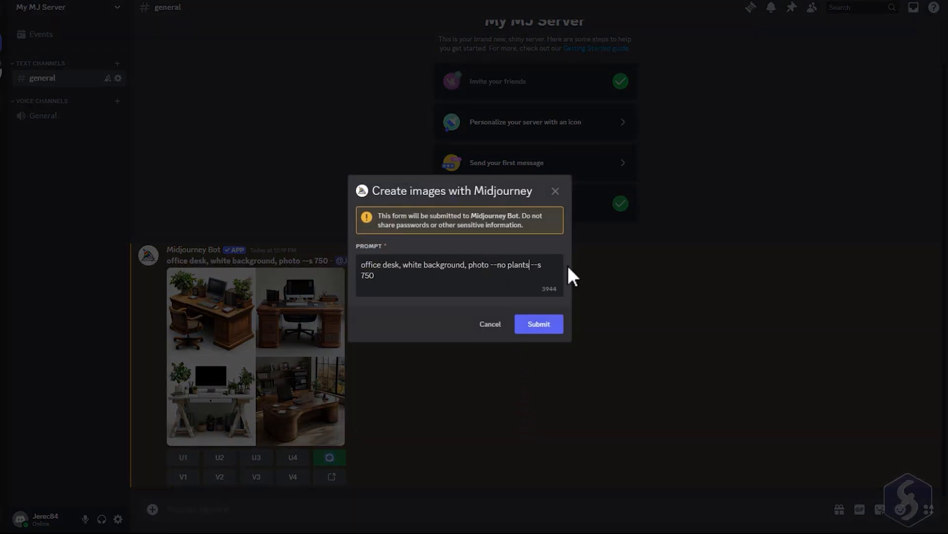
pyautogui.click(537, 323)
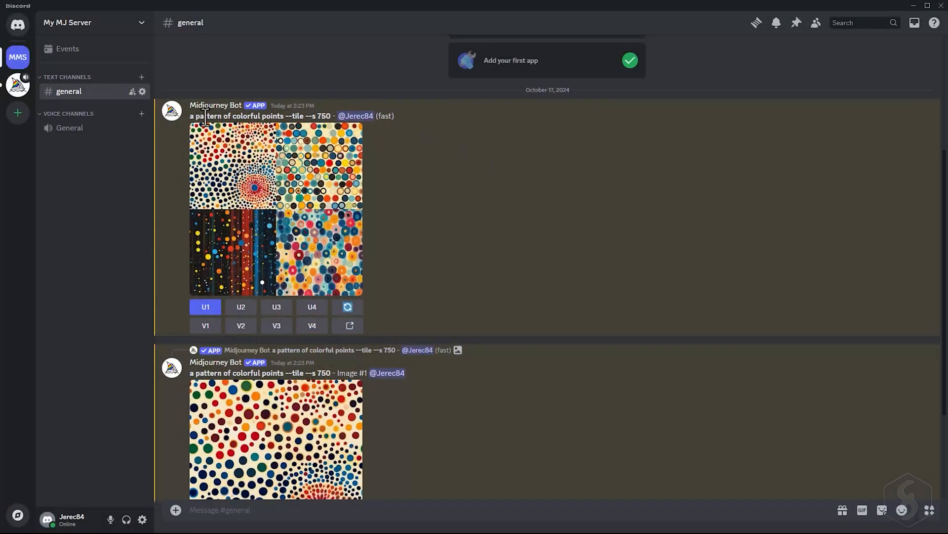
pyautogui.moveTo(192, 116); pyautogui.dragTo(281, 116)
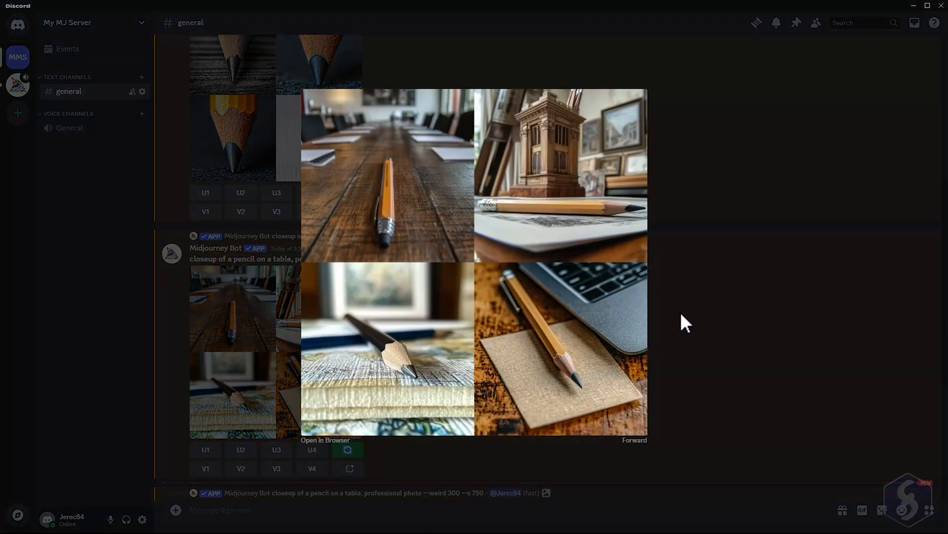
pyautogui.moveTo(713, 323)
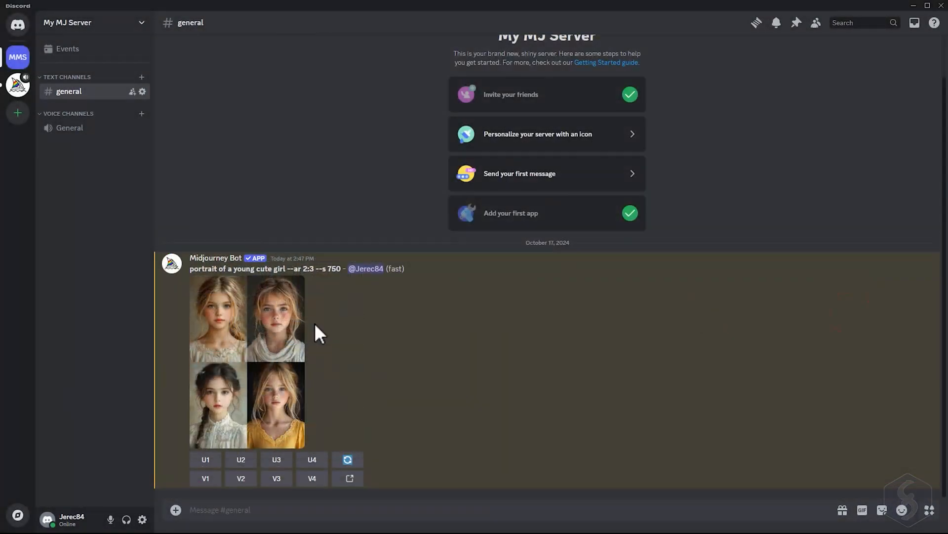
pyautogui.doubleClick(304, 268)
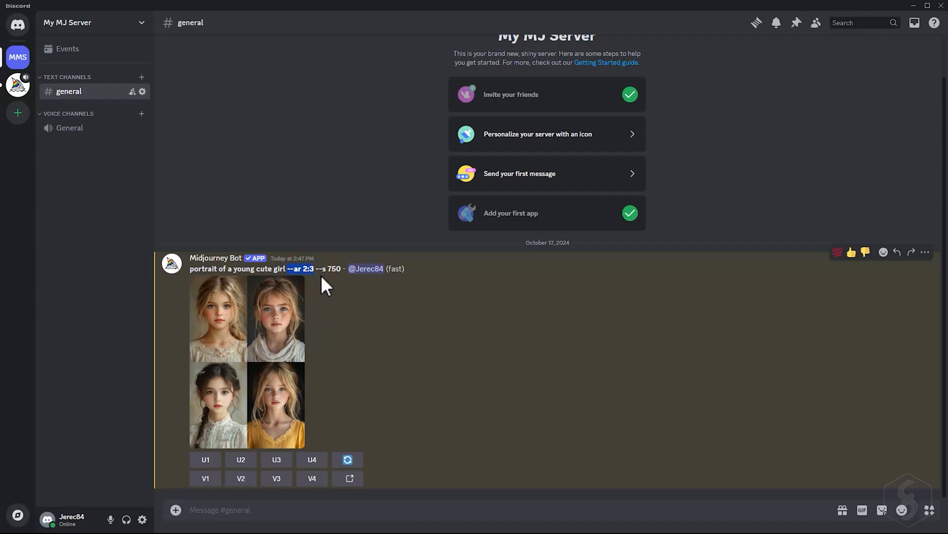
pyautogui.click(276, 403)
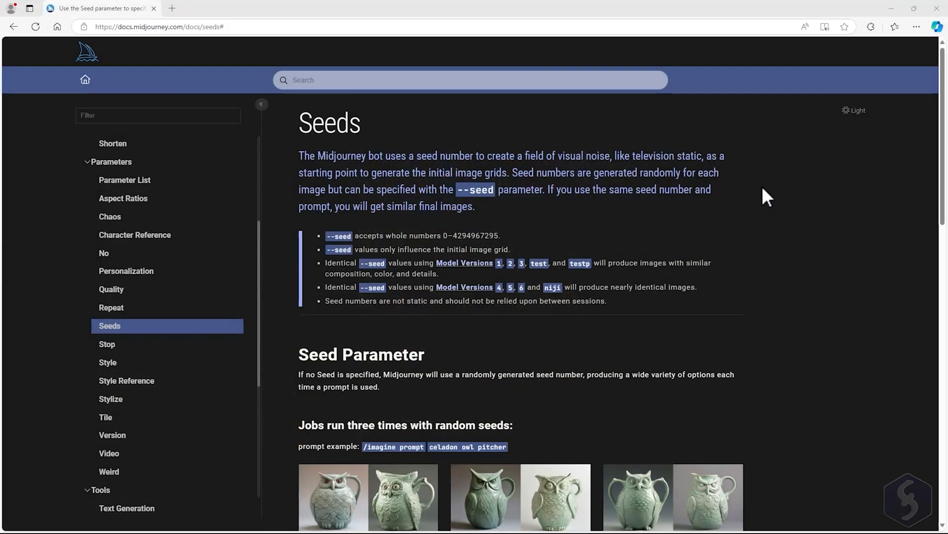
# Scroll down the Seeds docs page to the seed examples.
pyautogui.scroll(-3)
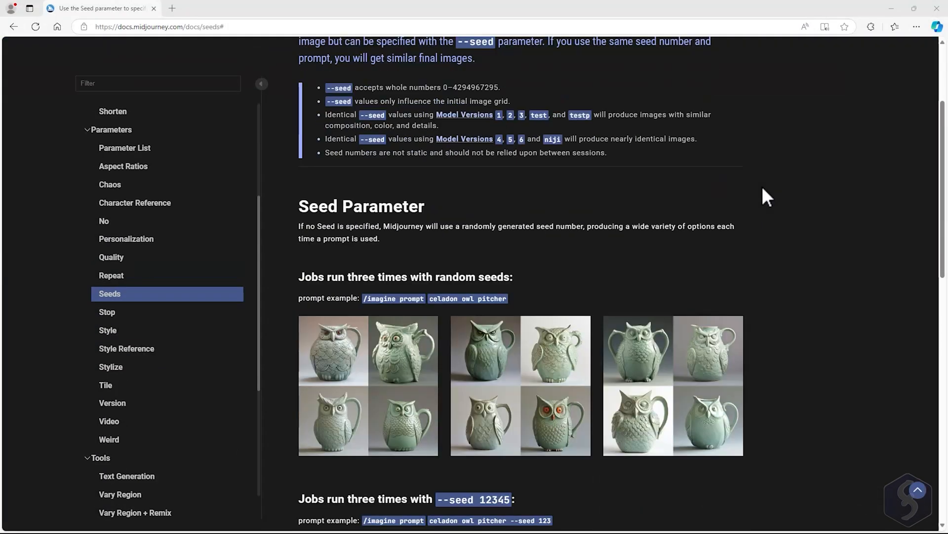
pyautogui.scroll(-3)
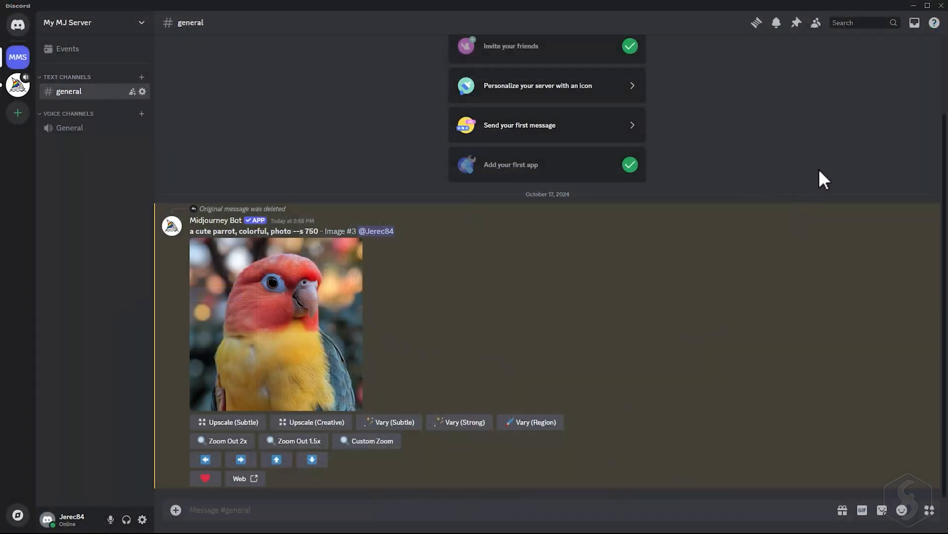
pyautogui.moveTo(897, 234)
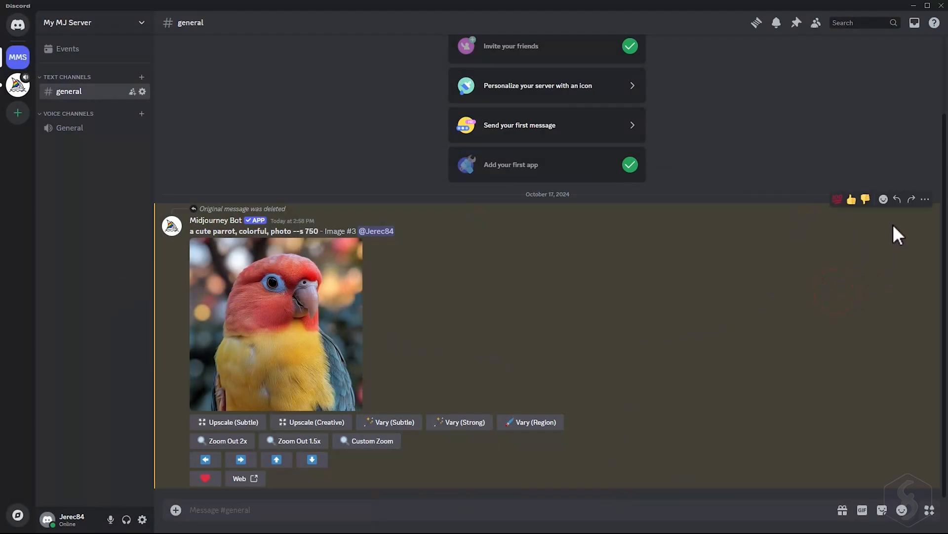
# React with an envelope to get the parrot seed, copy it, and add --seed to a prompt.
pyautogui.click(884, 199)
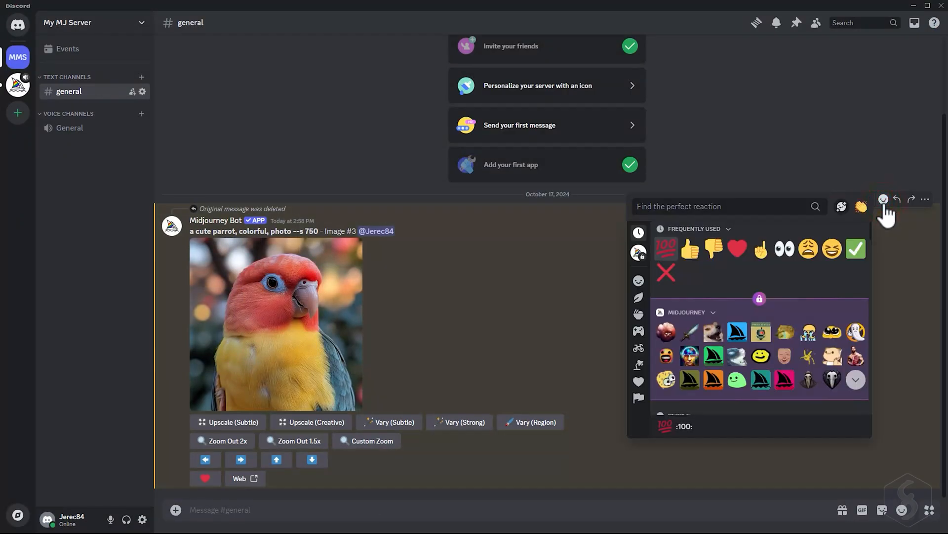
pyautogui.write('envelope')
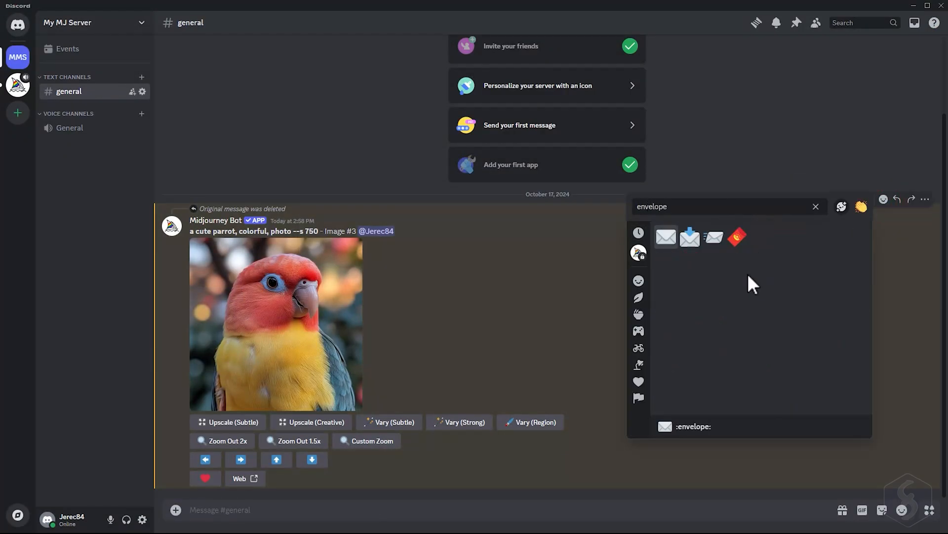
pyautogui.click(666, 237)
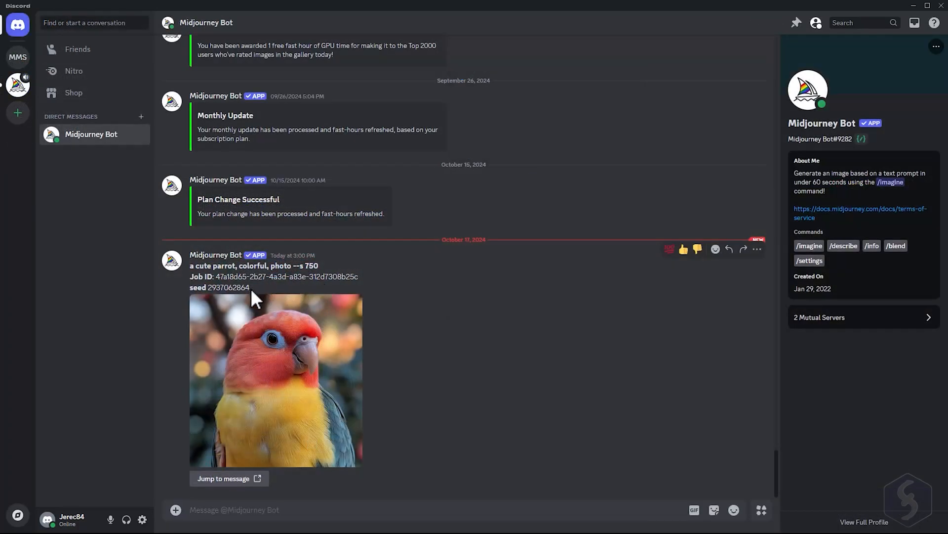
pyautogui.rightClick(215, 286)
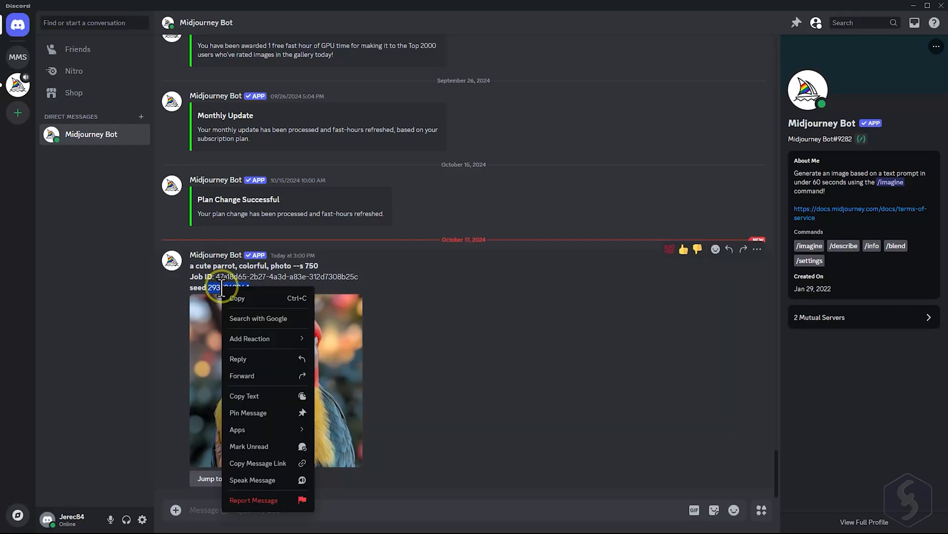
pyautogui.click(17, 84)
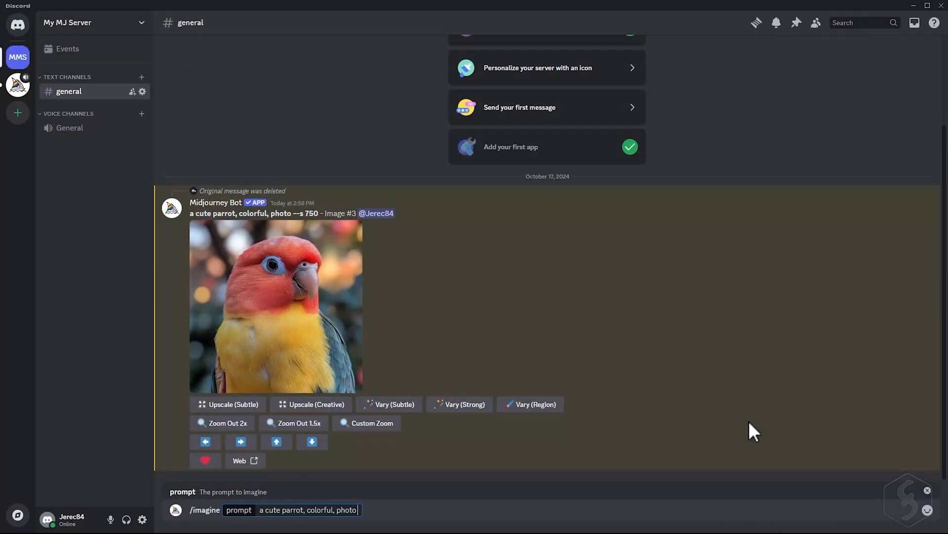
pyautogui.write('--seed')
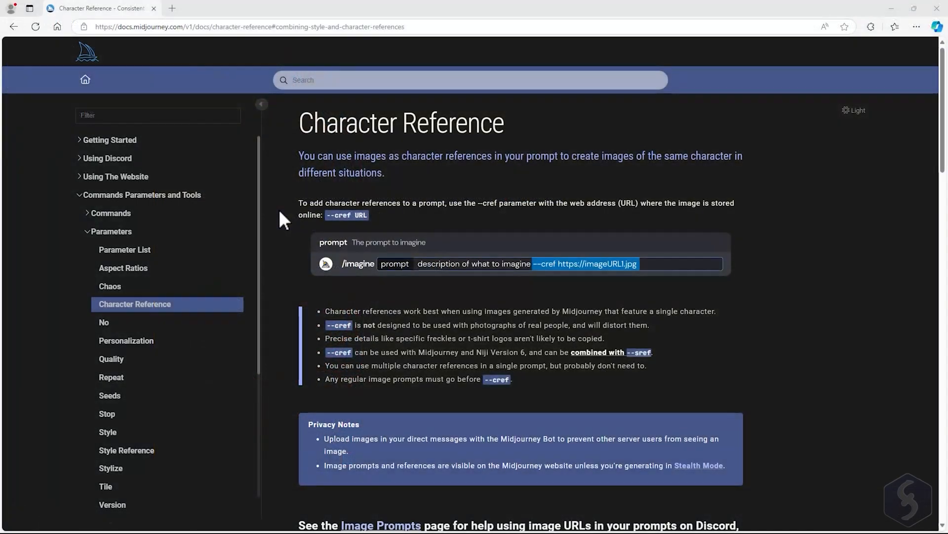
# Scroll down the Character Reference page to its Examples section.
pyautogui.scroll(-3)
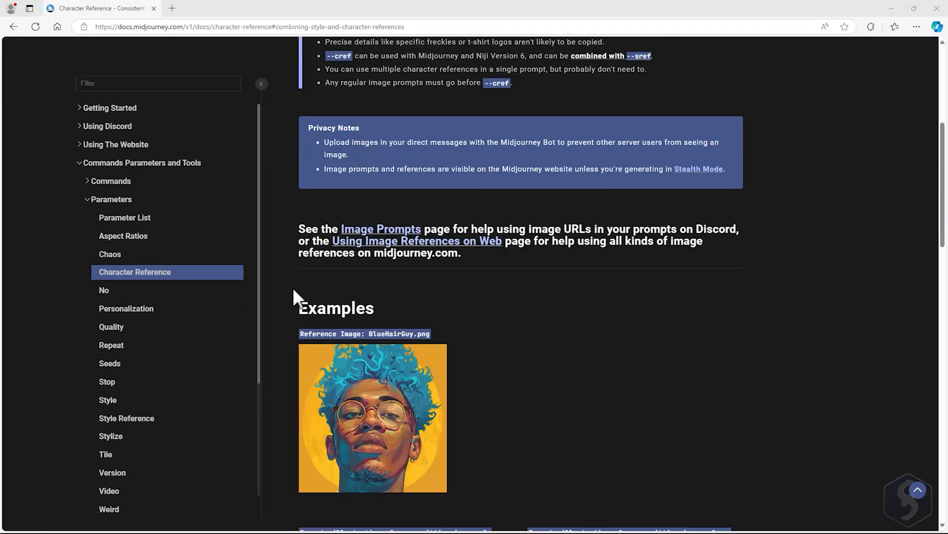
pyautogui.scroll(-3)
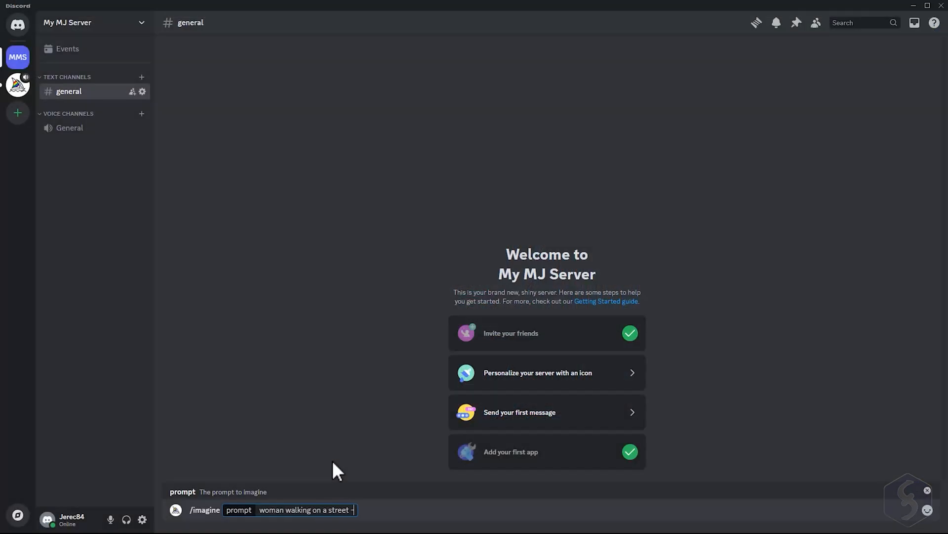
# Type 'woman walking on a street --cref' into the /imagine prompt.
pyautogui.write('--cref')
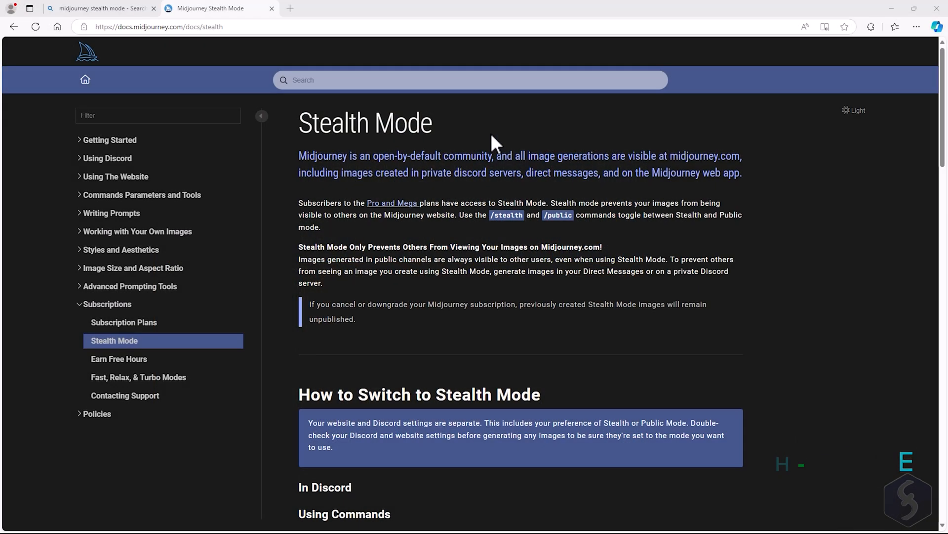
# Highlight the Stealth Mode sentences saying all generations are visible at midjourney.com.
pyautogui.moveTo(494, 155); pyautogui.dragTo(558, 156)
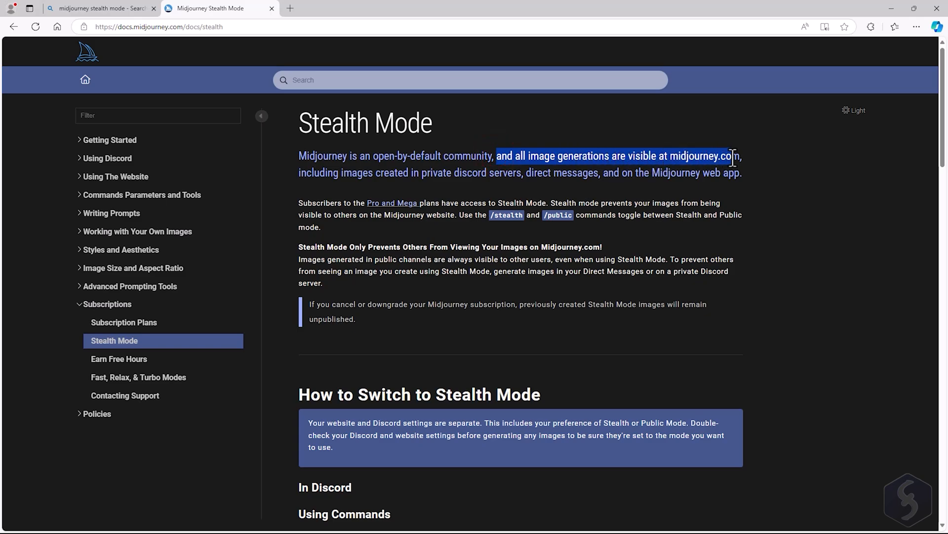
pyautogui.moveTo(298, 173); pyautogui.dragTo(374, 172)
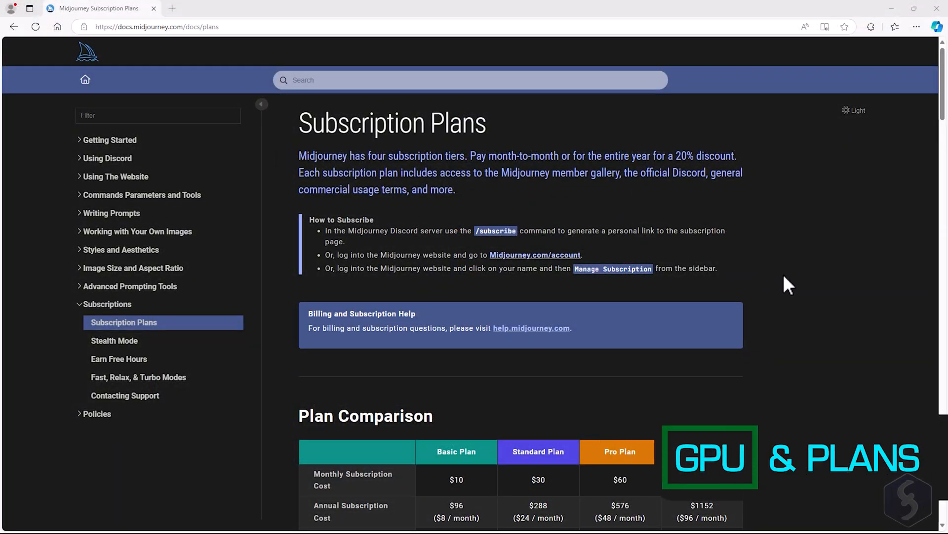
# Scroll to the plan comparison table and highlight the Fast and Relax GPU Time rows.
pyautogui.scroll(-3)
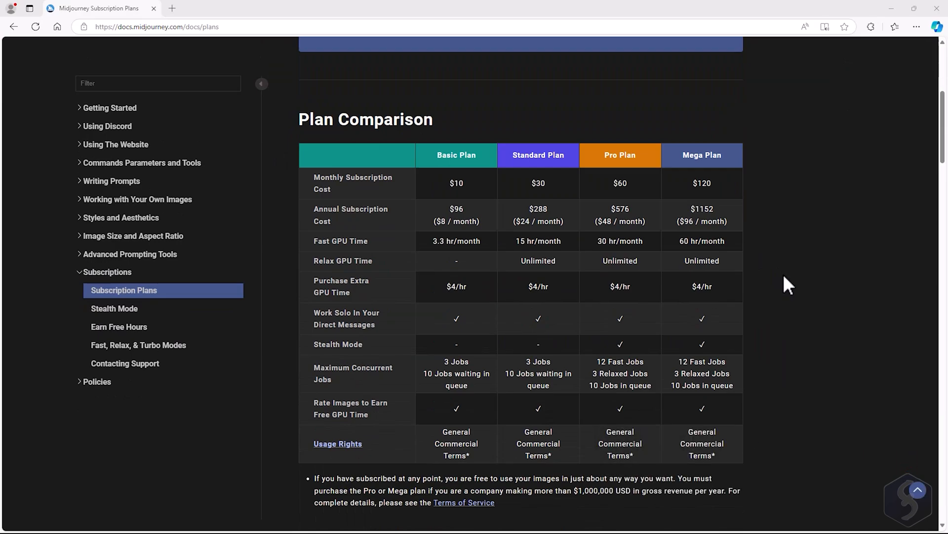
pyautogui.moveTo(313, 253)
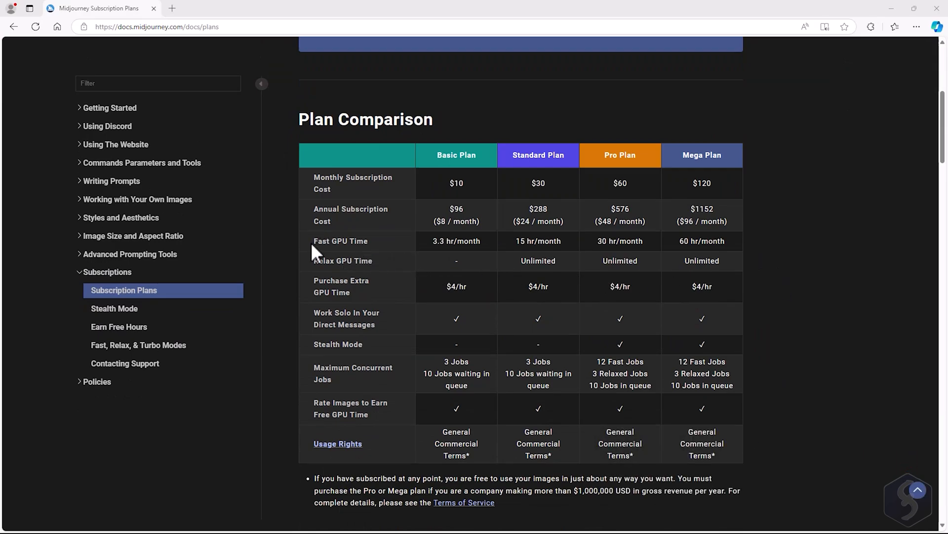
pyautogui.moveTo(312, 241); pyautogui.dragTo(563, 241)
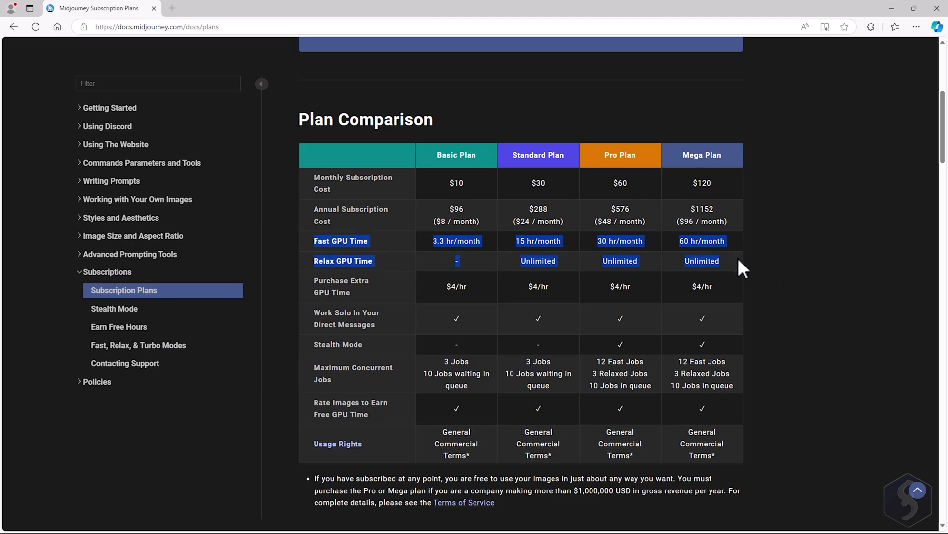
pyautogui.moveTo(819, 266)
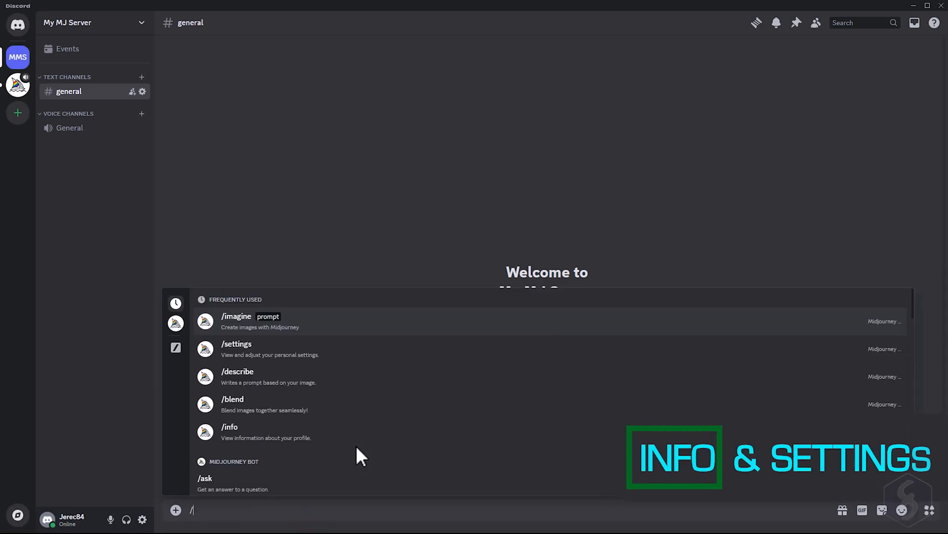
# Run /info to view account status, then call up /settings.
pyautogui.click(229, 431)
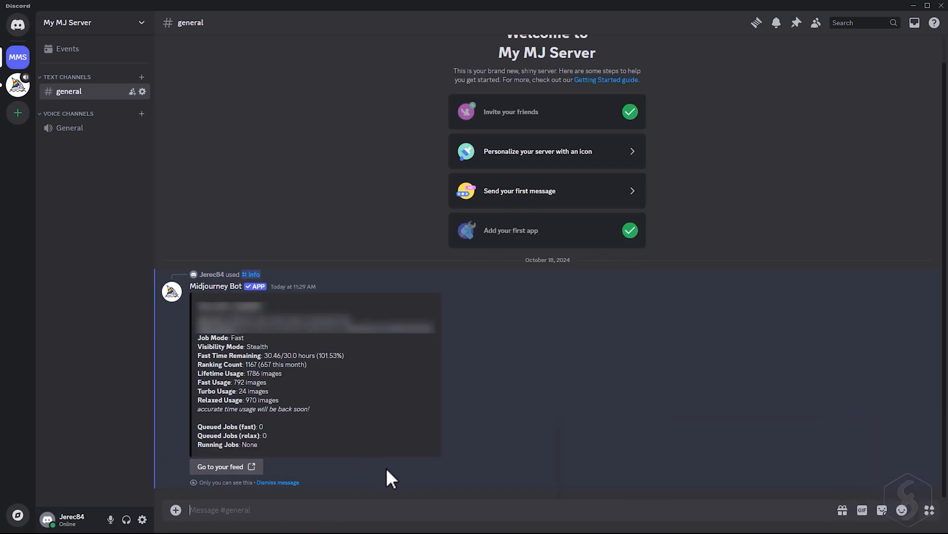
pyautogui.write('/set')
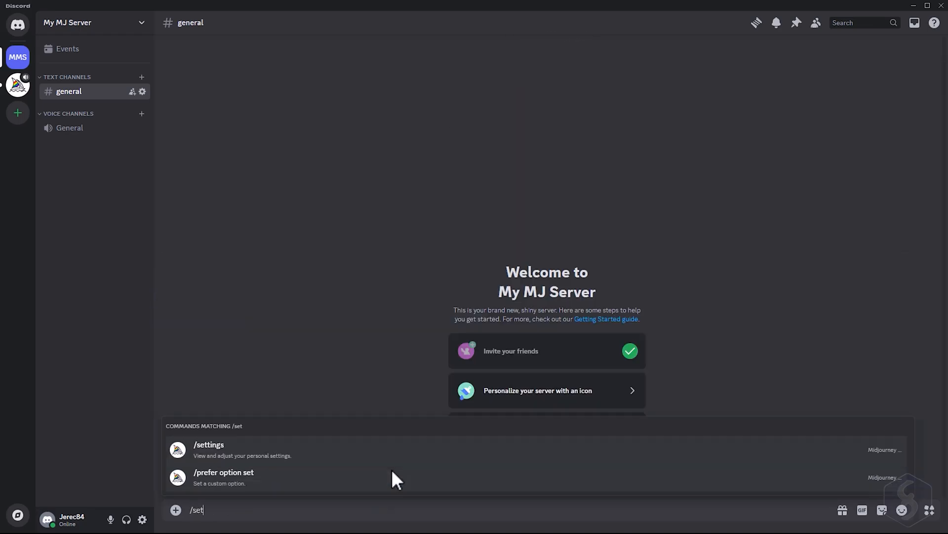
pyautogui.click(208, 444)
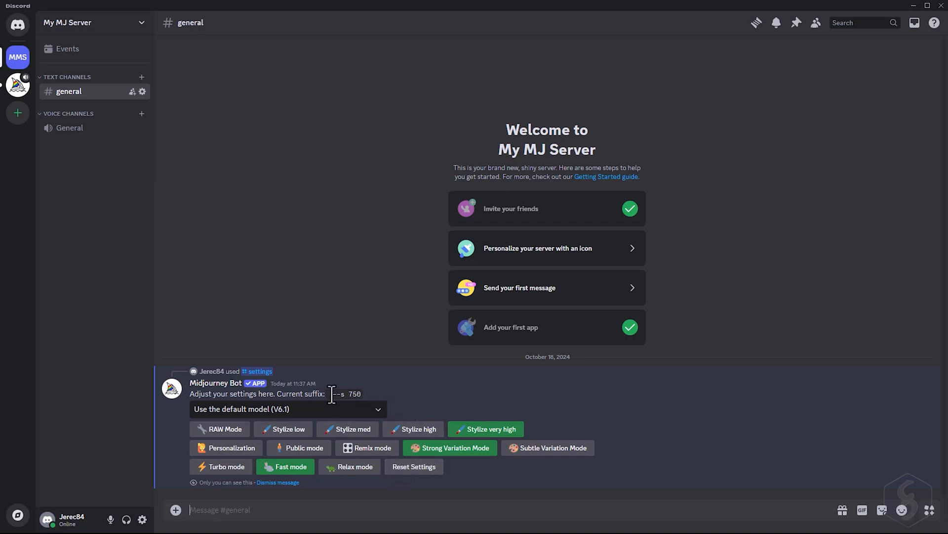
# Switch to Model V6.1 with RAW mode and Relax mode, giving suffix --s 750 --v 6.1 --style raw.
pyautogui.moveTo(332, 394); pyautogui.dragTo(363, 393)
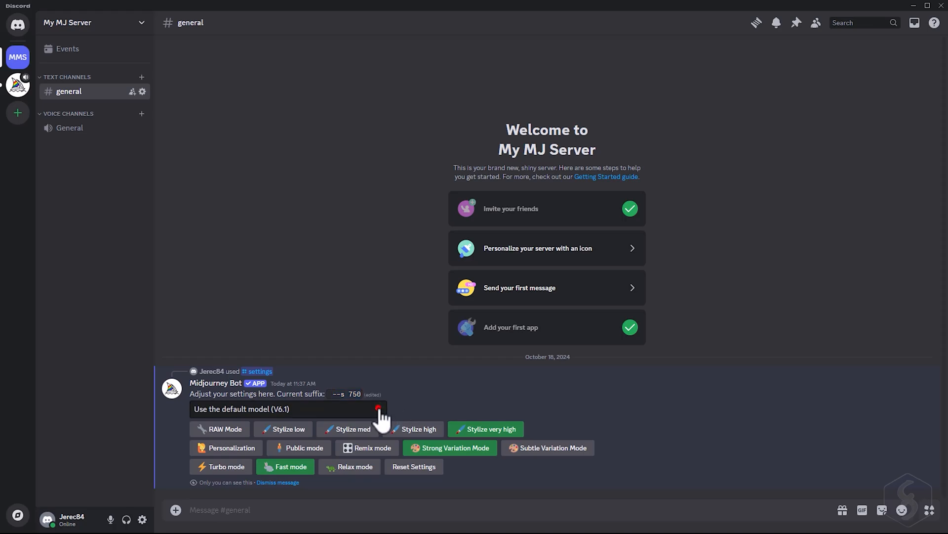
pyautogui.click(289, 409)
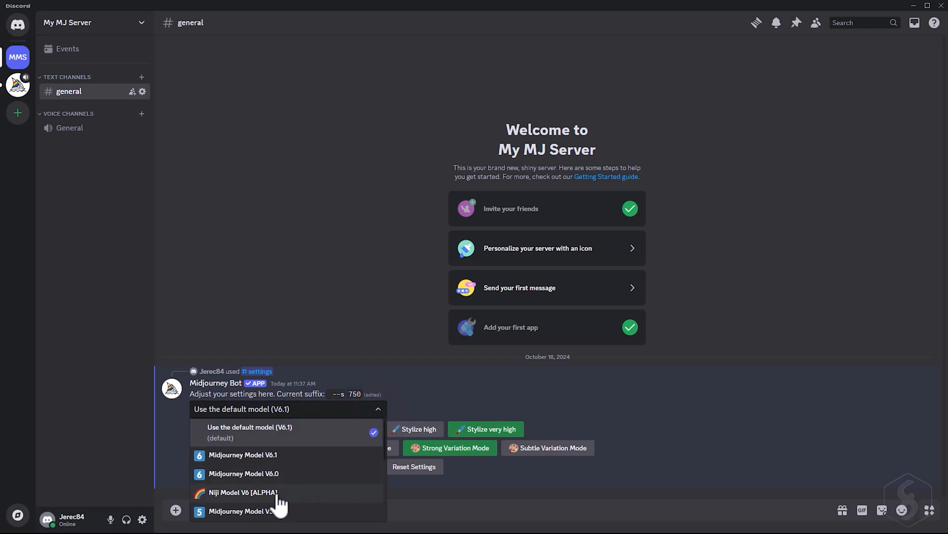
pyautogui.click(243, 492)
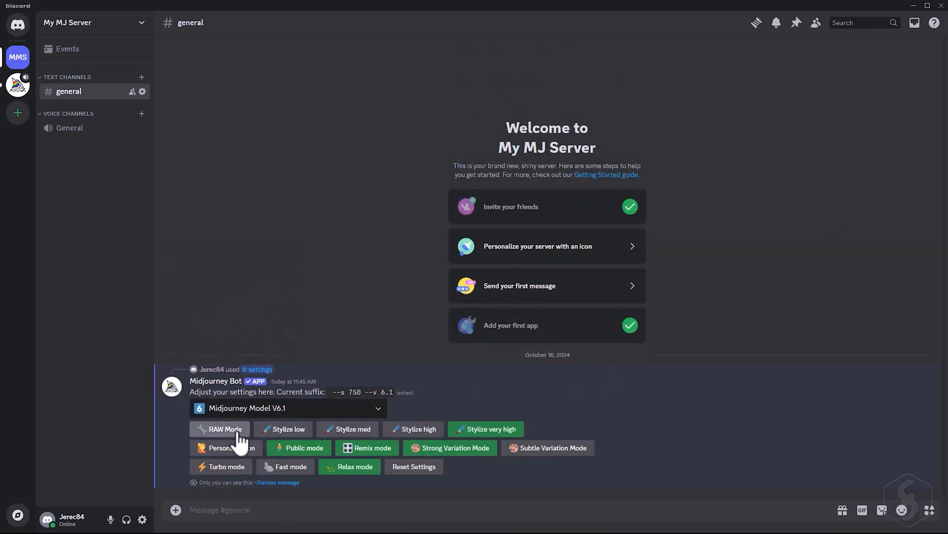
pyautogui.click(219, 429)
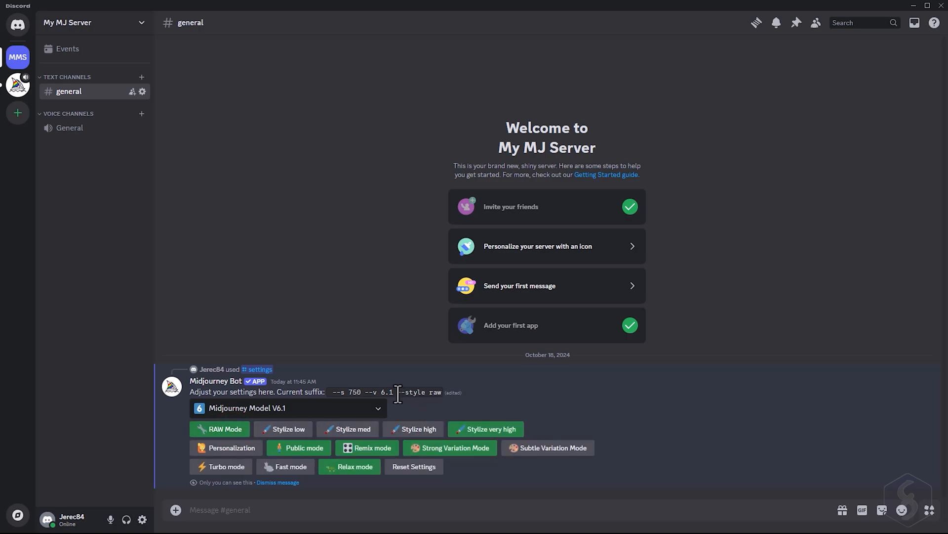
pyautogui.moveTo(396, 392); pyautogui.dragTo(440, 391)
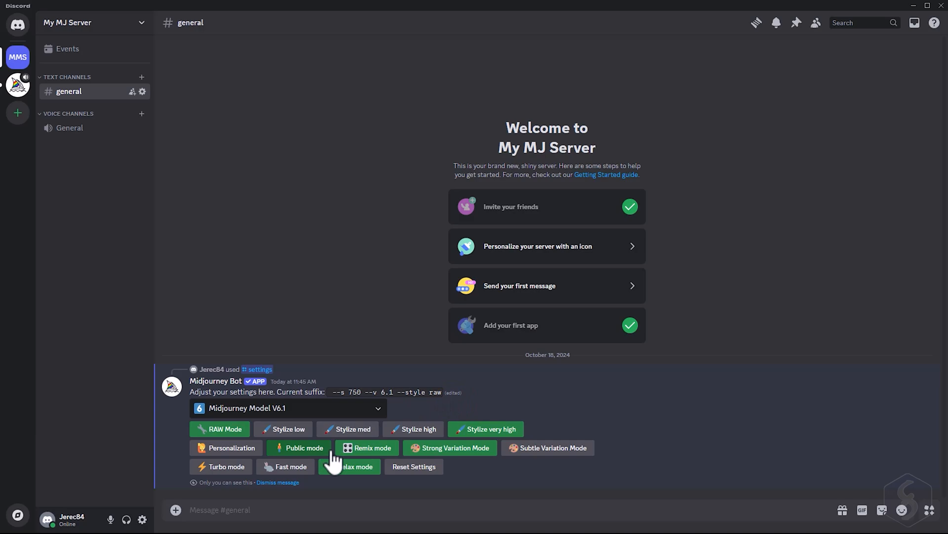
pyautogui.click(350, 465)
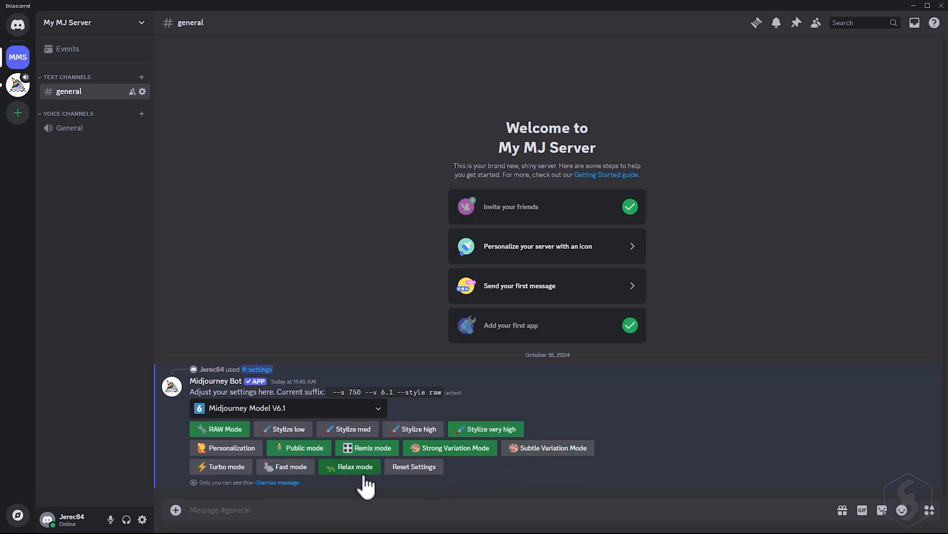
pyautogui.moveTo(320, 495)
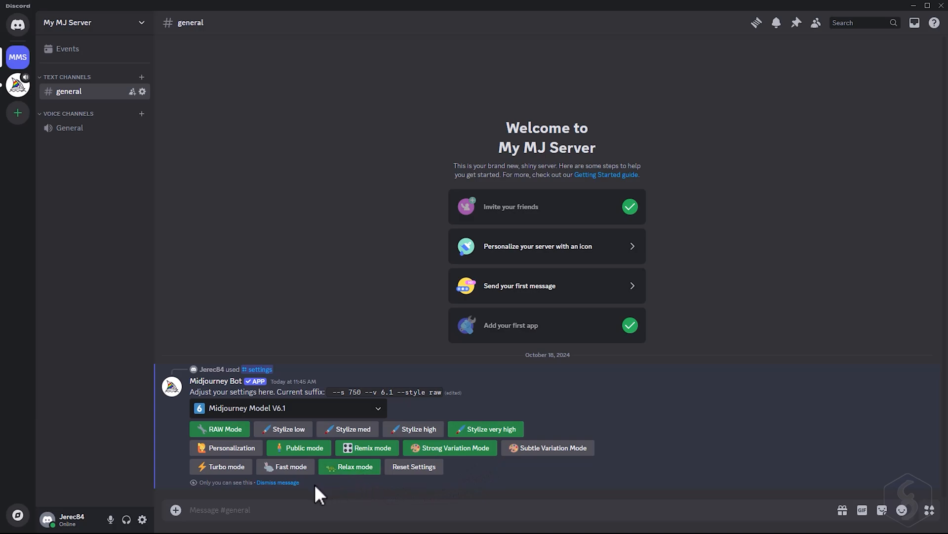